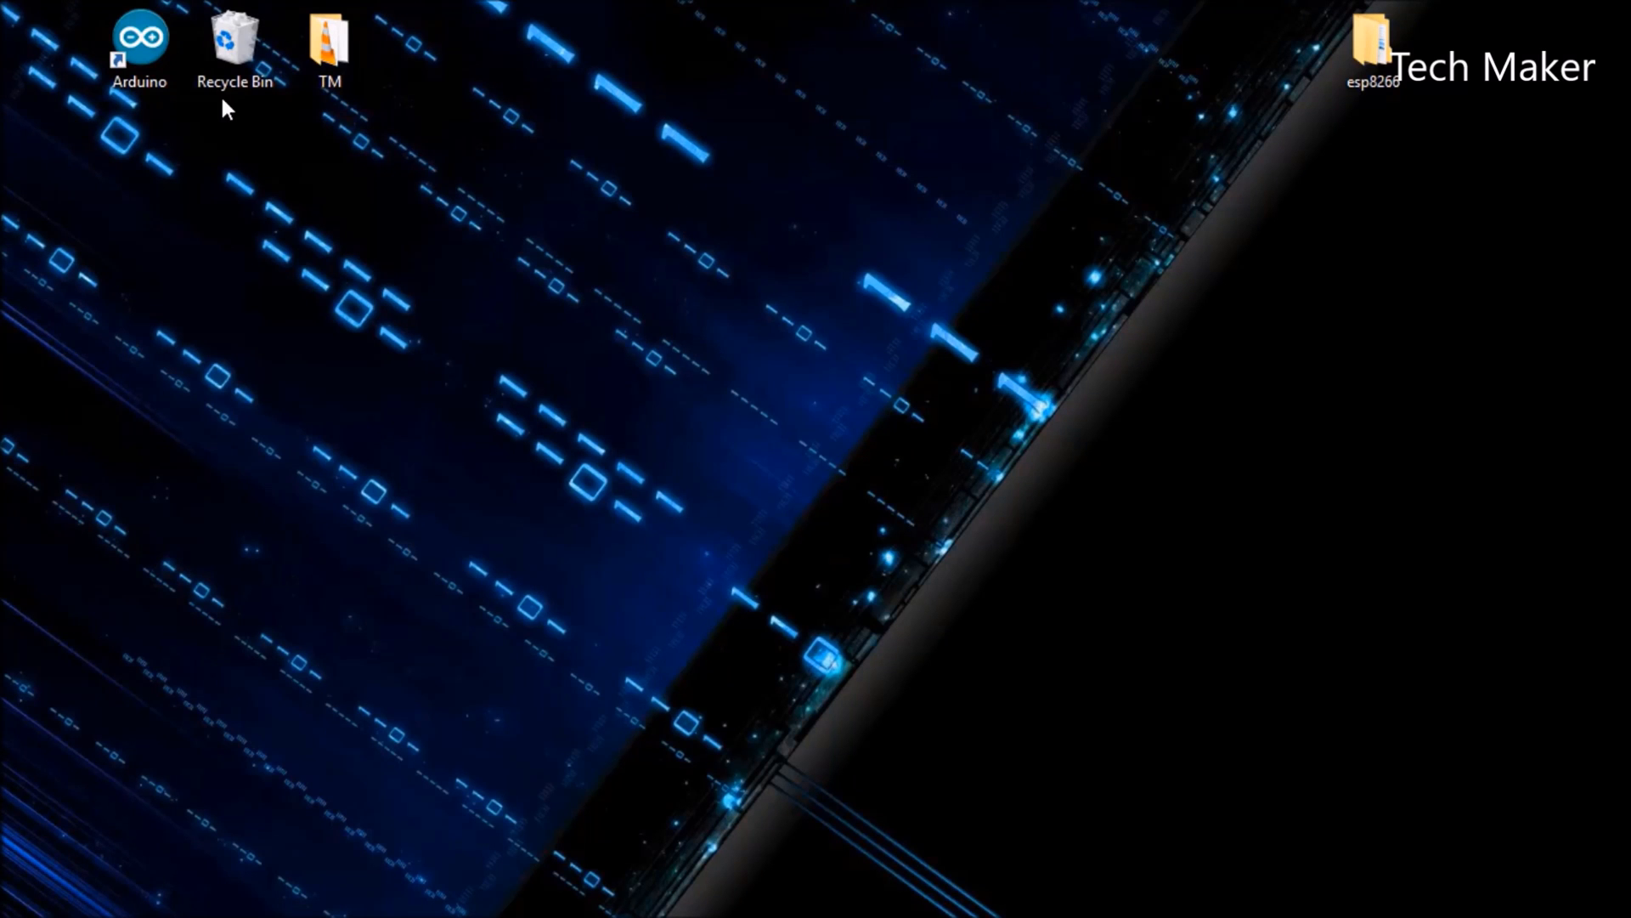
# Launch Arduino IDE, open Preferences, and select the ESP8266 boards manager URL
pyautogui.doubleClick(139, 49)
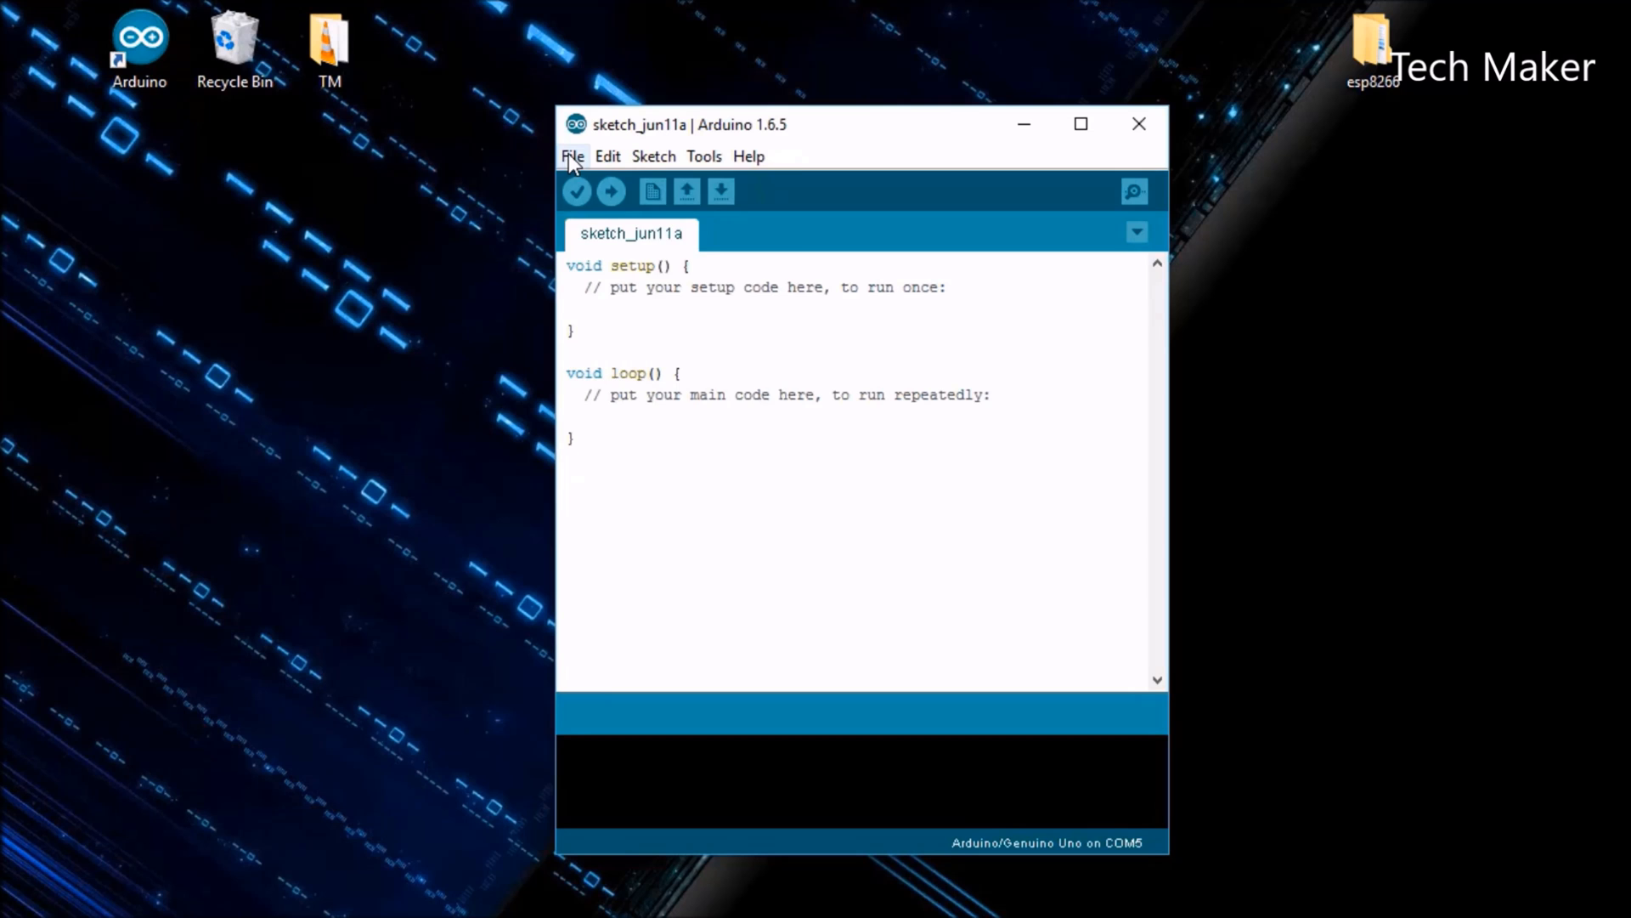
pyautogui.click(572, 156)
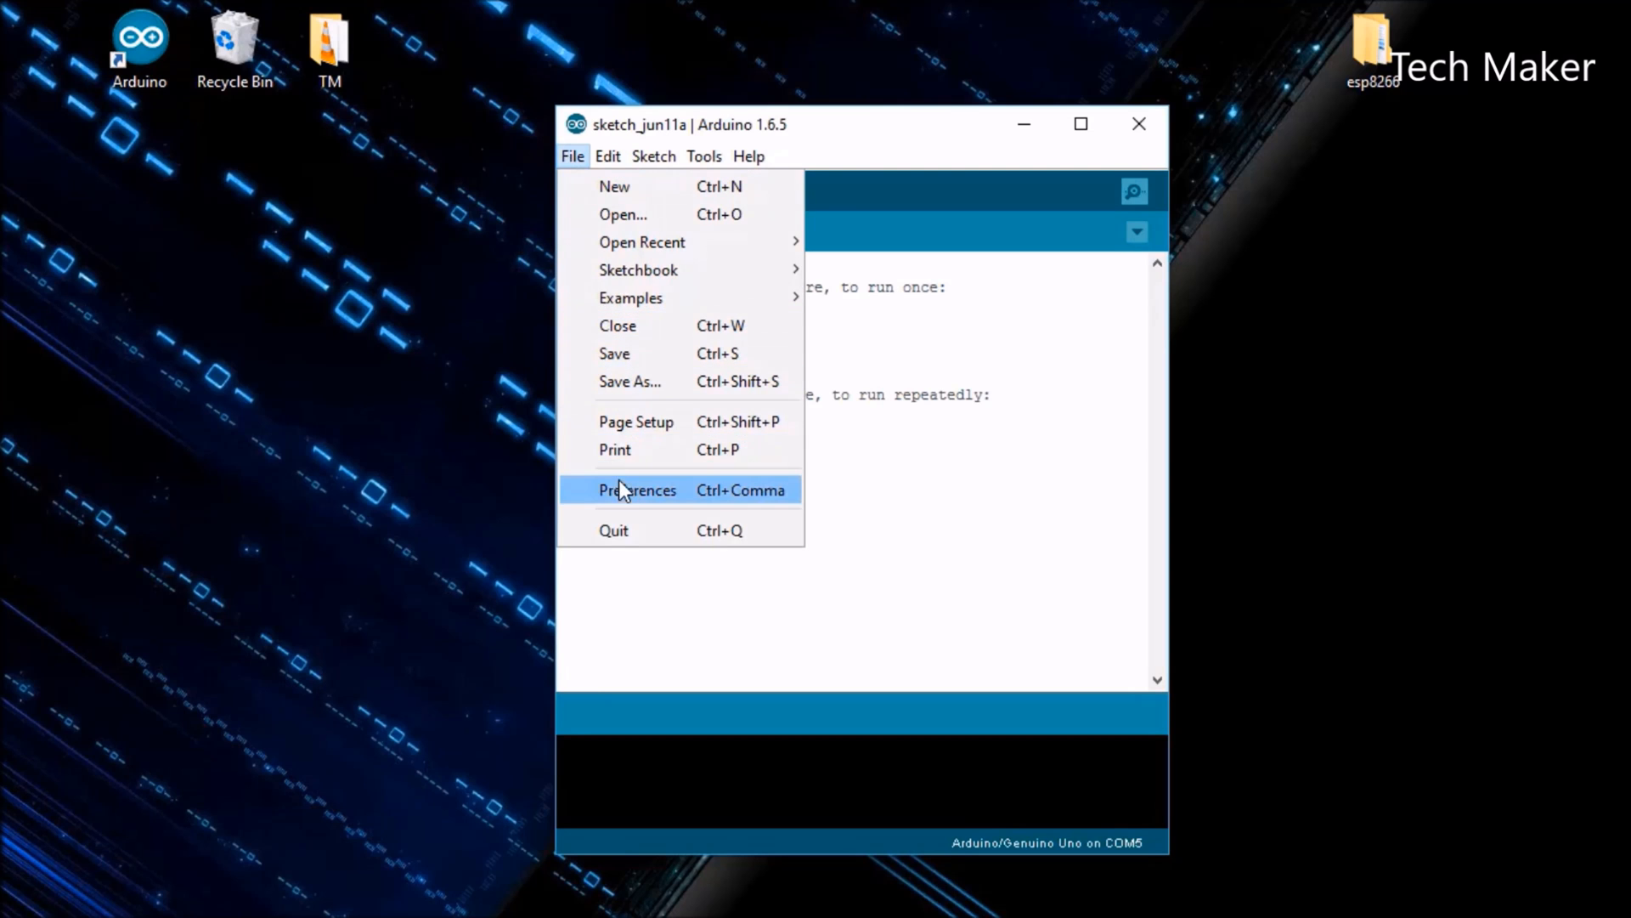
pyautogui.click(635, 489)
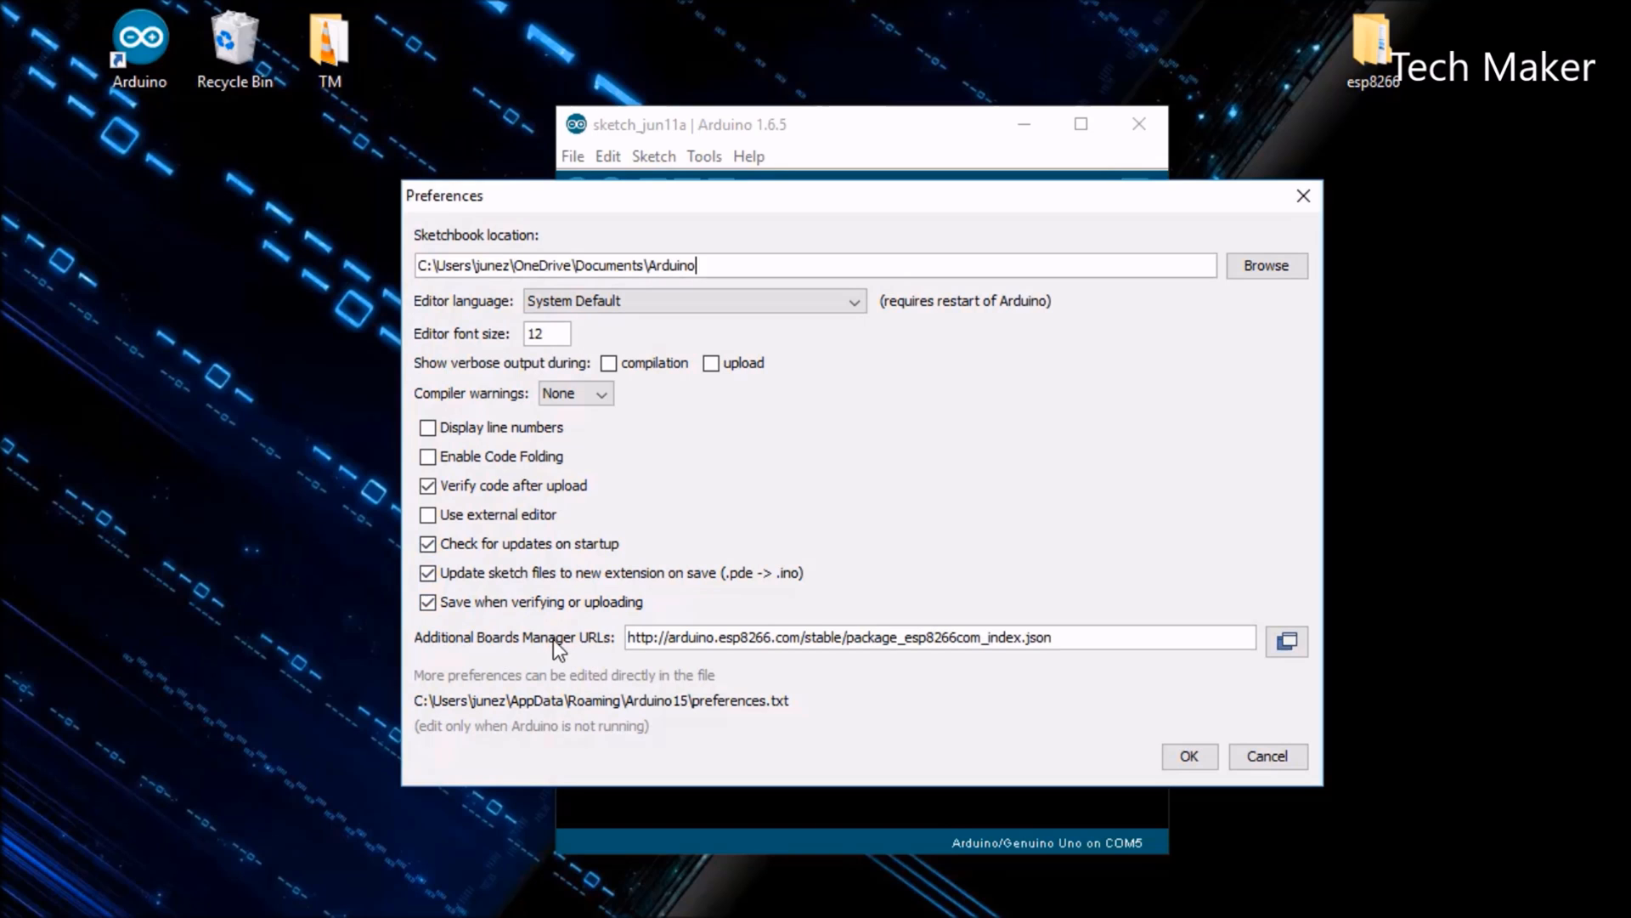
pyautogui.moveTo(1043, 667)
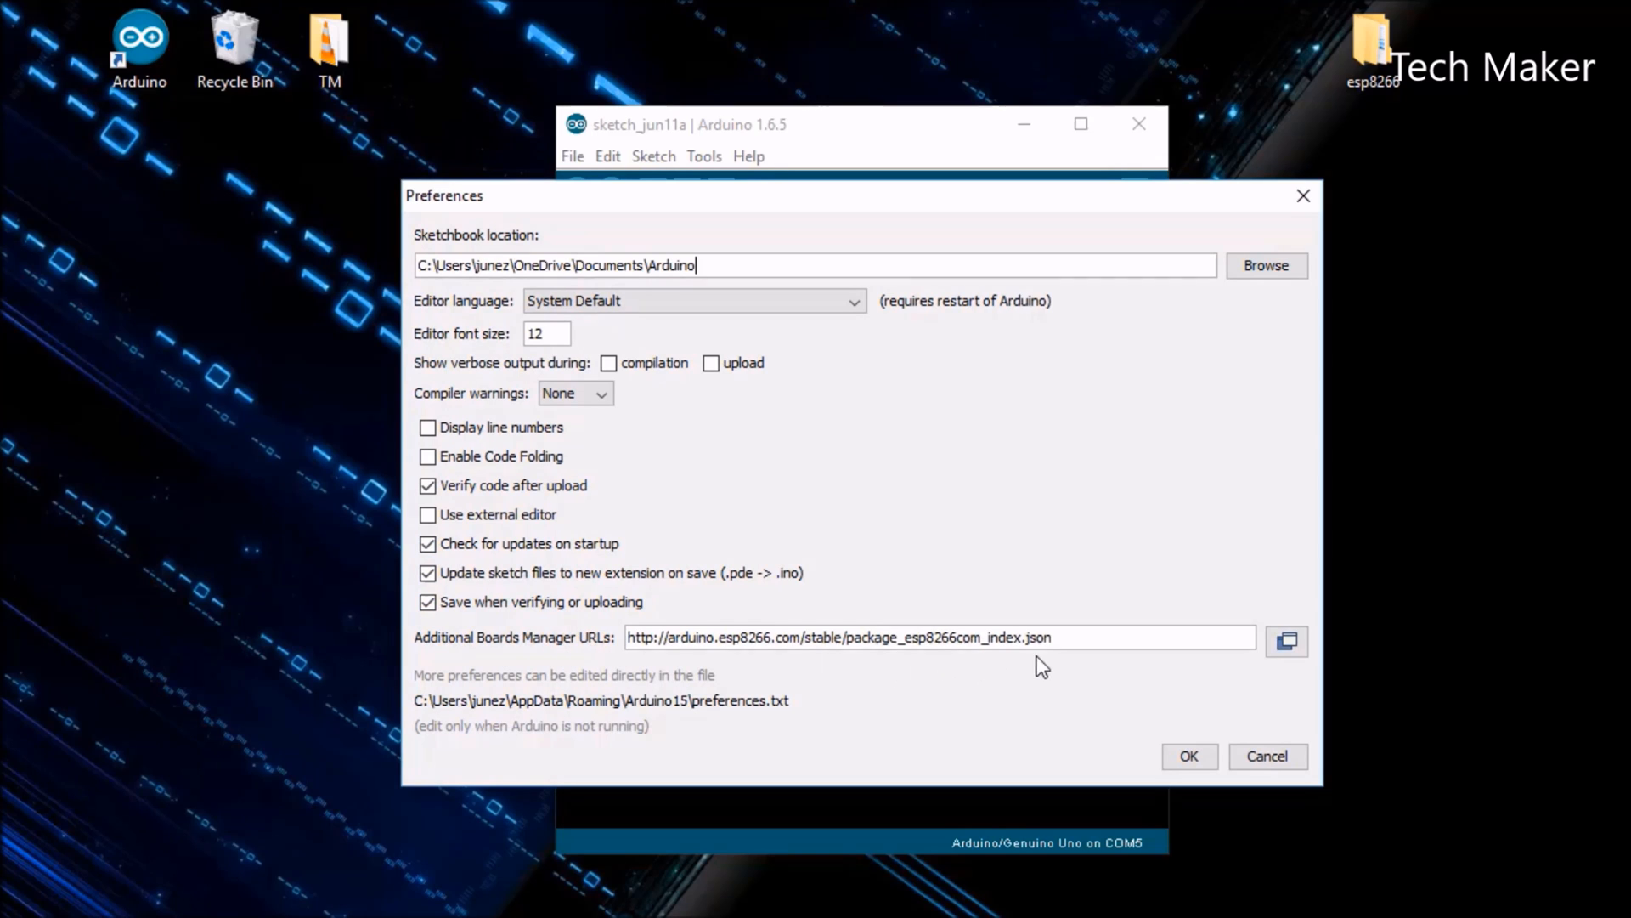
pyautogui.tripleClick(838, 637)
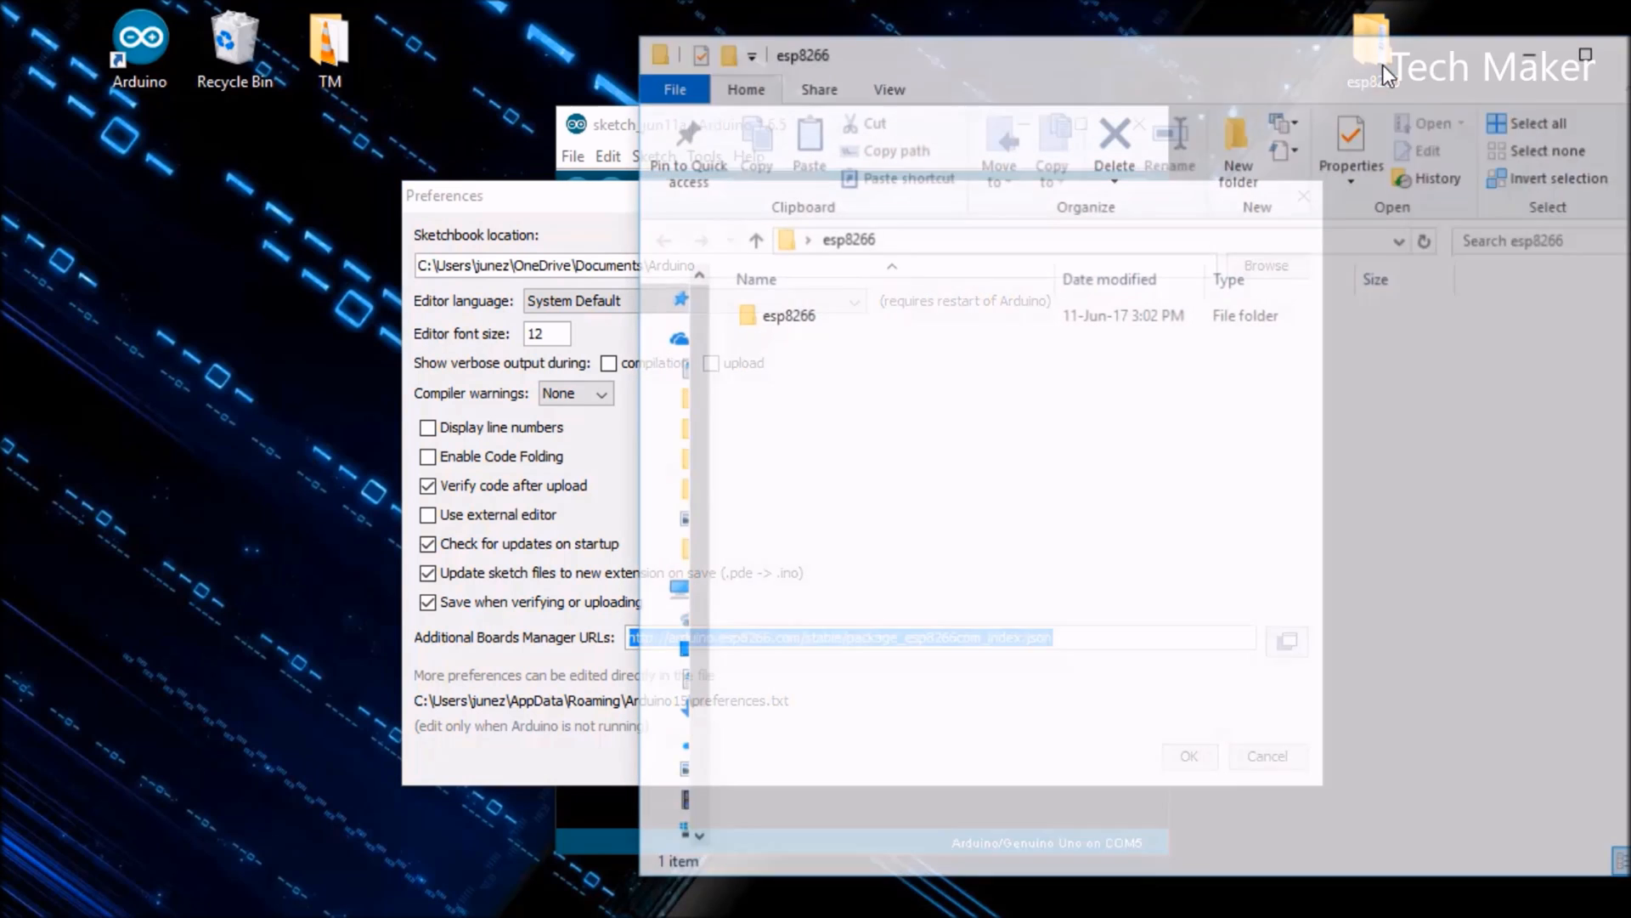
# Open the desktop esp8266 folder and its New Text Document.txt notes file
pyautogui.doubleClick(789, 315)
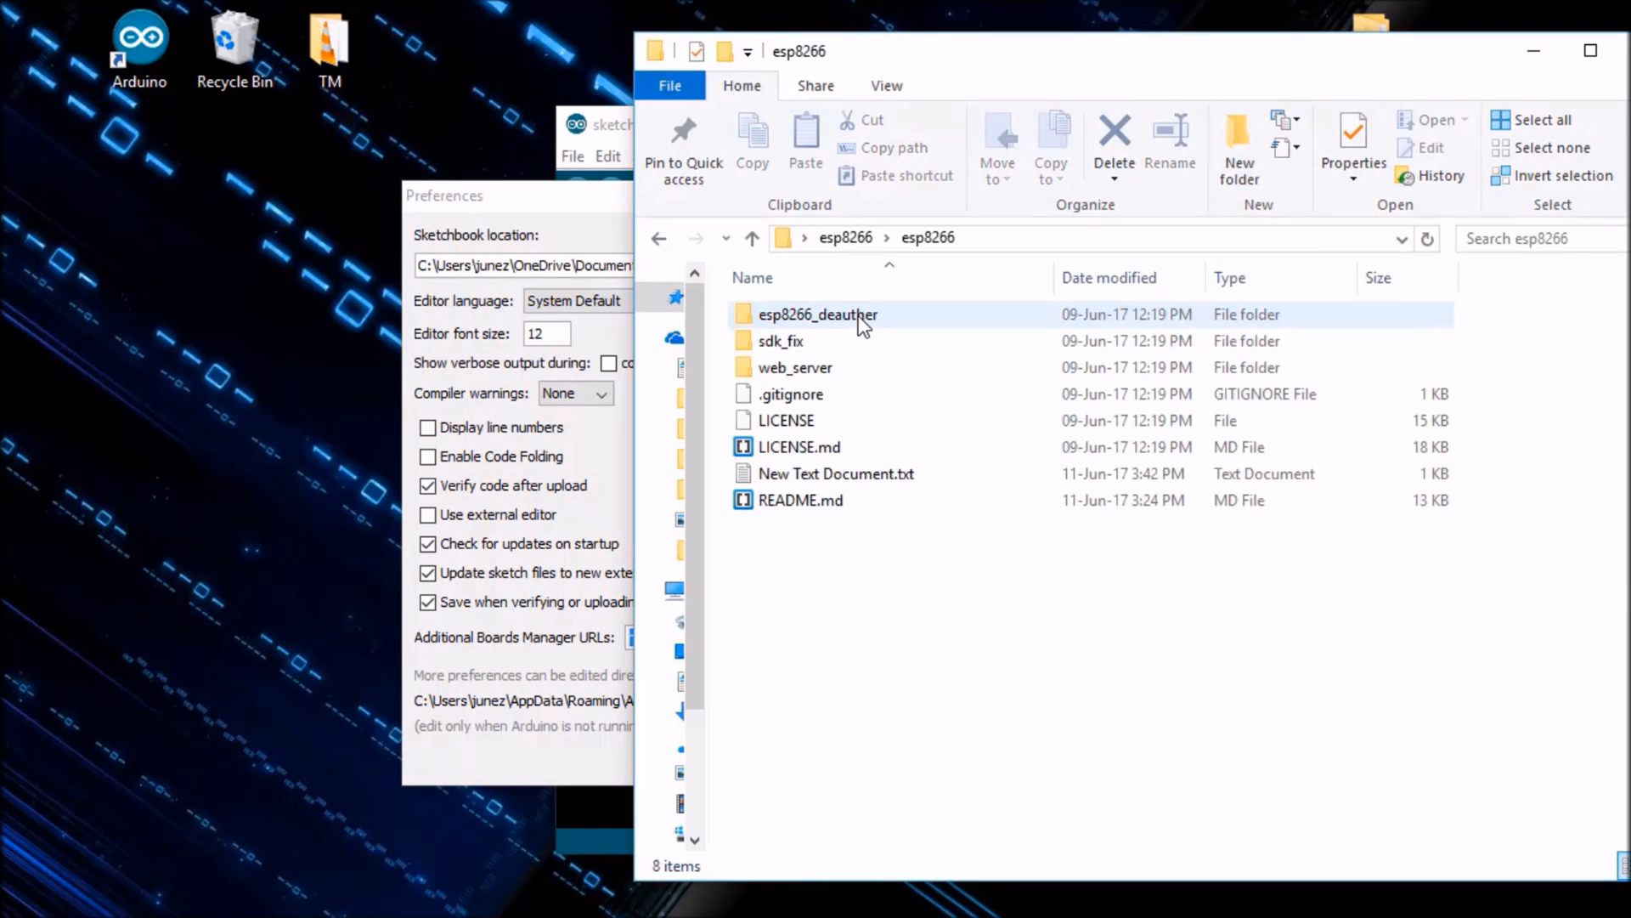
pyautogui.click(835, 473)
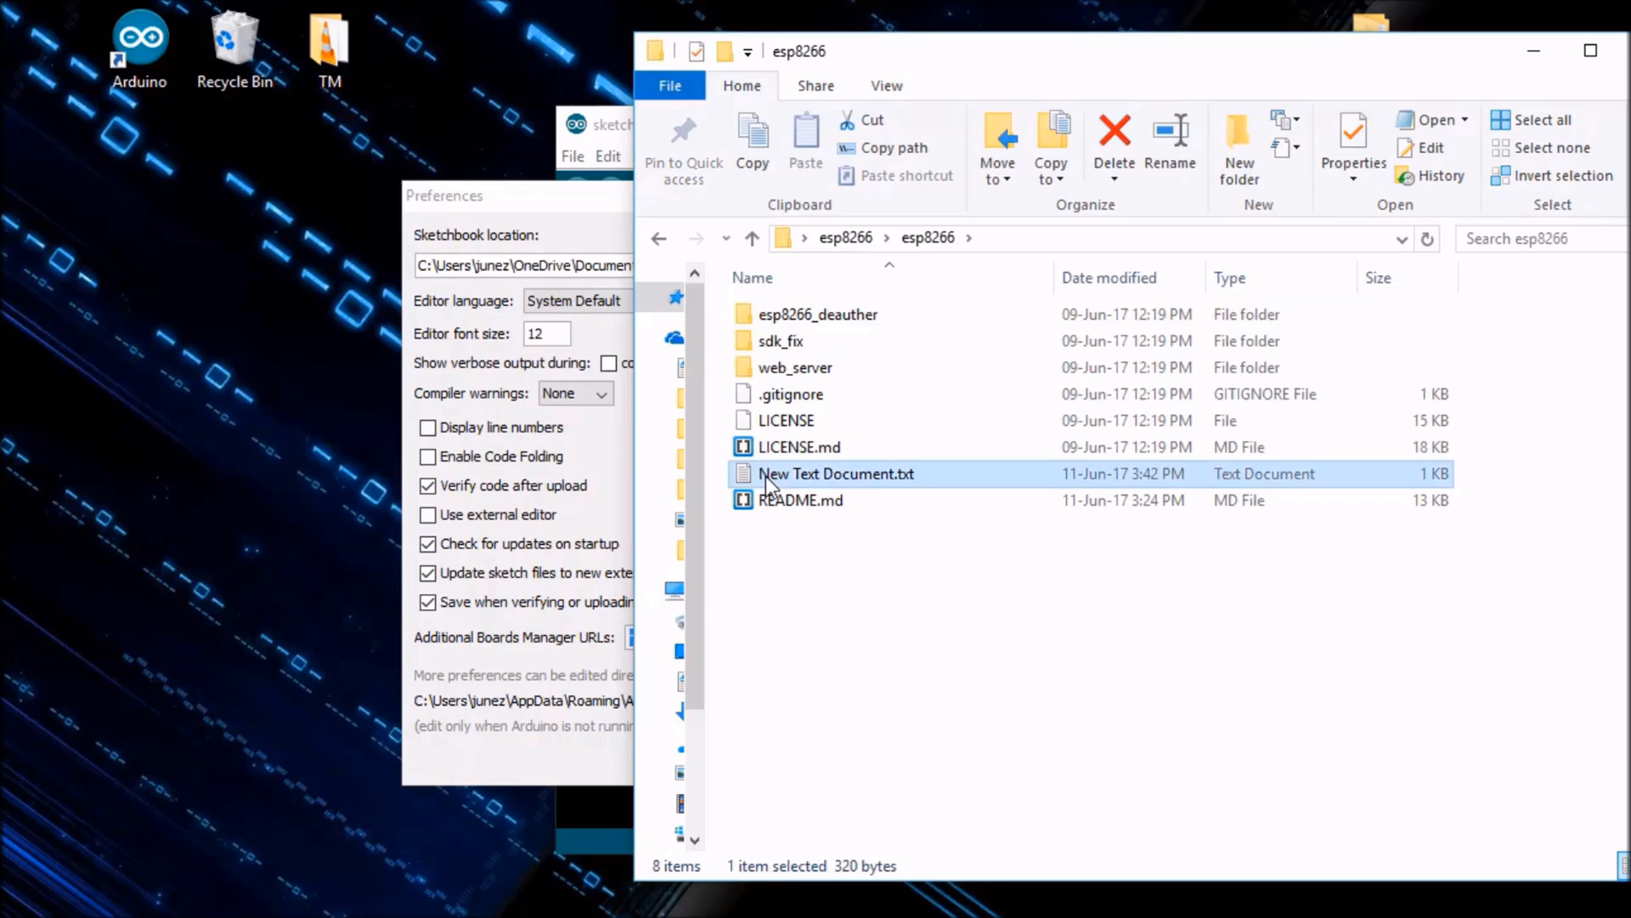
pyautogui.doubleClick(836, 473)
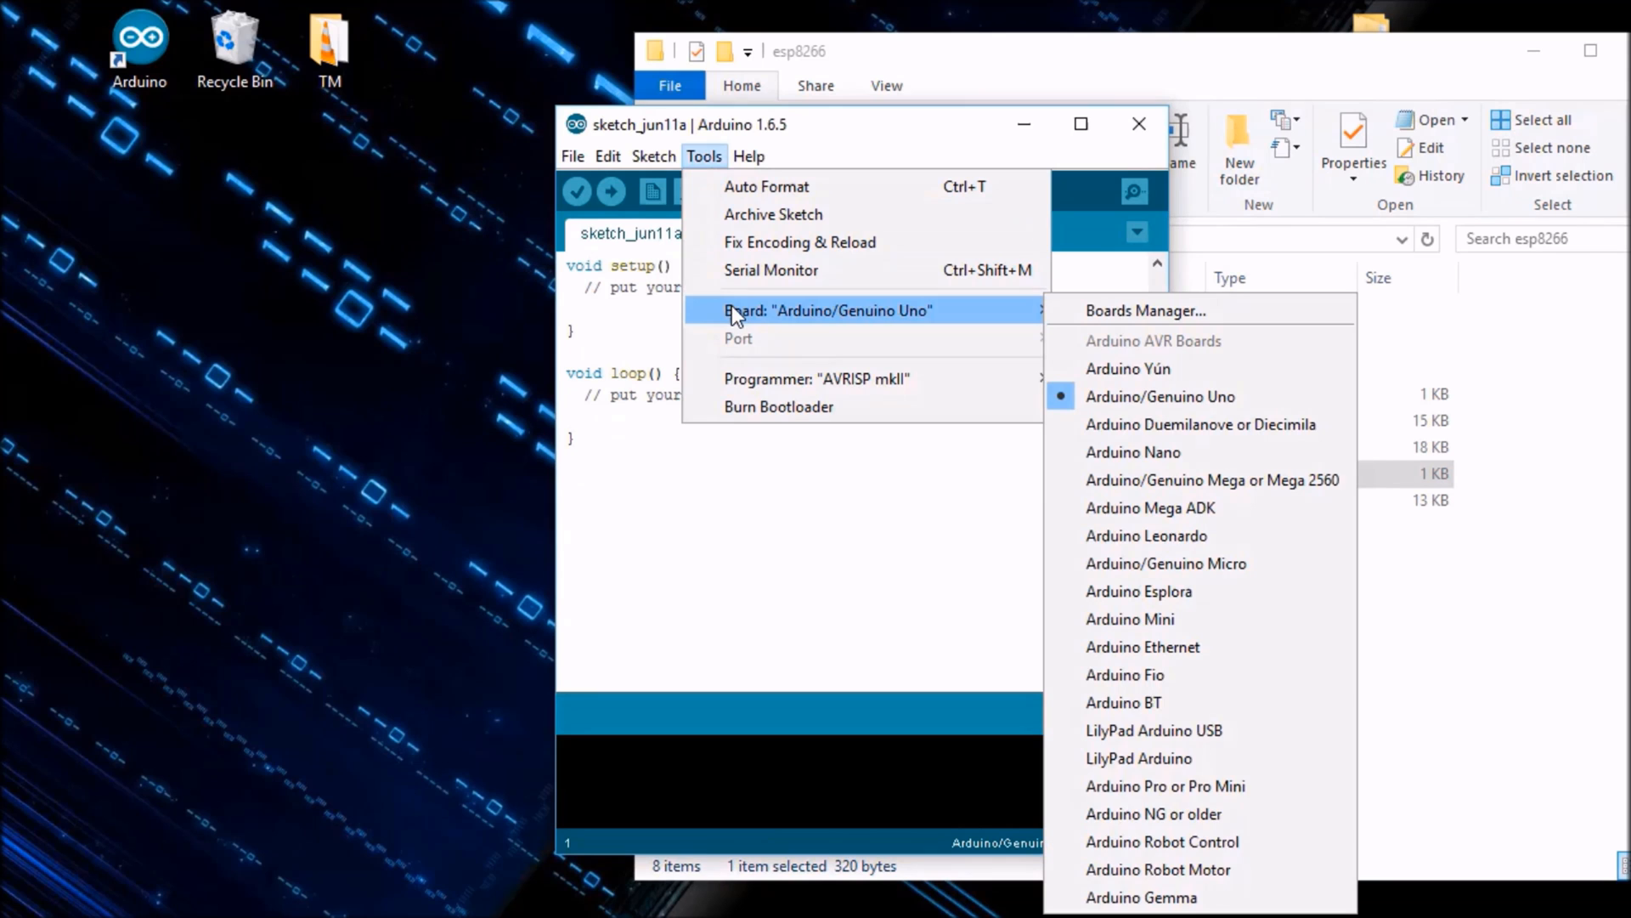
pyautogui.moveTo(1069, 324)
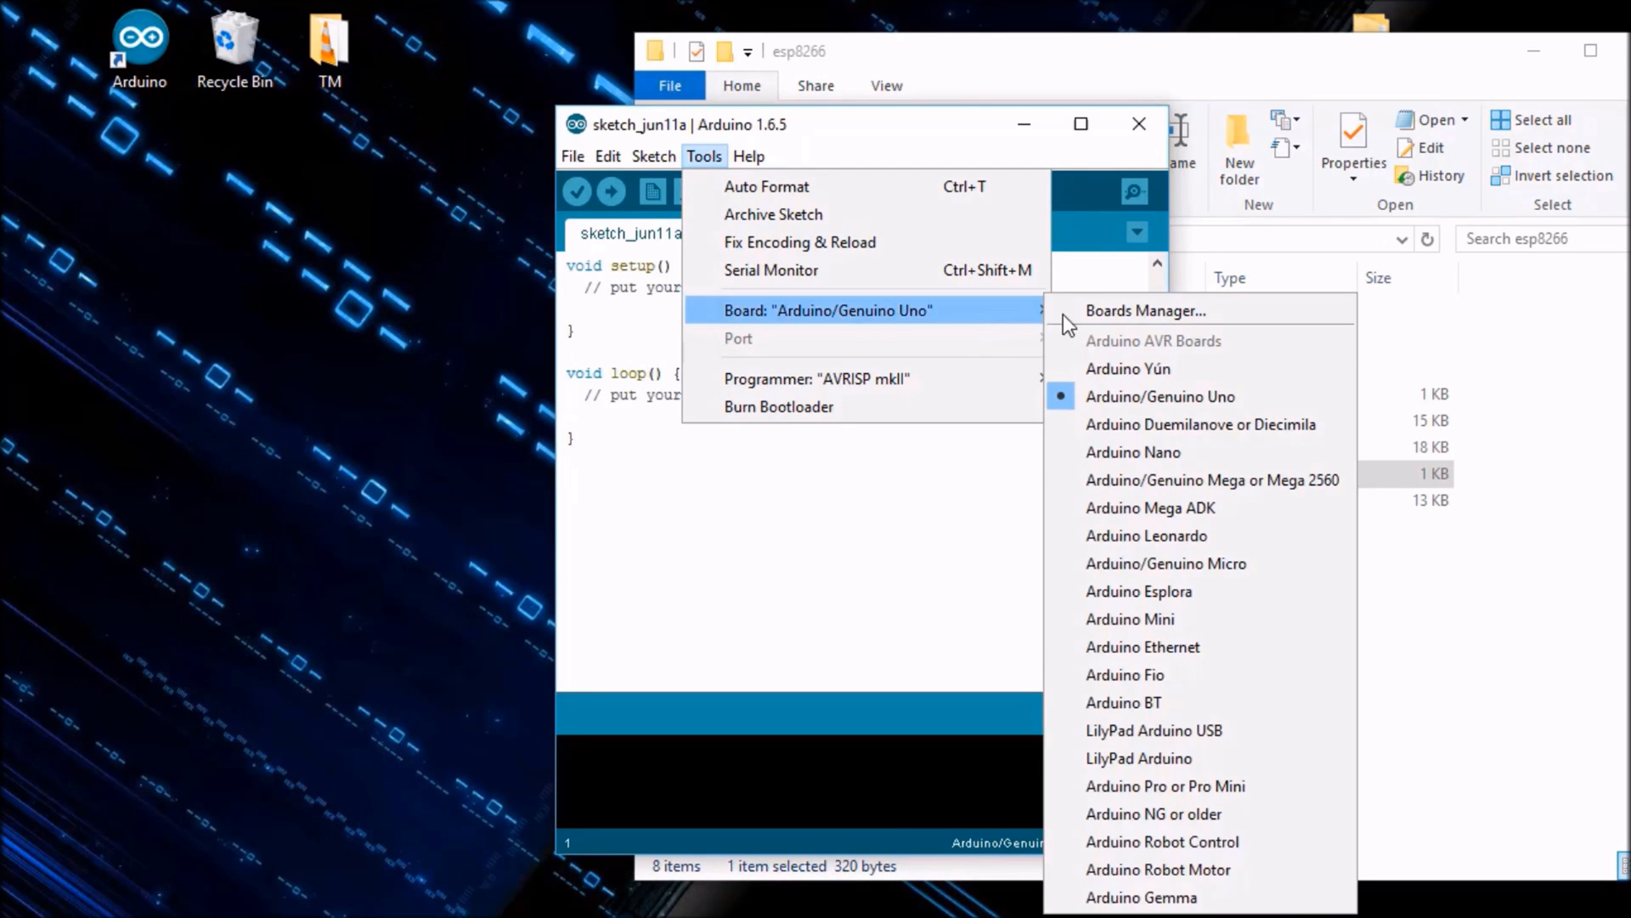
# Open Boards Manager from the Tools > Board menu
pyautogui.click(1145, 310)
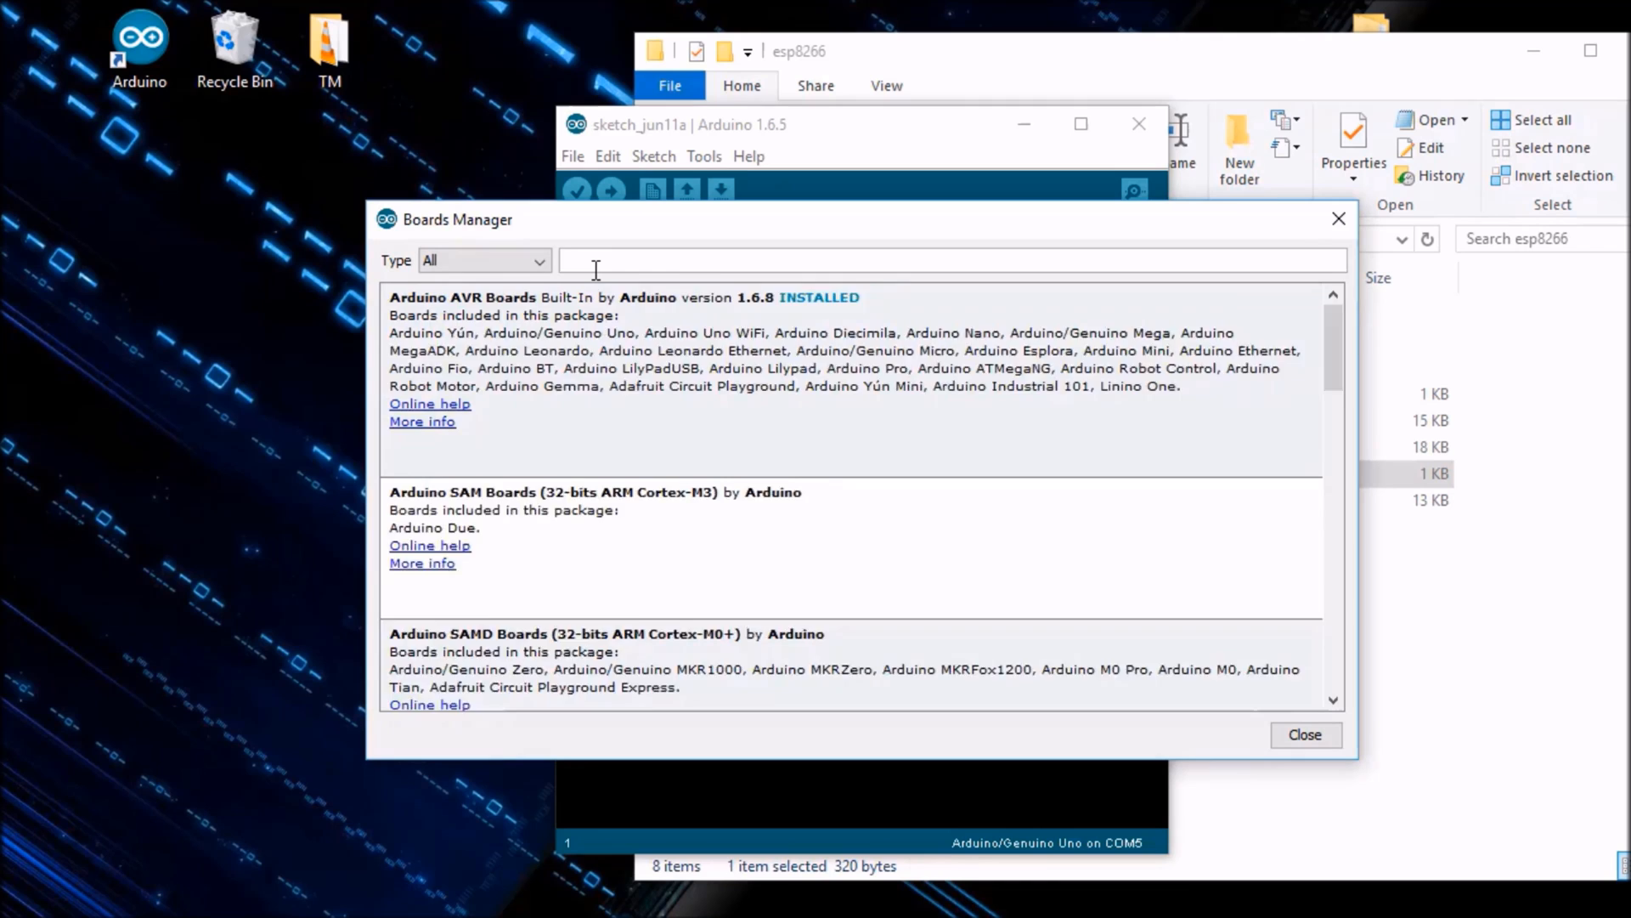
# Search 'ESP' and install the esp8266 board package at version 2.0.0
pyautogui.write('ESP')
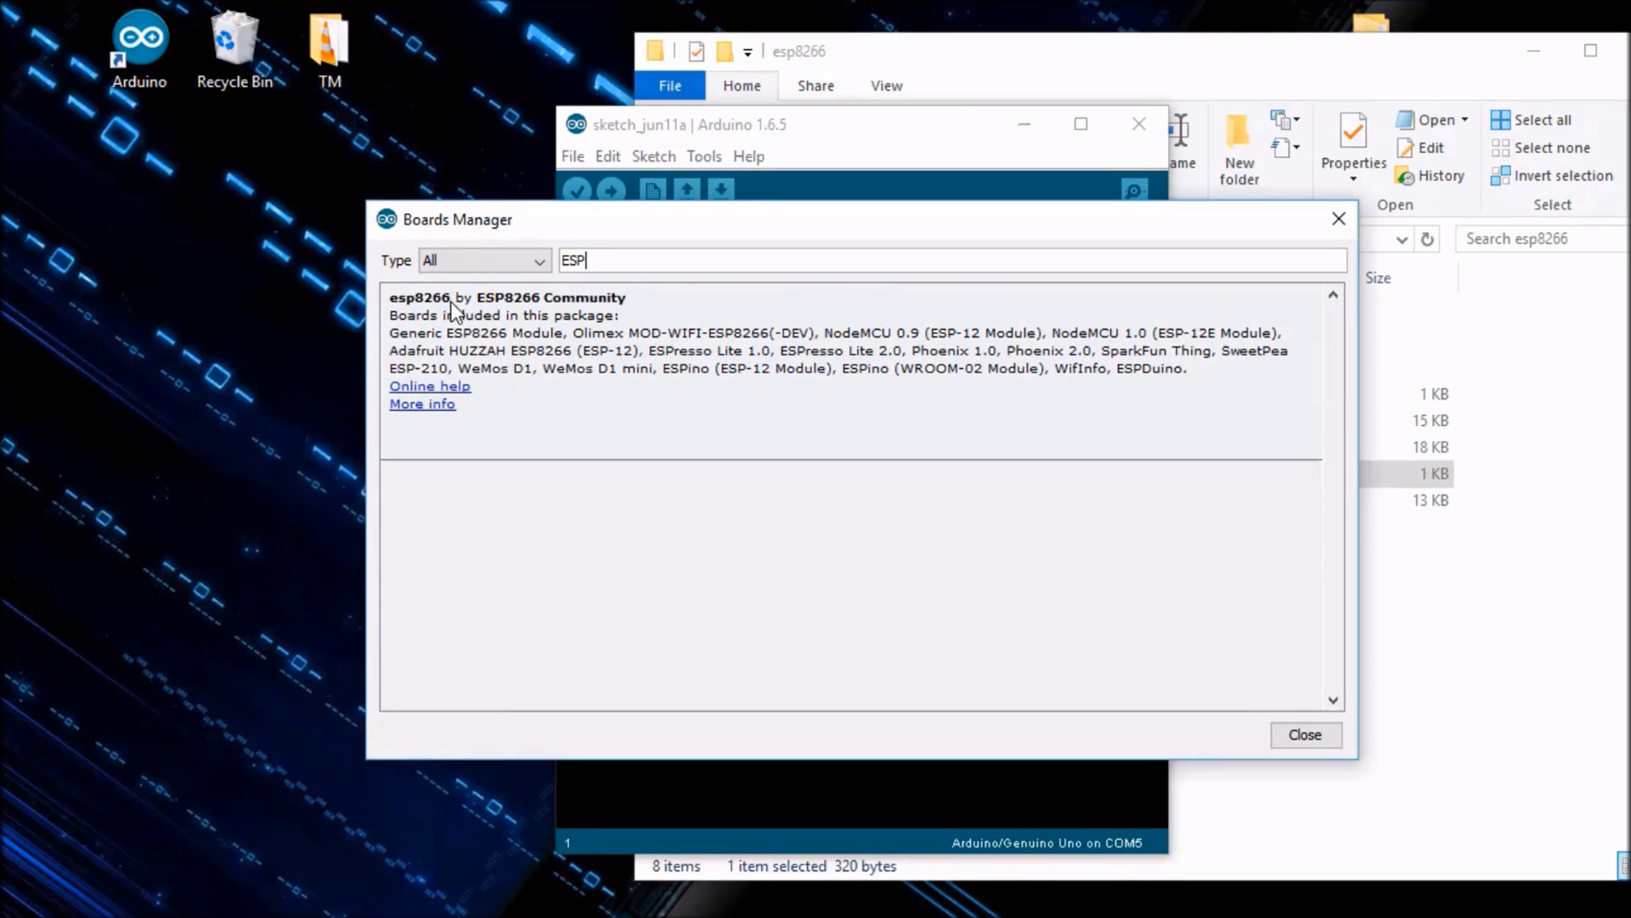
pyautogui.moveTo(541, 319)
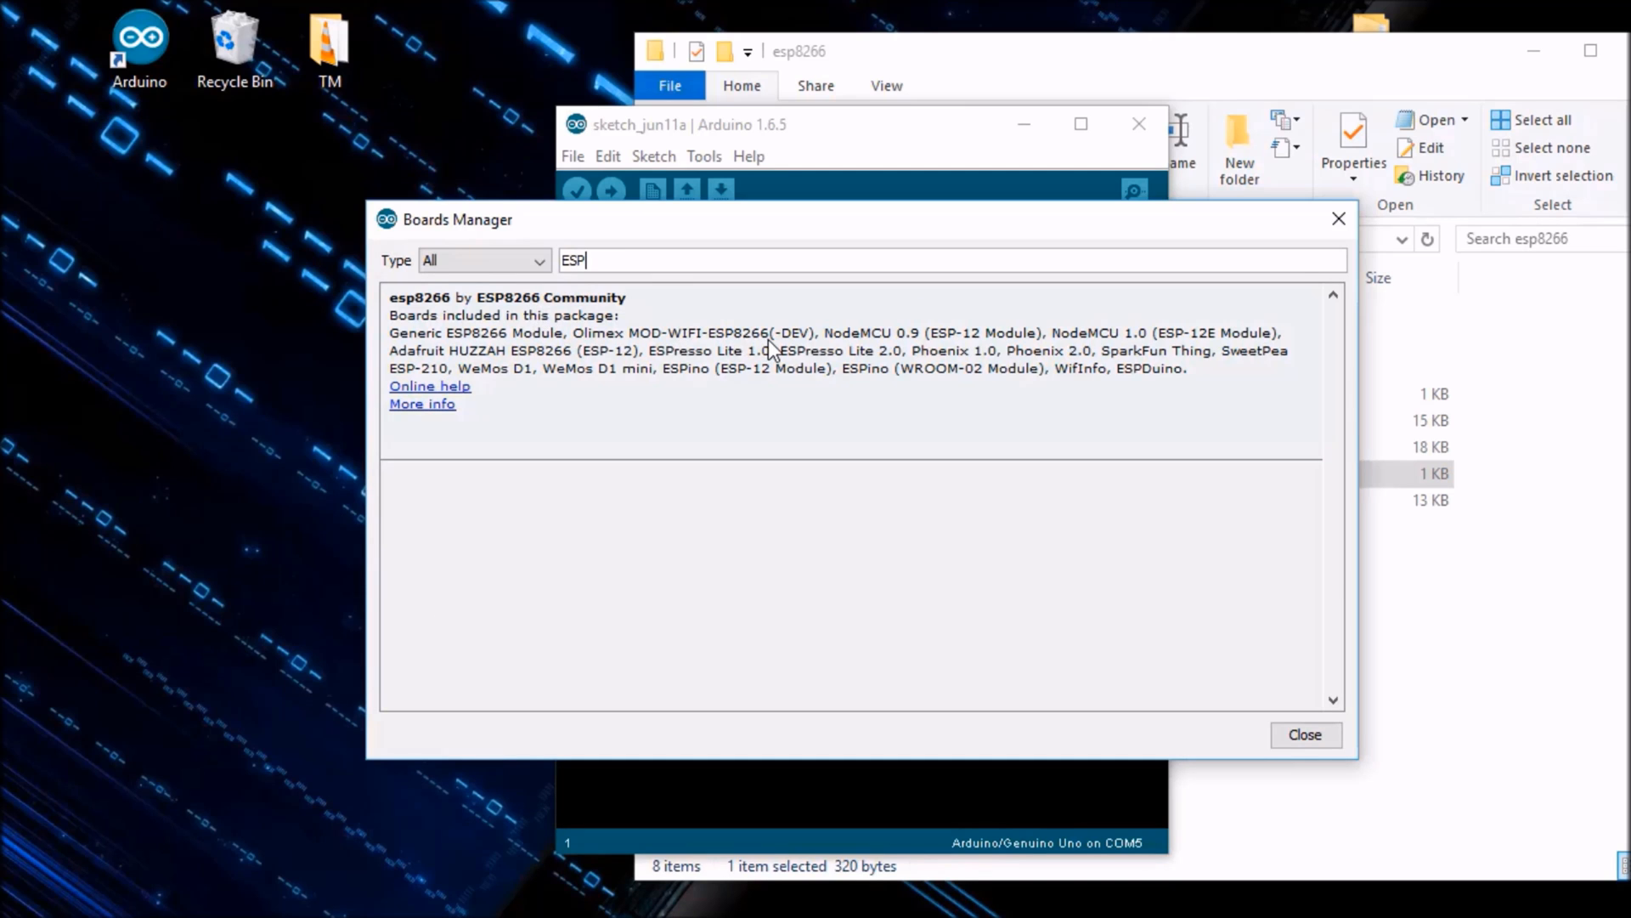
pyautogui.click(1127, 435)
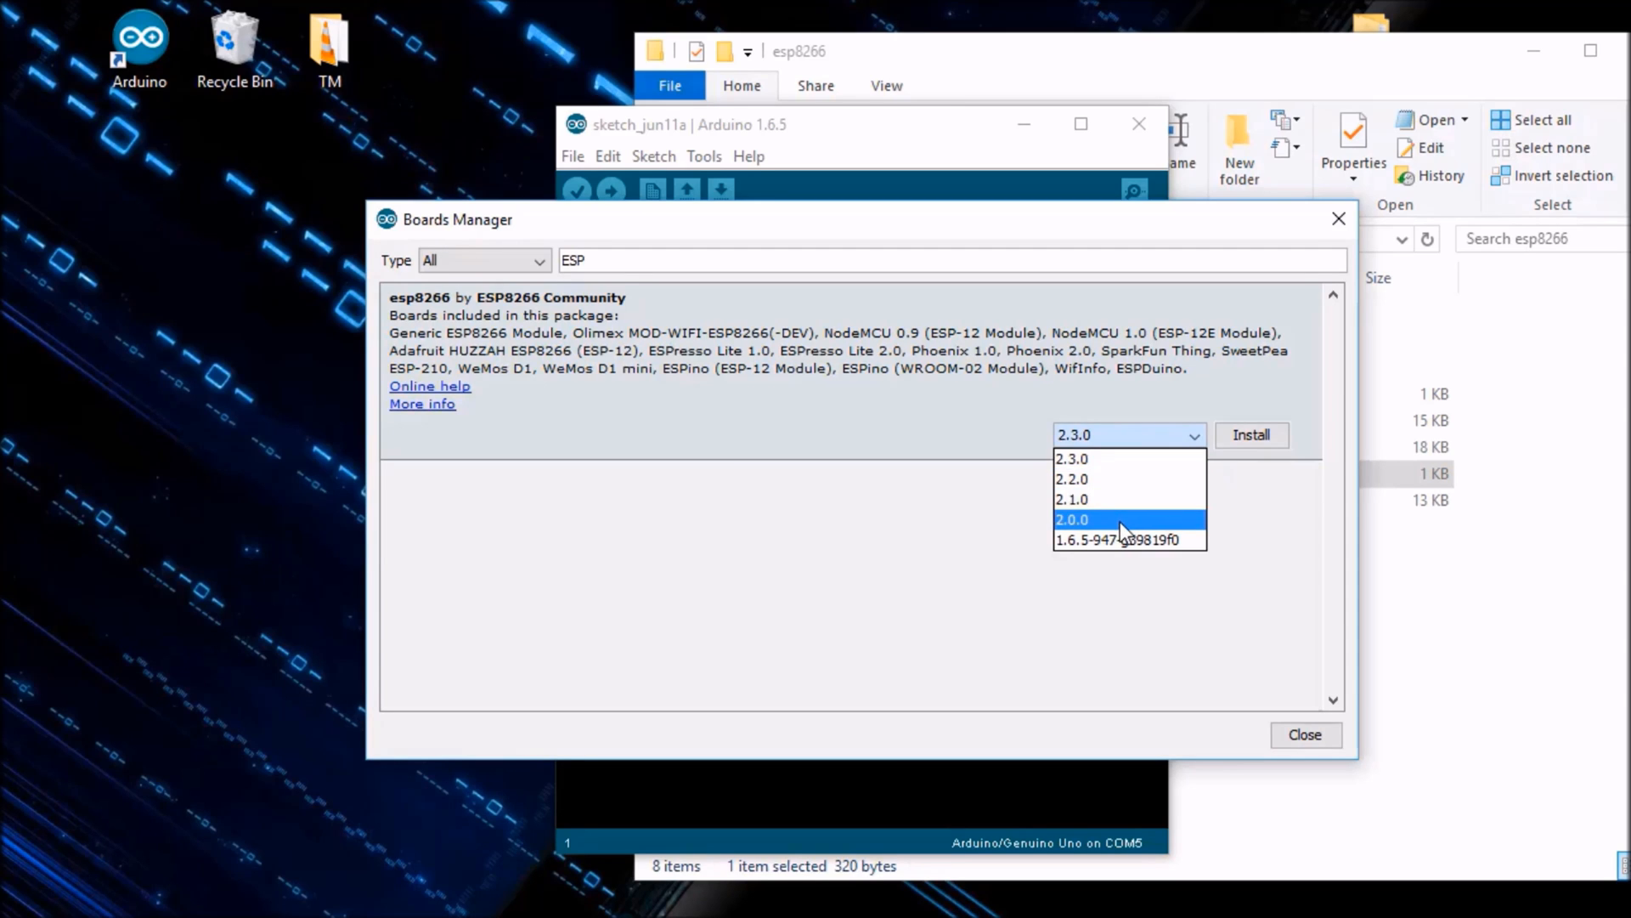
pyautogui.click(1072, 519)
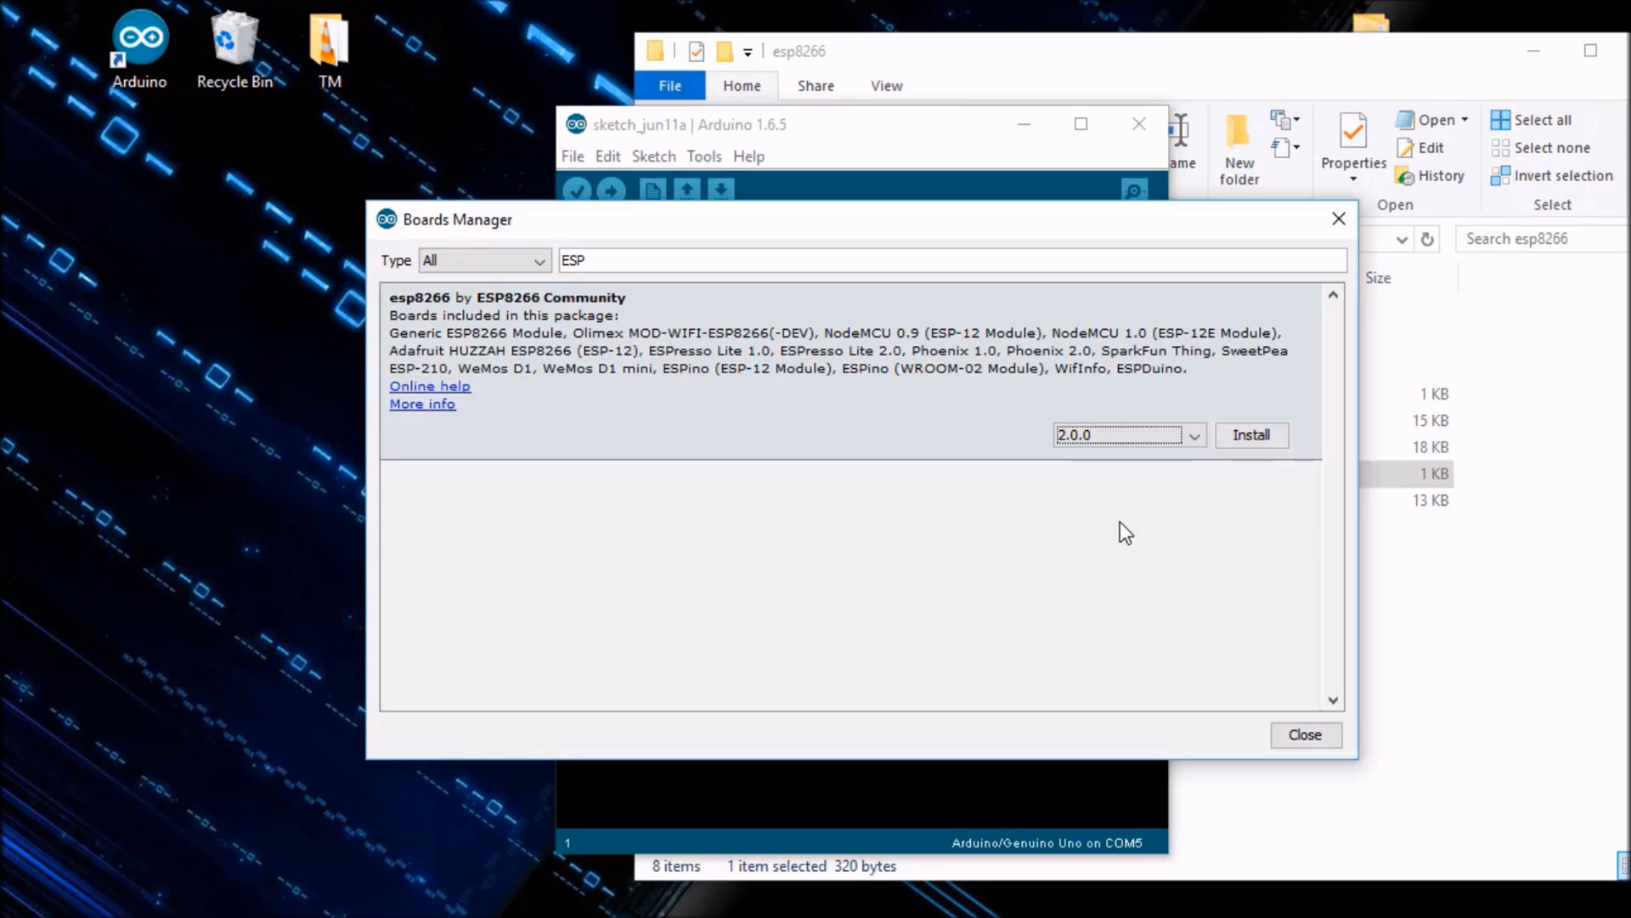
pyautogui.click(1251, 434)
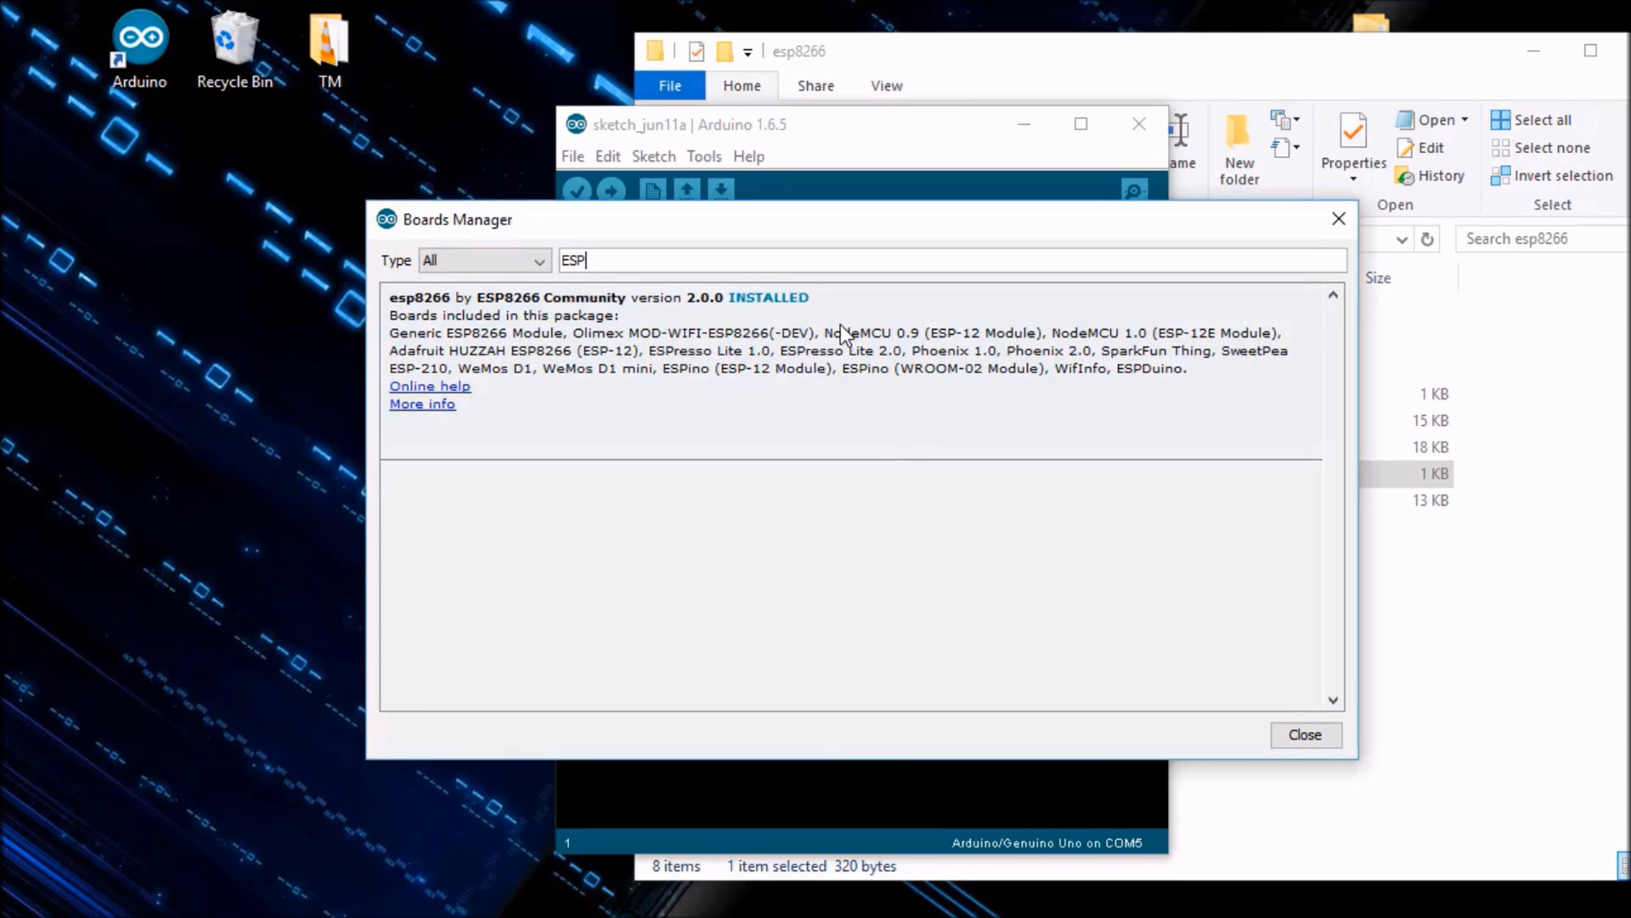
pyautogui.moveTo(827, 315)
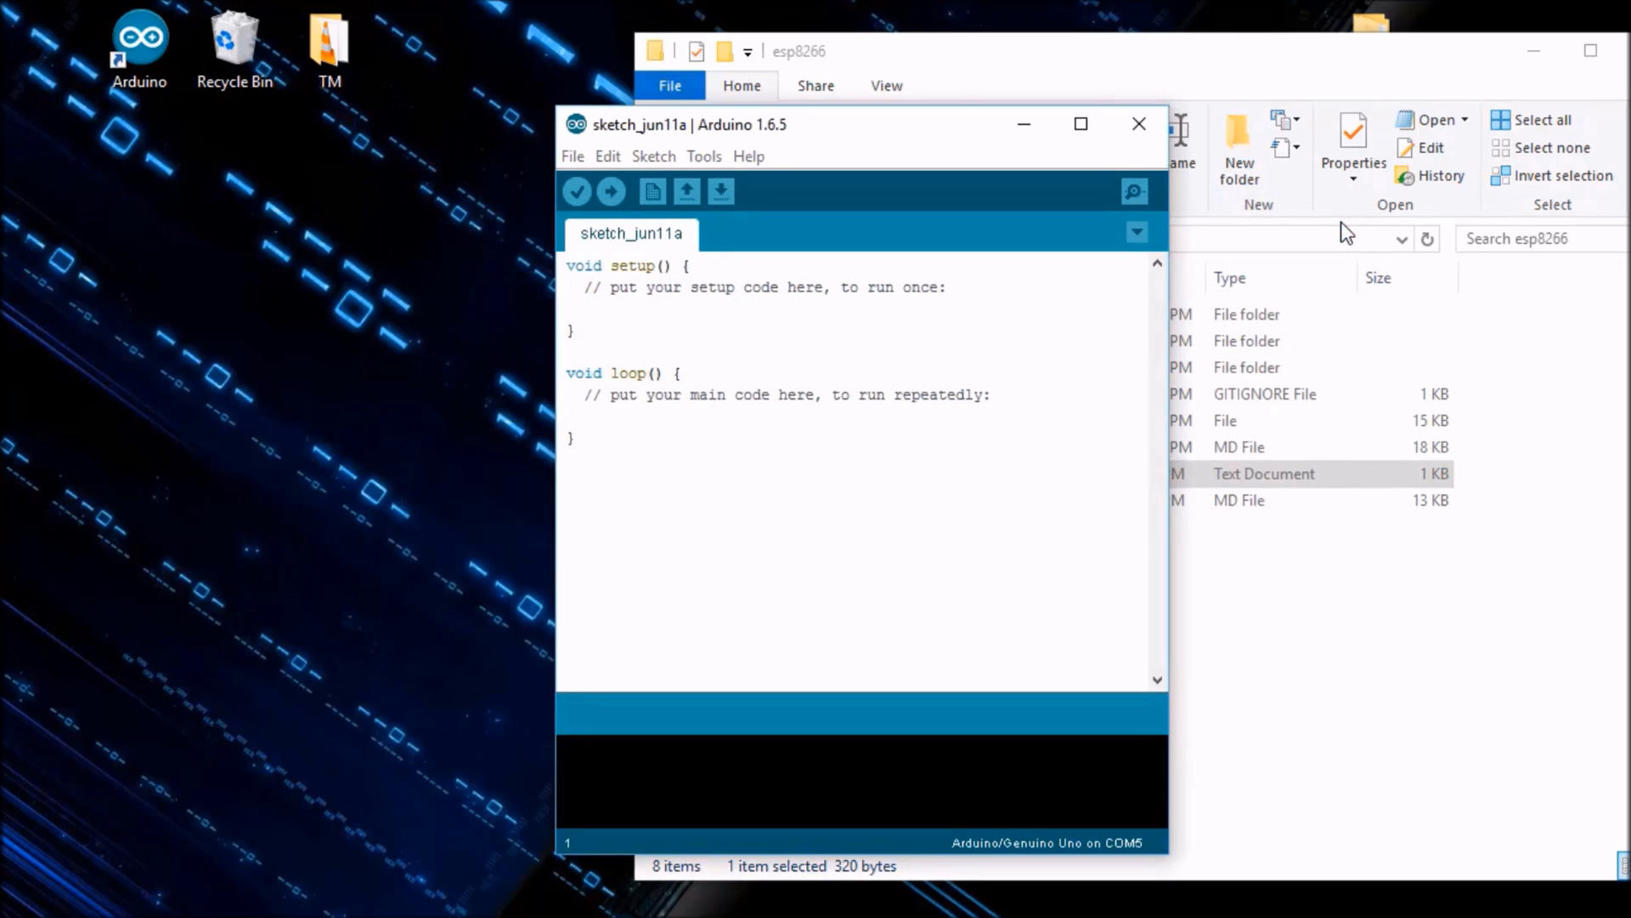
pyautogui.moveTo(687, 156)
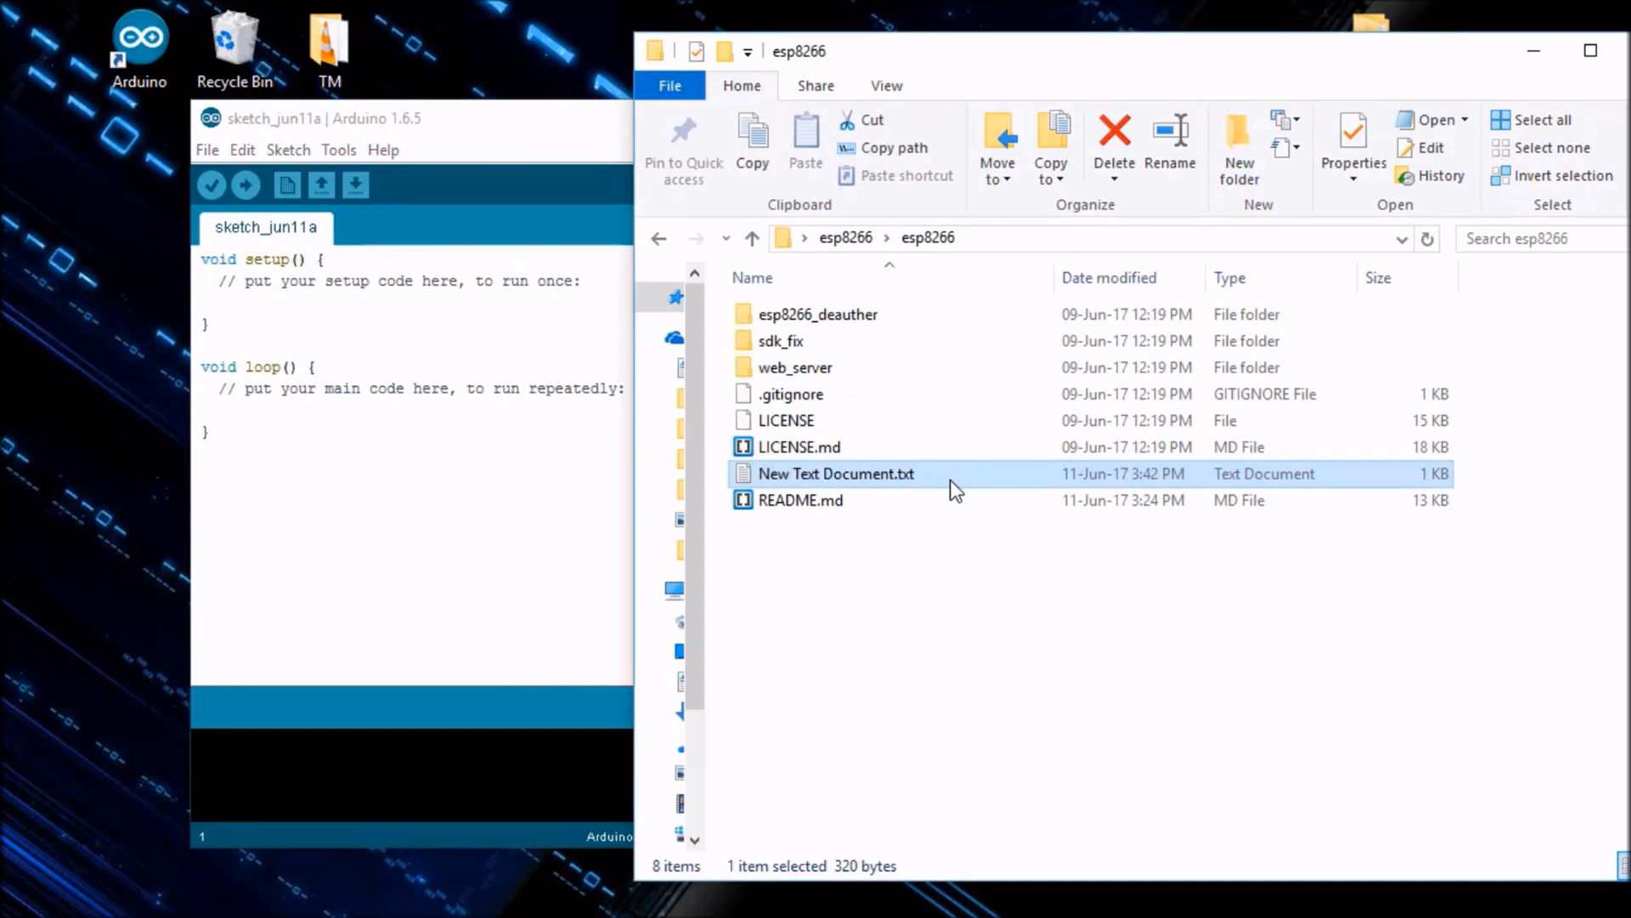
# Reopen New Text Document.txt and select the SDK function declaration lines
pyautogui.doubleClick(835, 473)
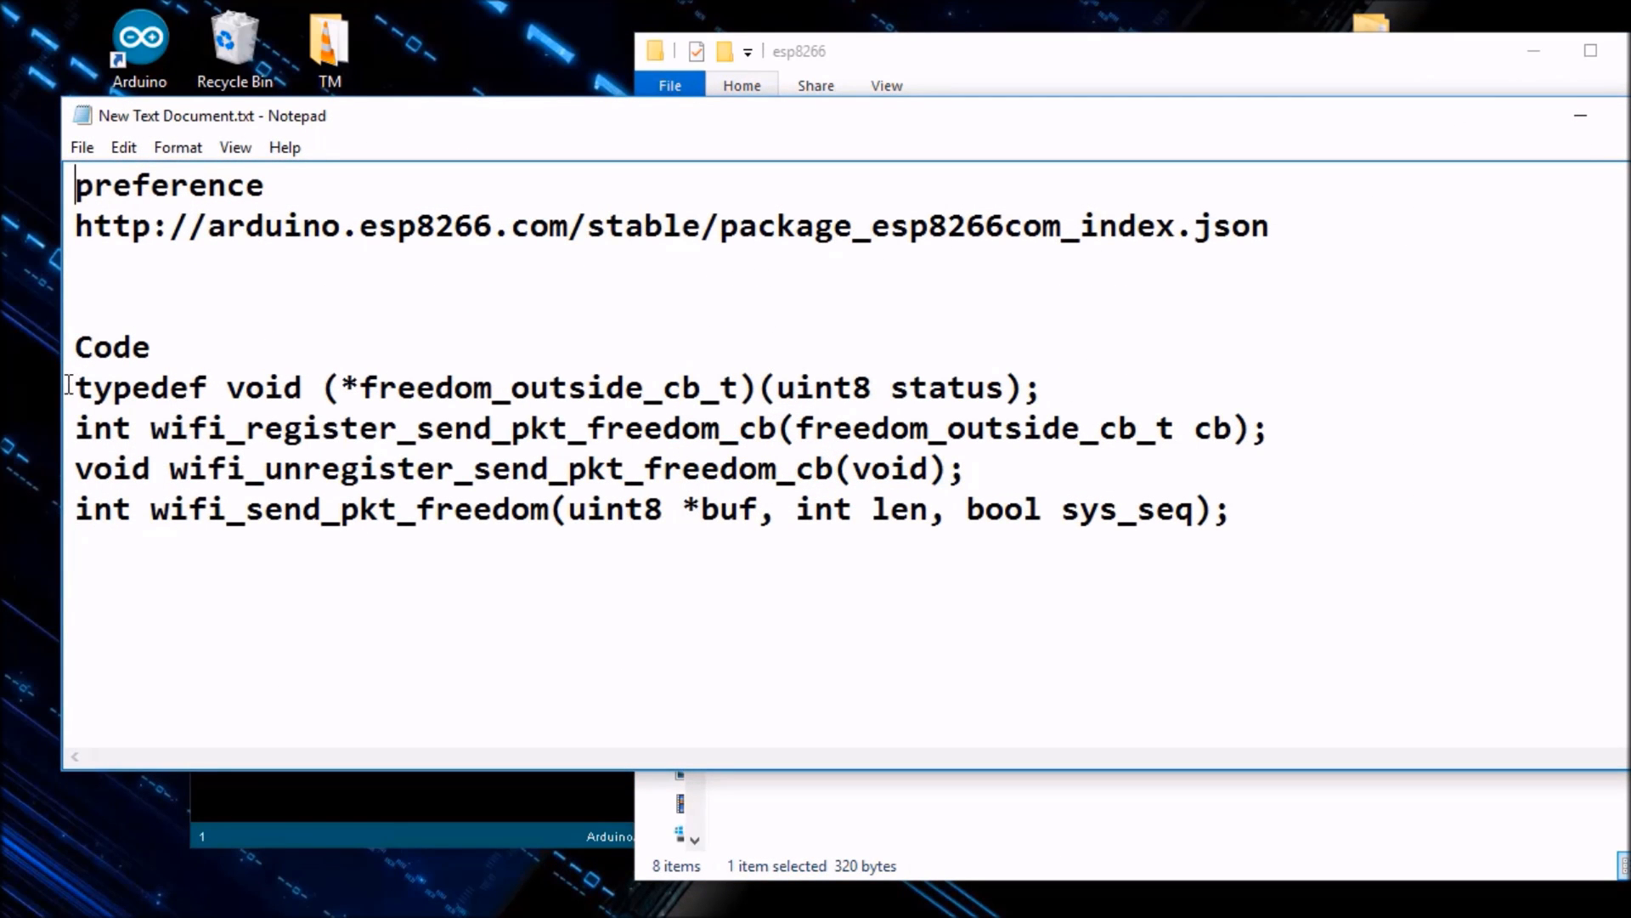
pyautogui.moveTo(75, 387); pyautogui.dragTo(1227, 509)
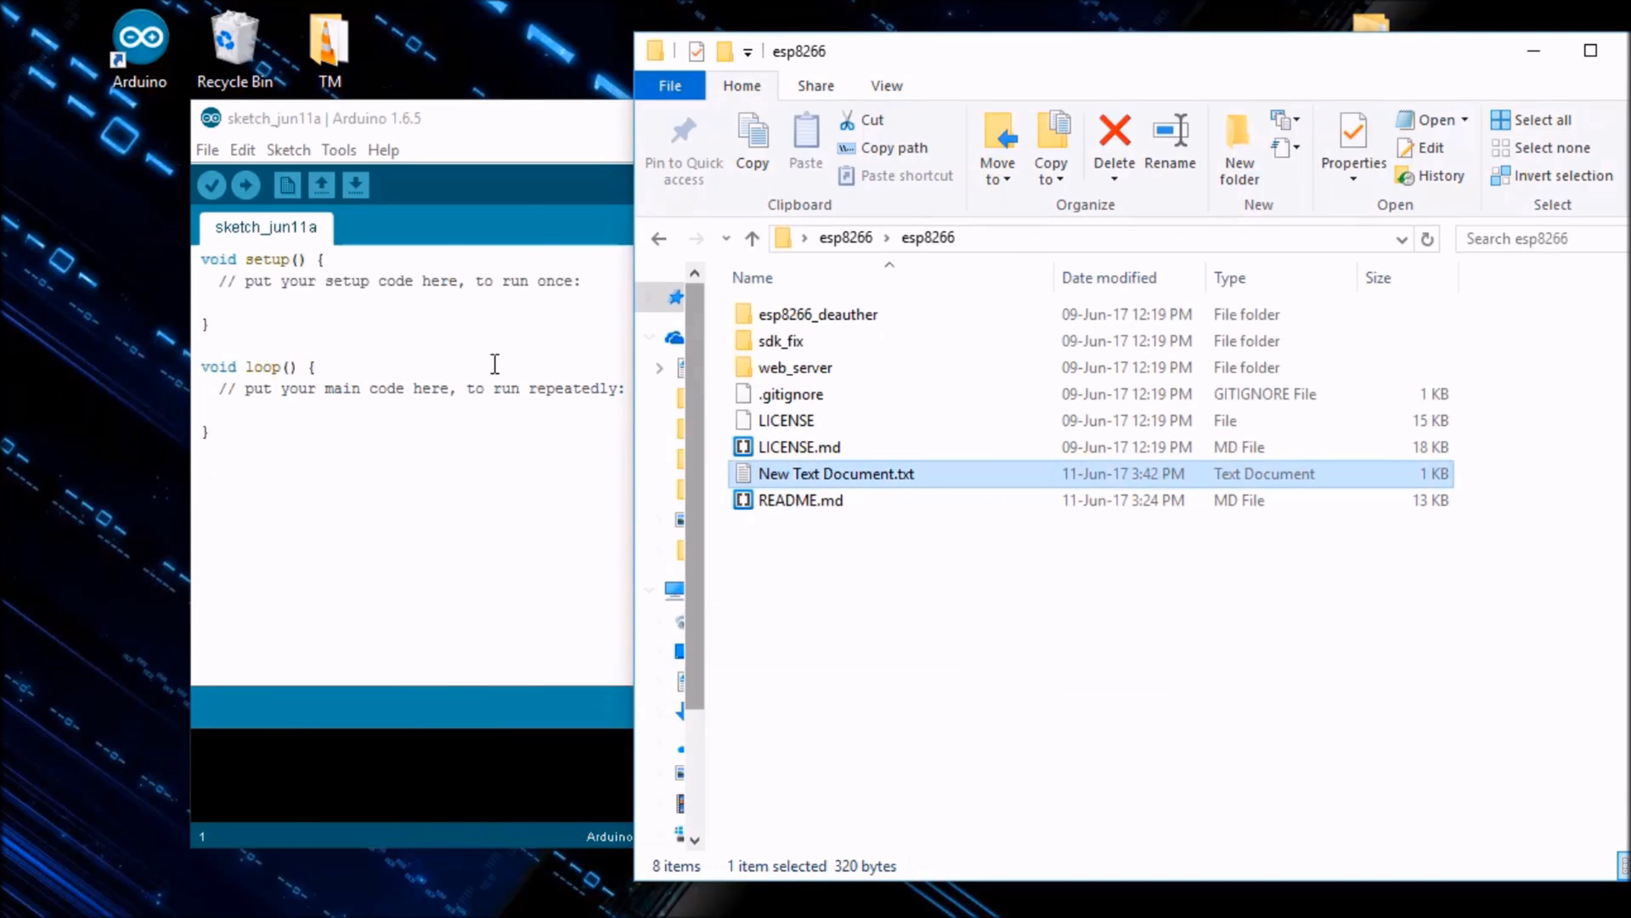
# Bring the Arduino sketch window forward and reopen File > Preferences
pyautogui.click(265, 117)
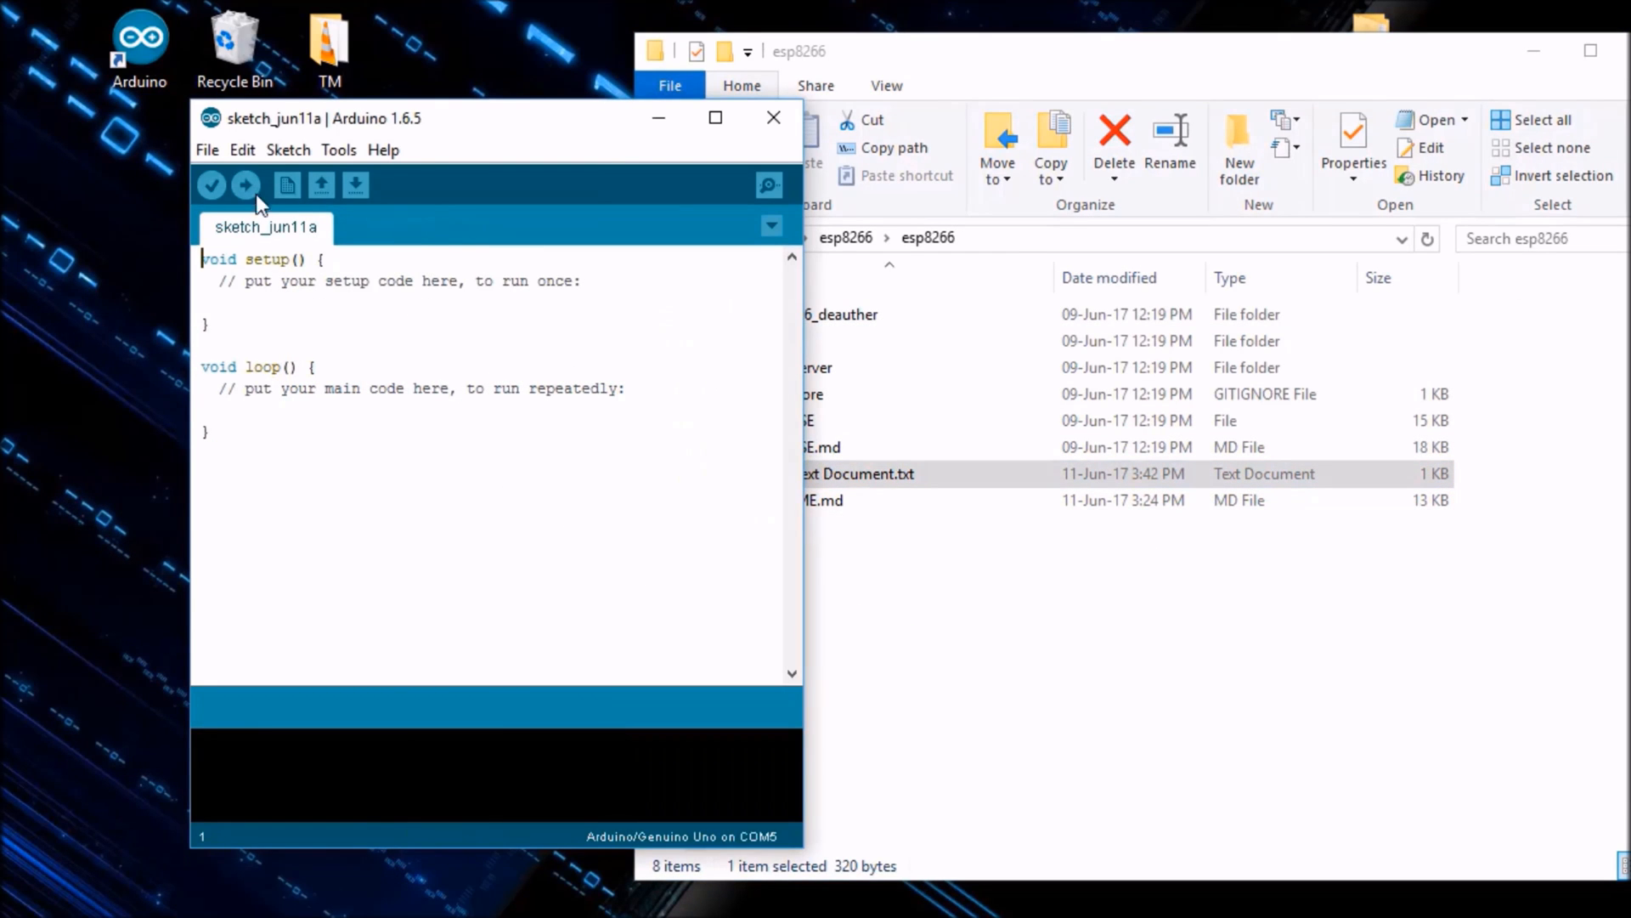
pyautogui.click(207, 148)
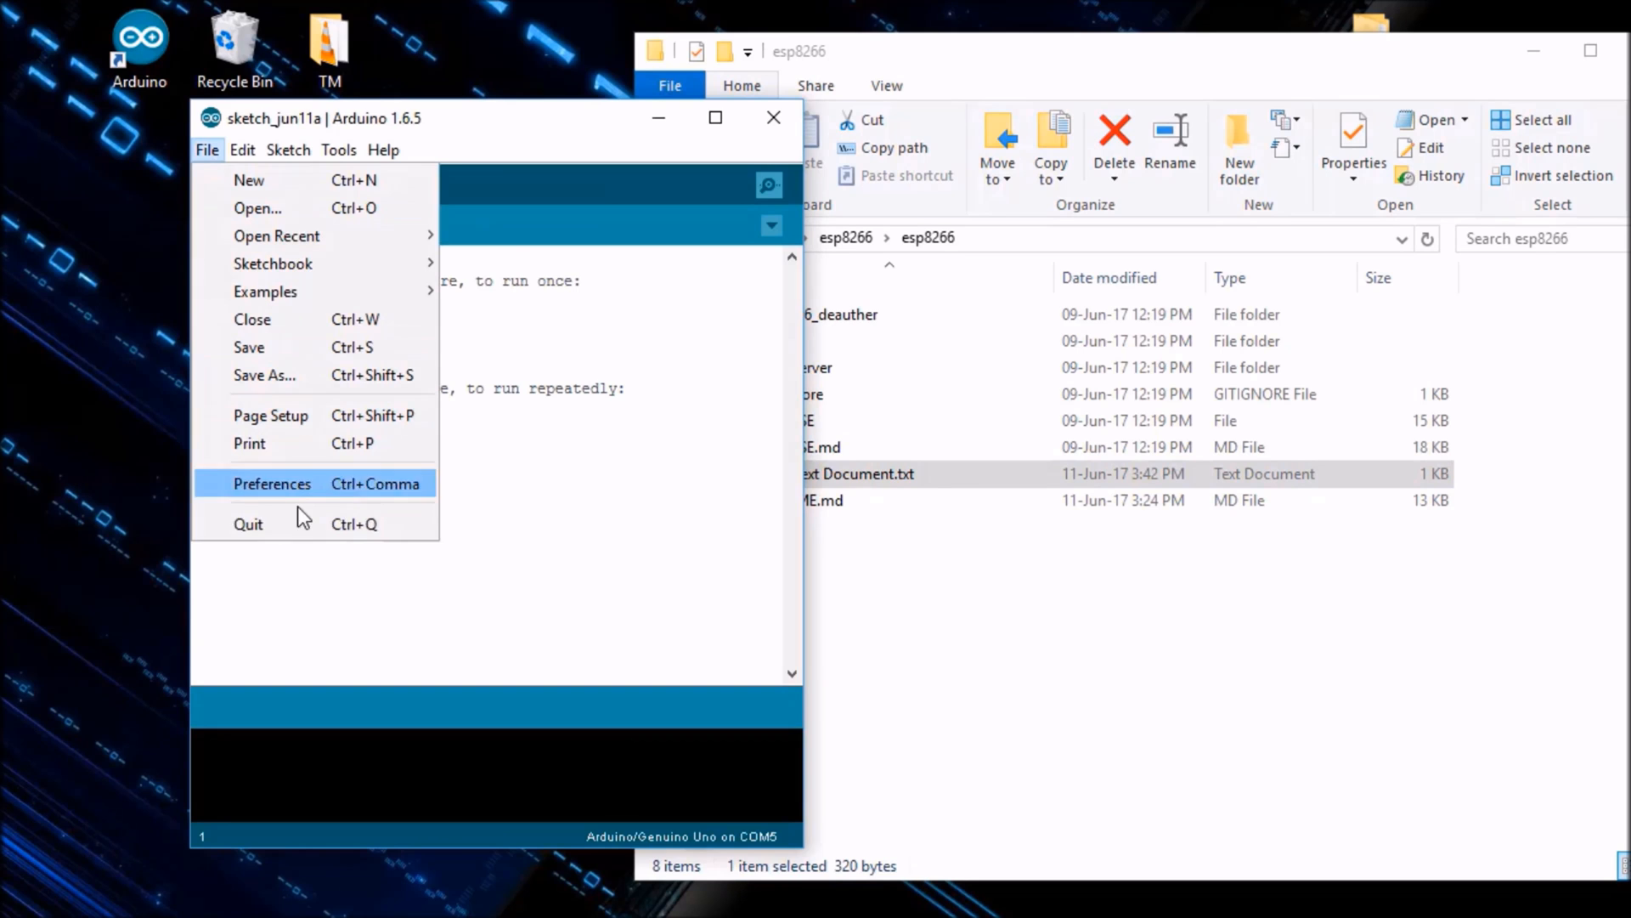
pyautogui.click(272, 482)
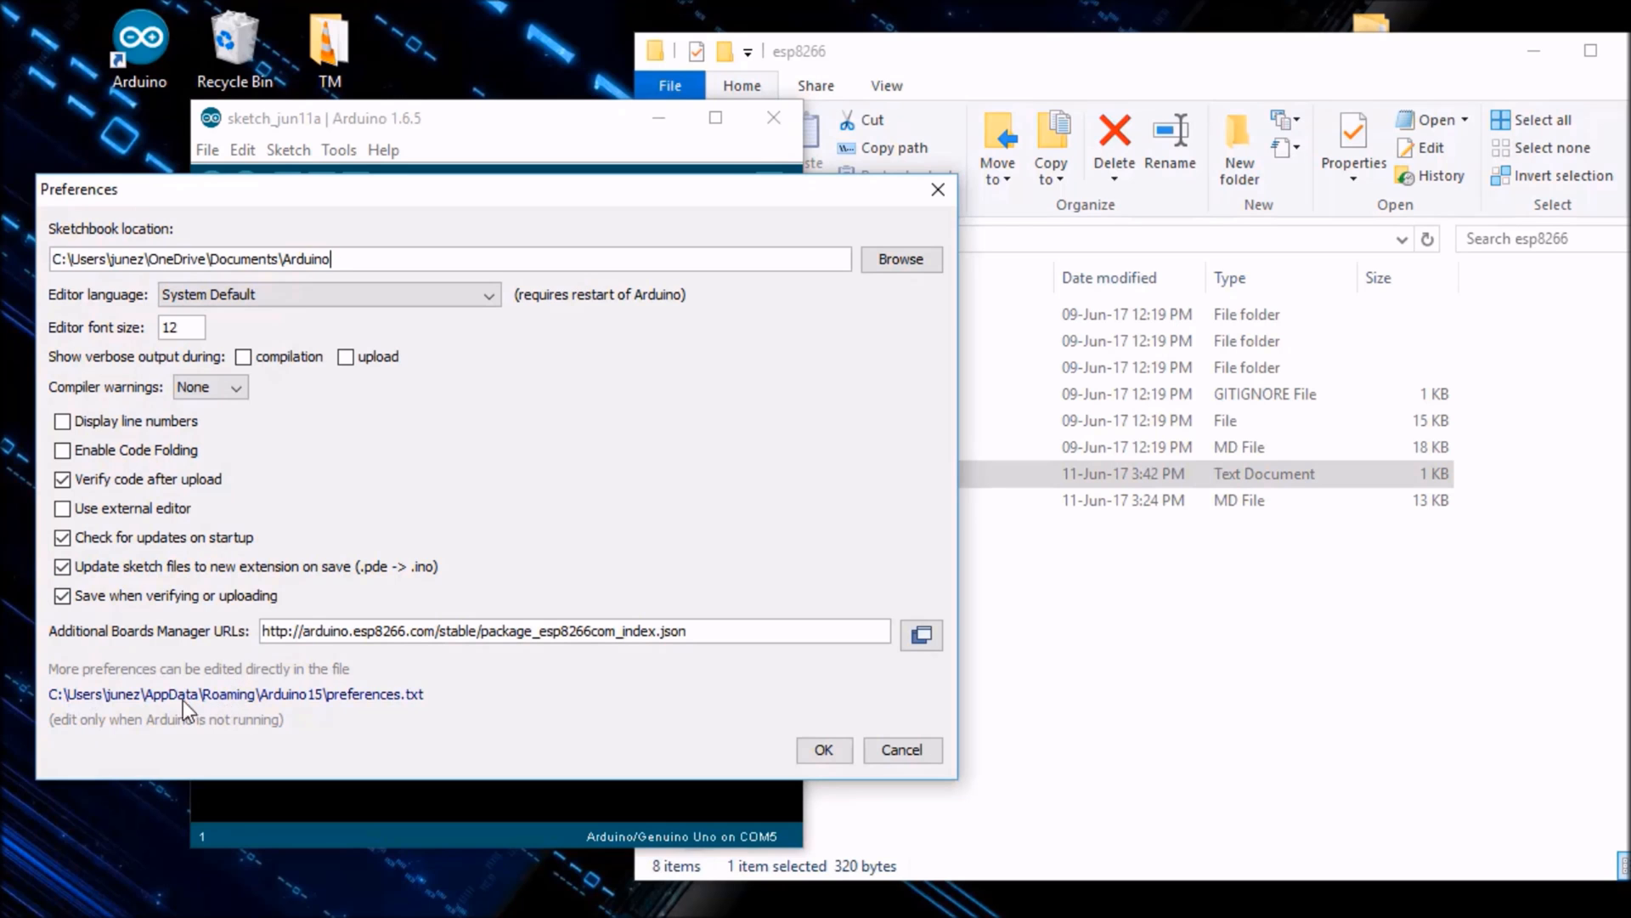
pyautogui.moveTo(146, 715)
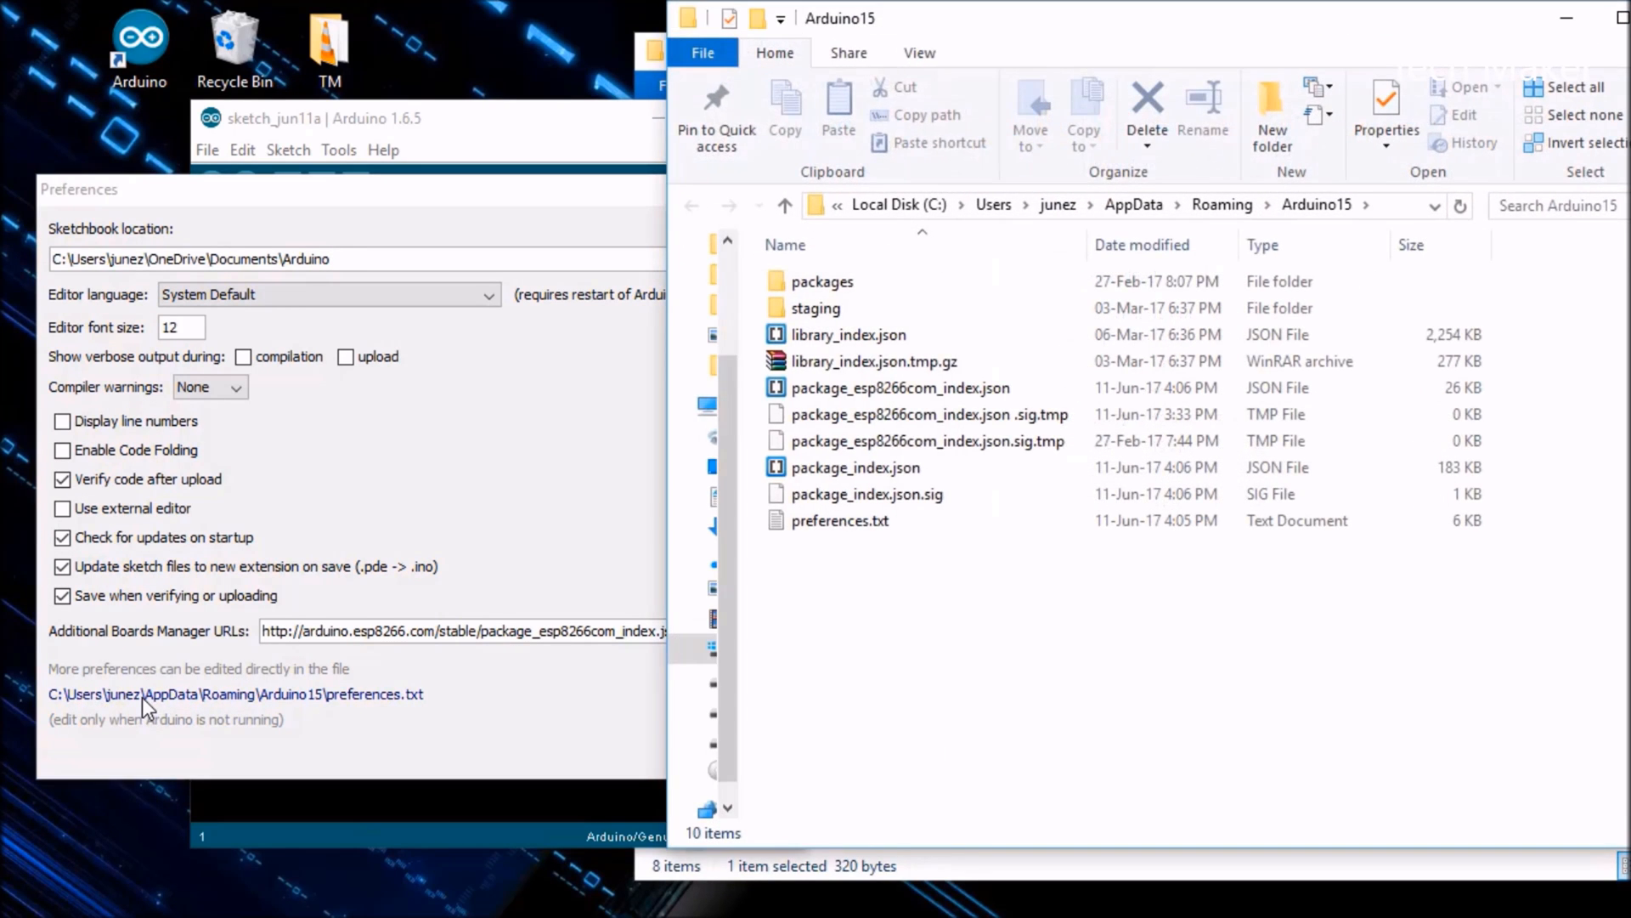
# Navigate packages > esp8266 > hardware > esp8266 > 2.0.0 > tools > sdk > include
pyautogui.click(821, 281)
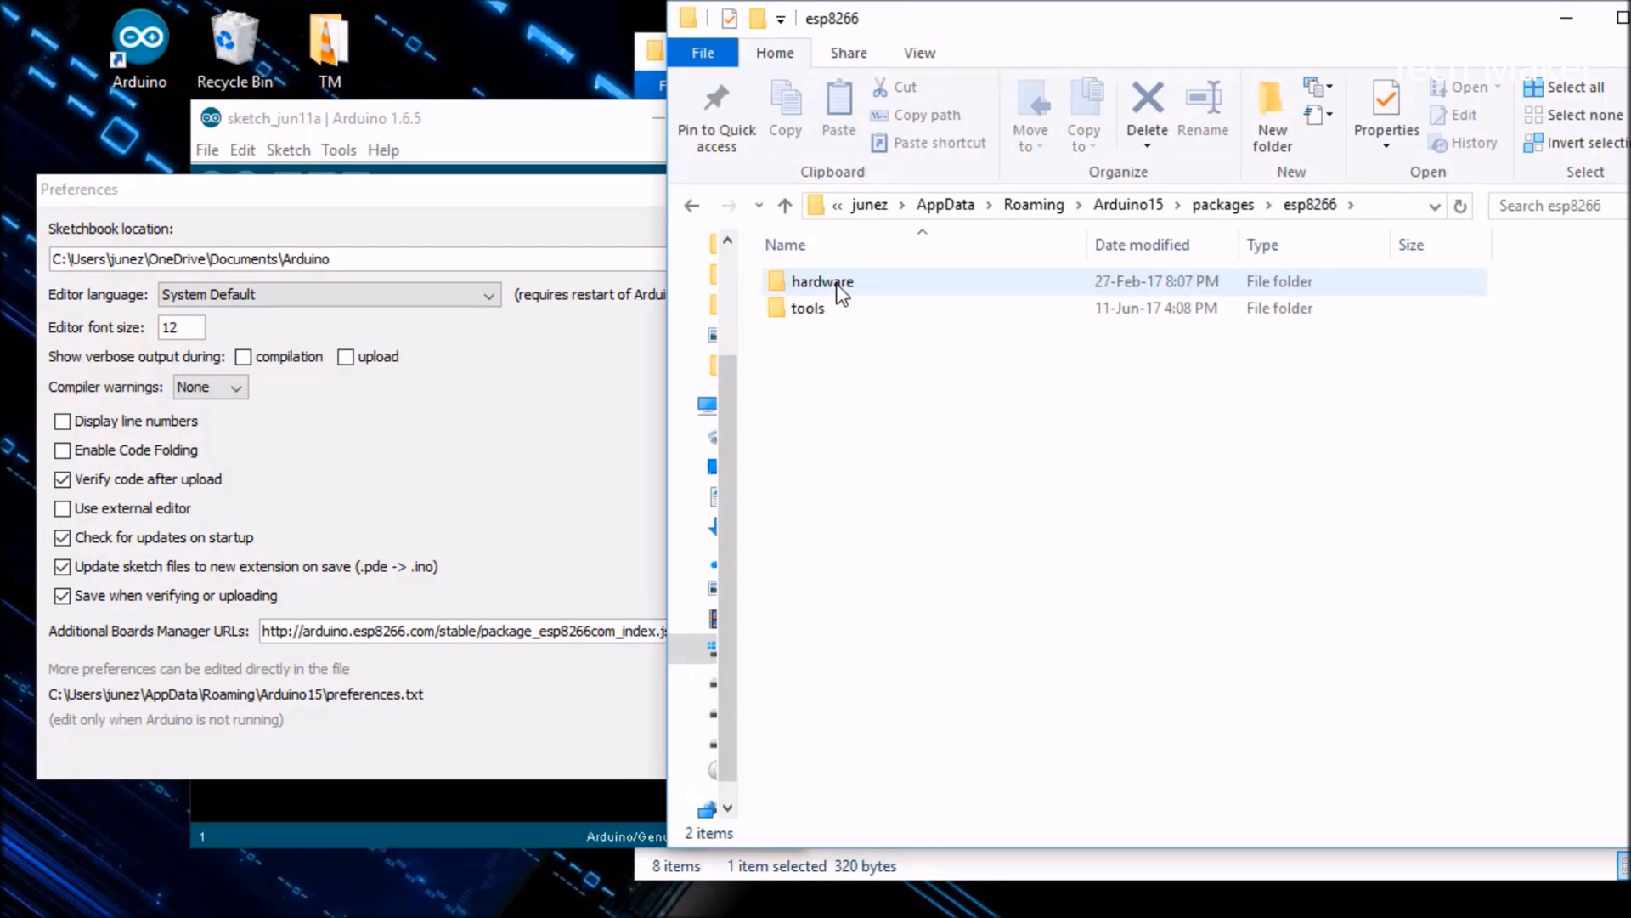
pyautogui.doubleClick(821, 281)
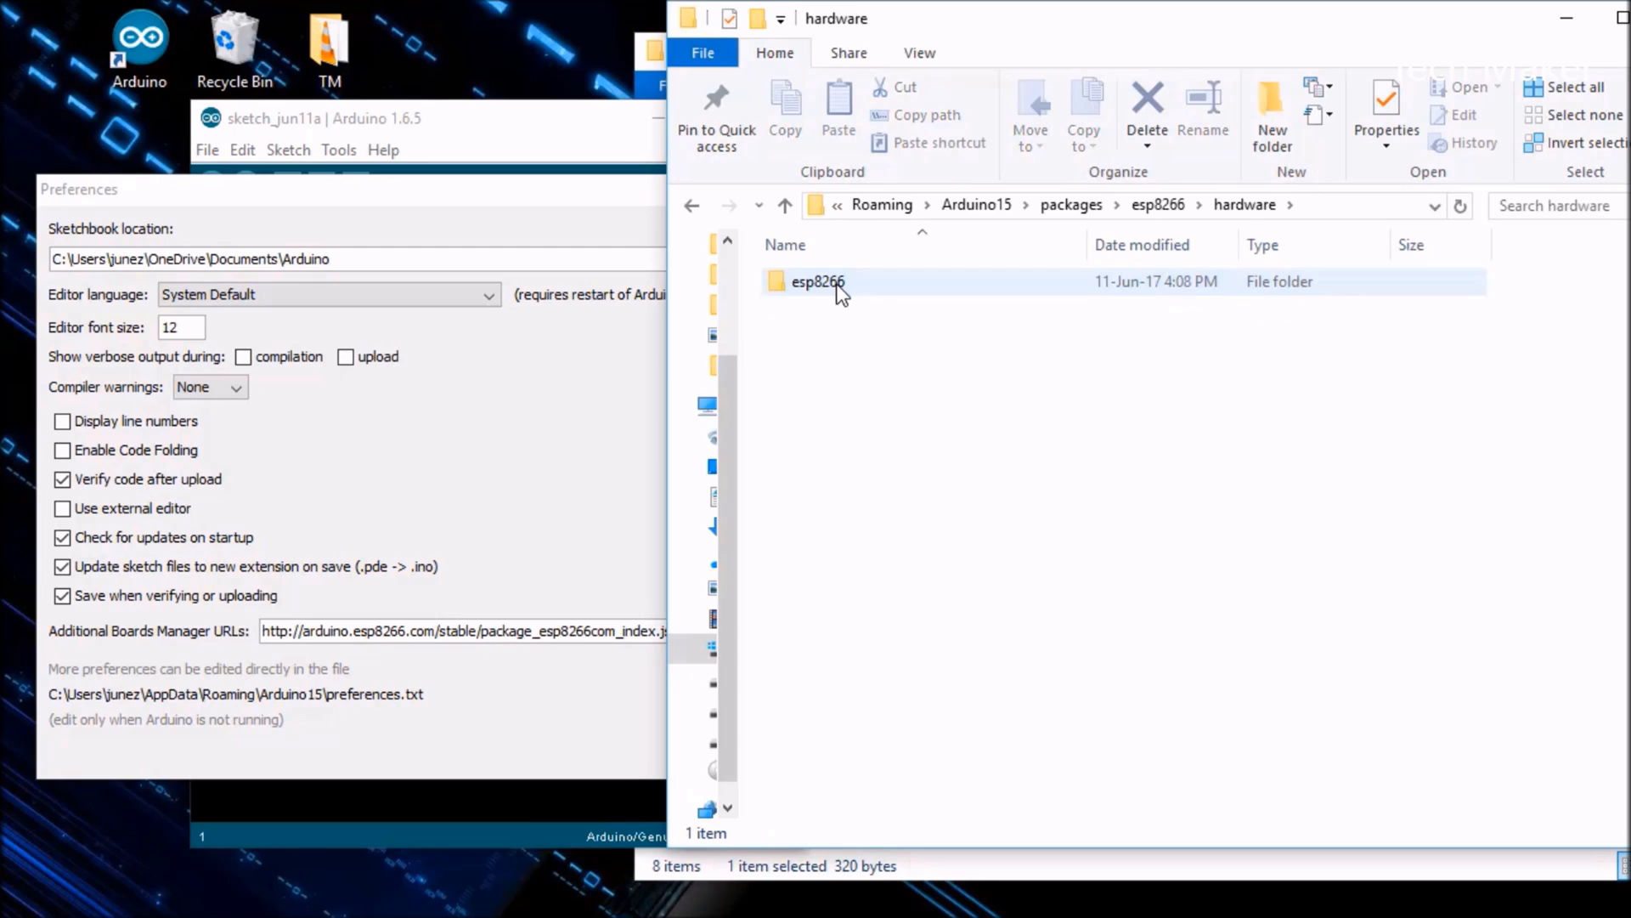
pyautogui.doubleClick(819, 281)
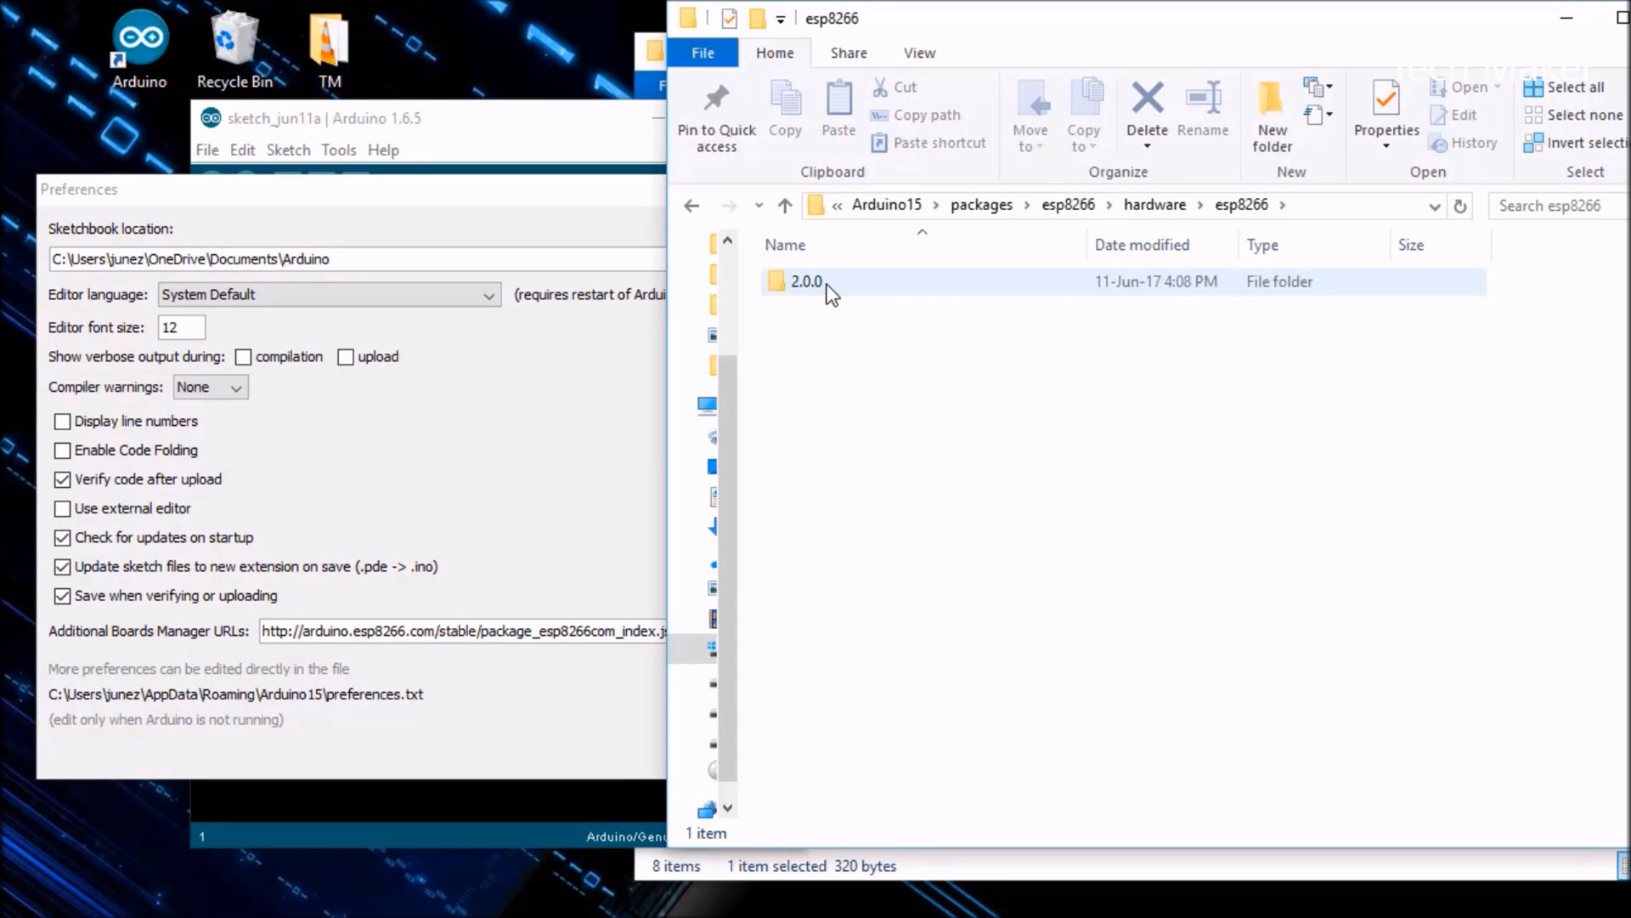
pyautogui.doubleClick(806, 282)
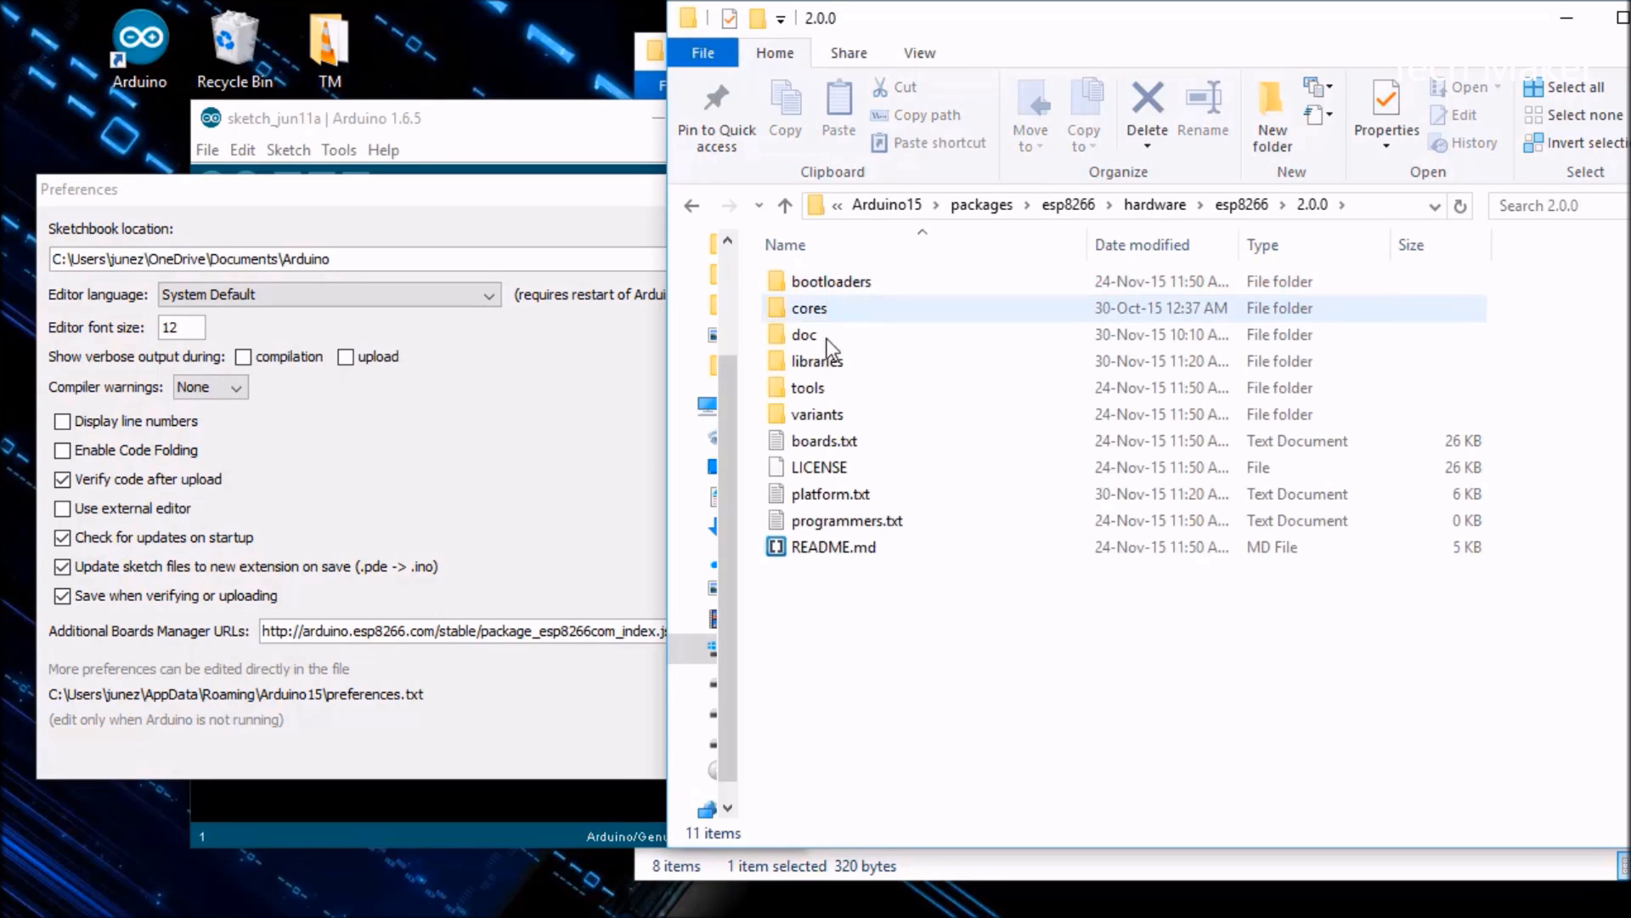
pyautogui.doubleClick(806, 387)
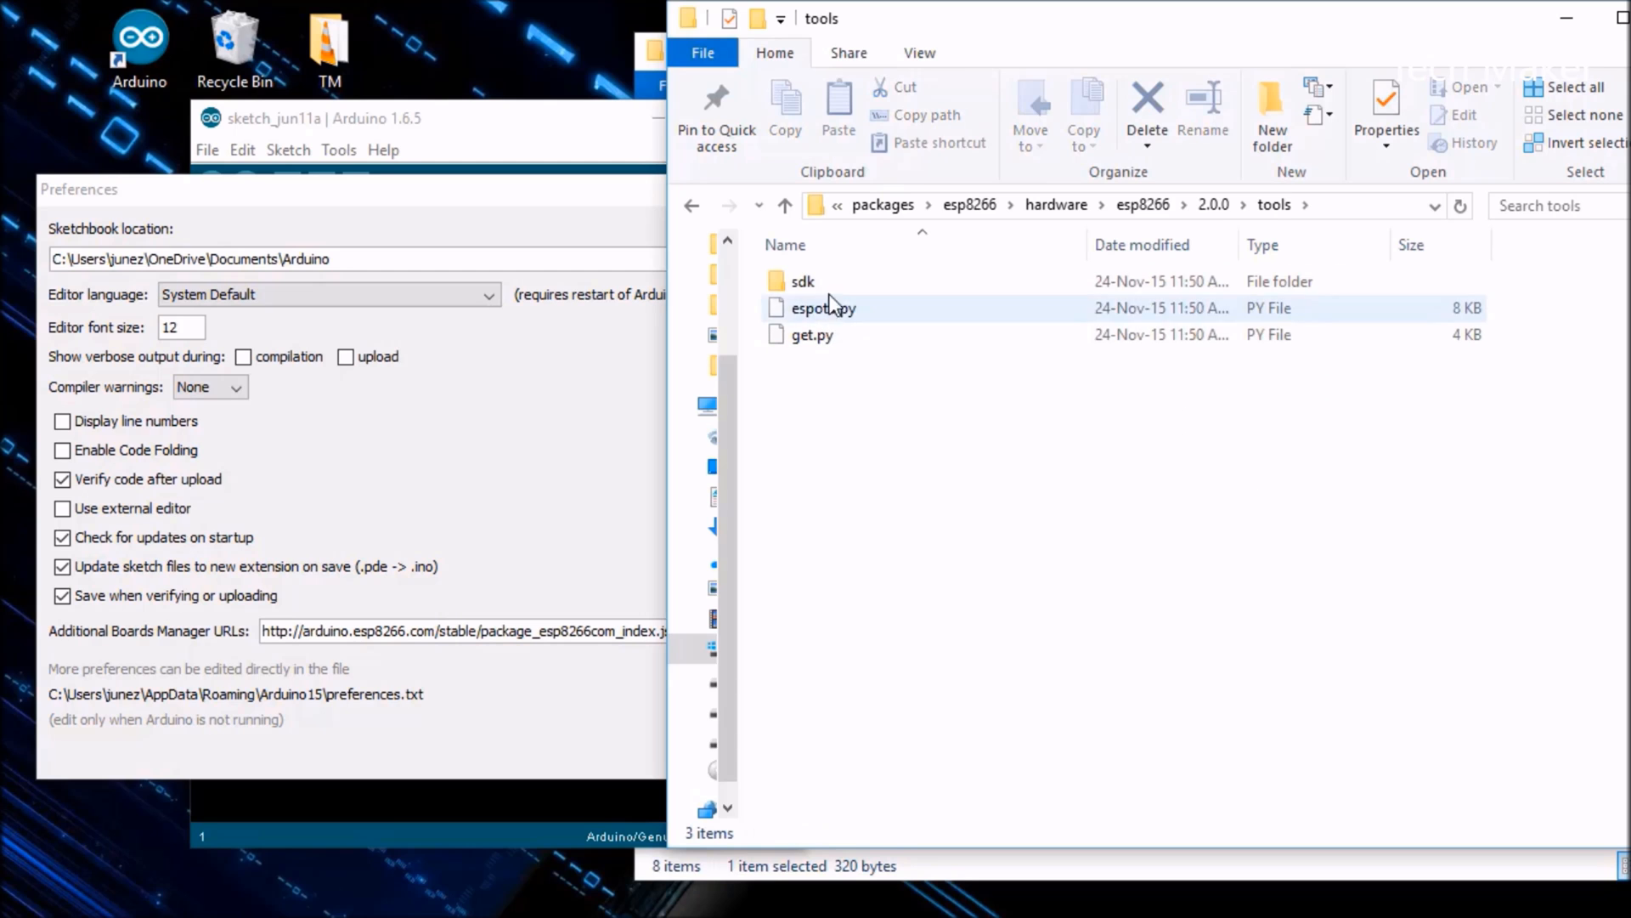
pyautogui.doubleClick(802, 281)
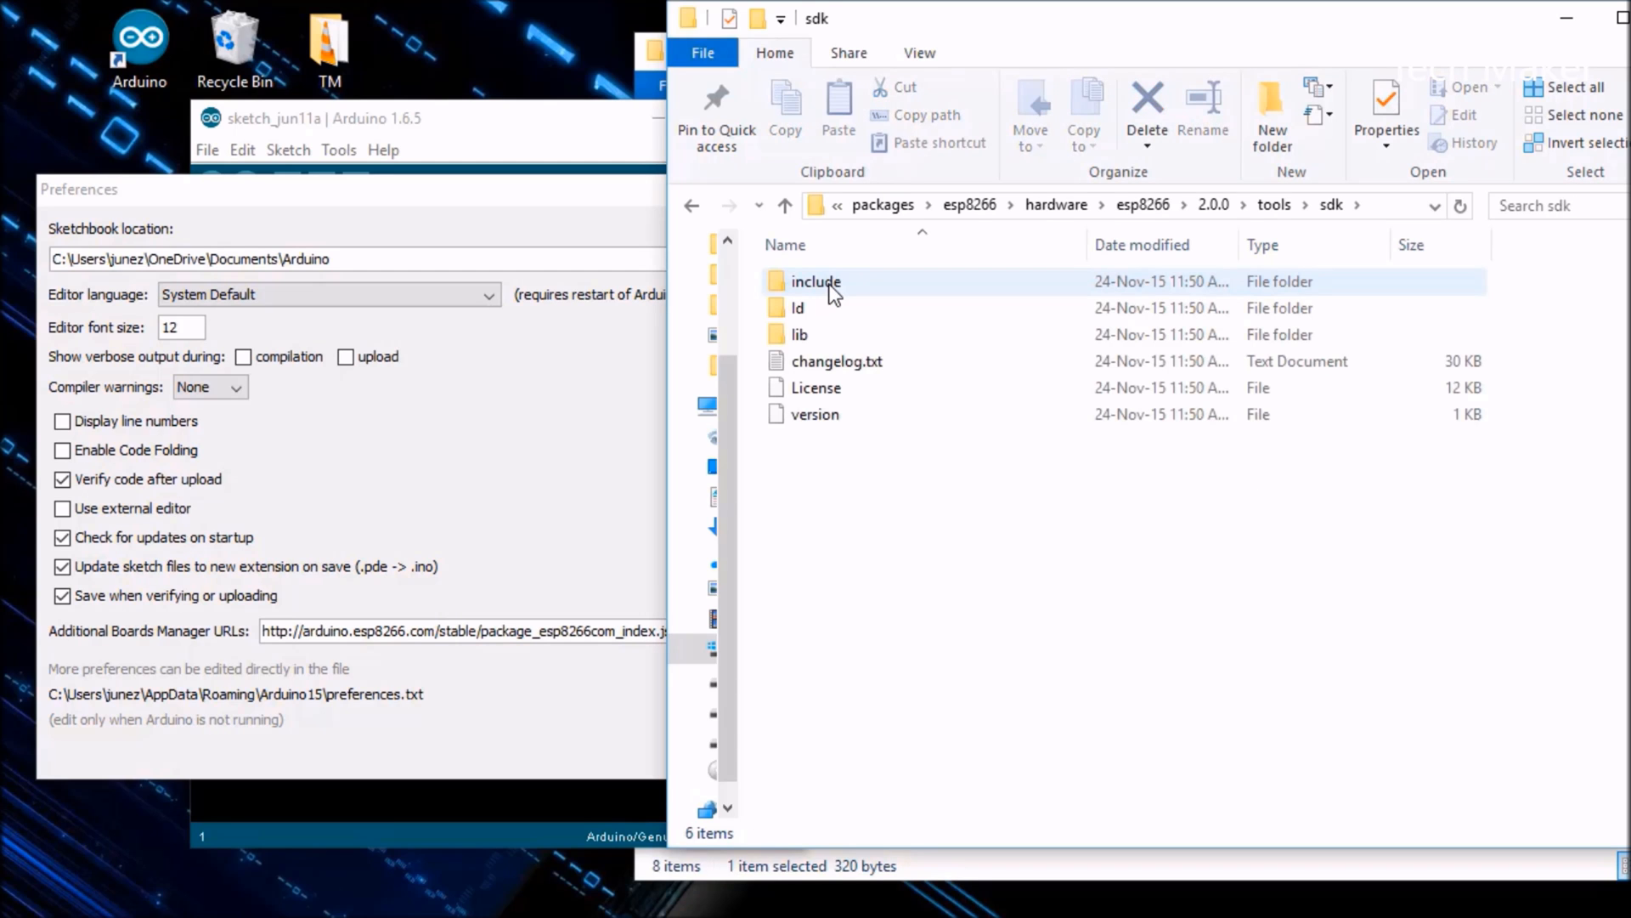
pyautogui.doubleClick(815, 281)
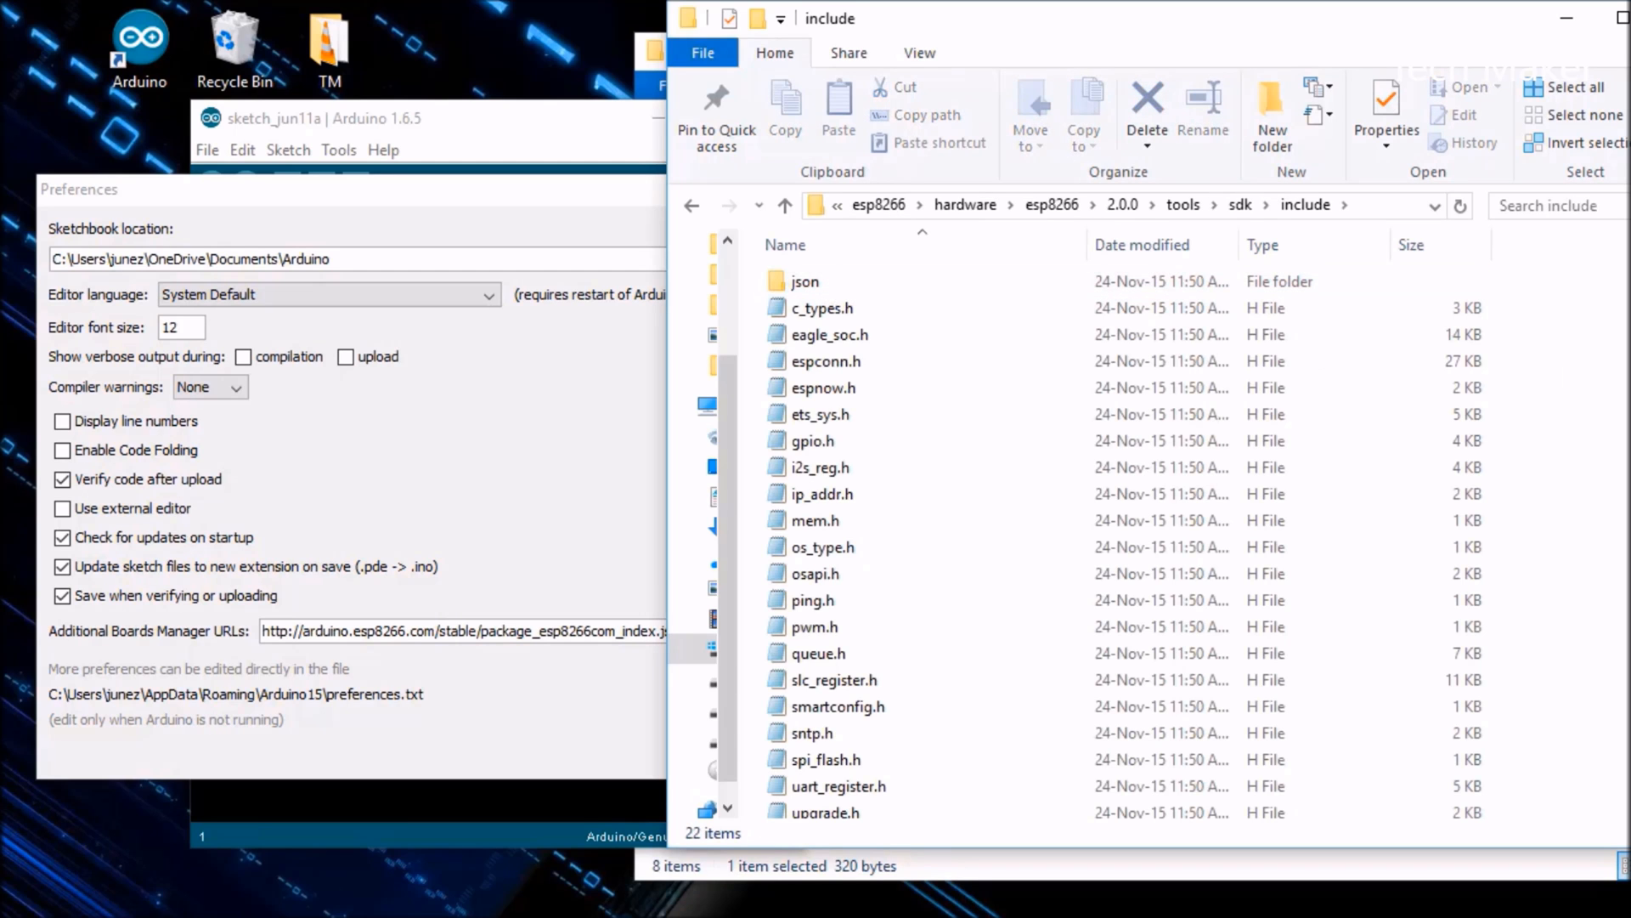
# Open user_interface.h with Brackets
pyautogui.scroll(-3)
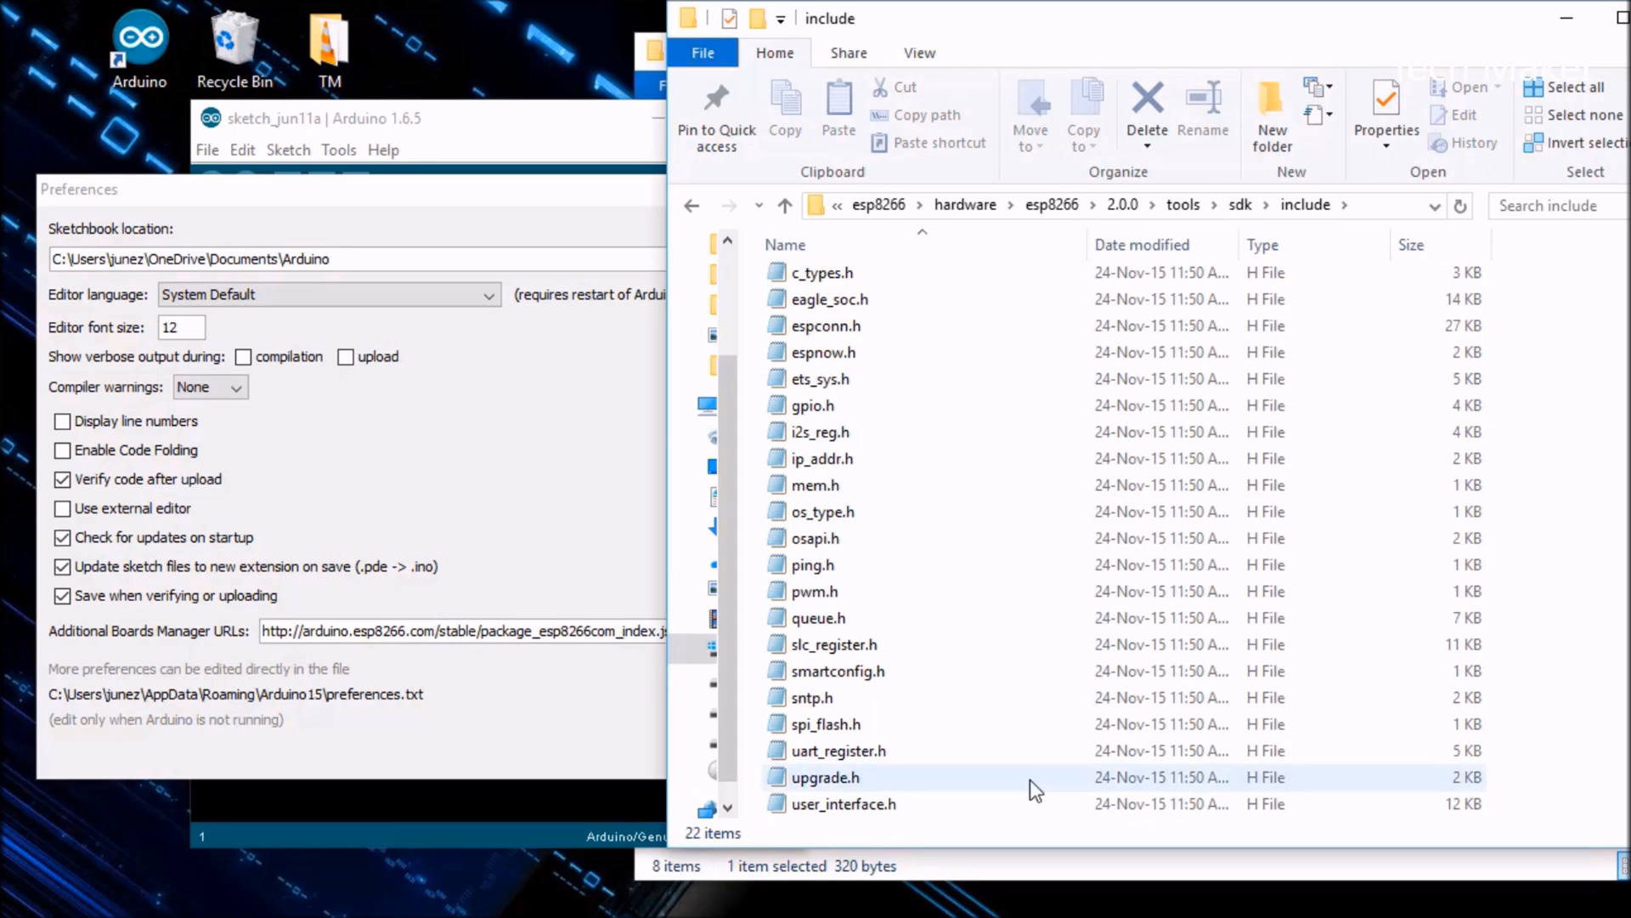
pyautogui.rightClick(843, 803)
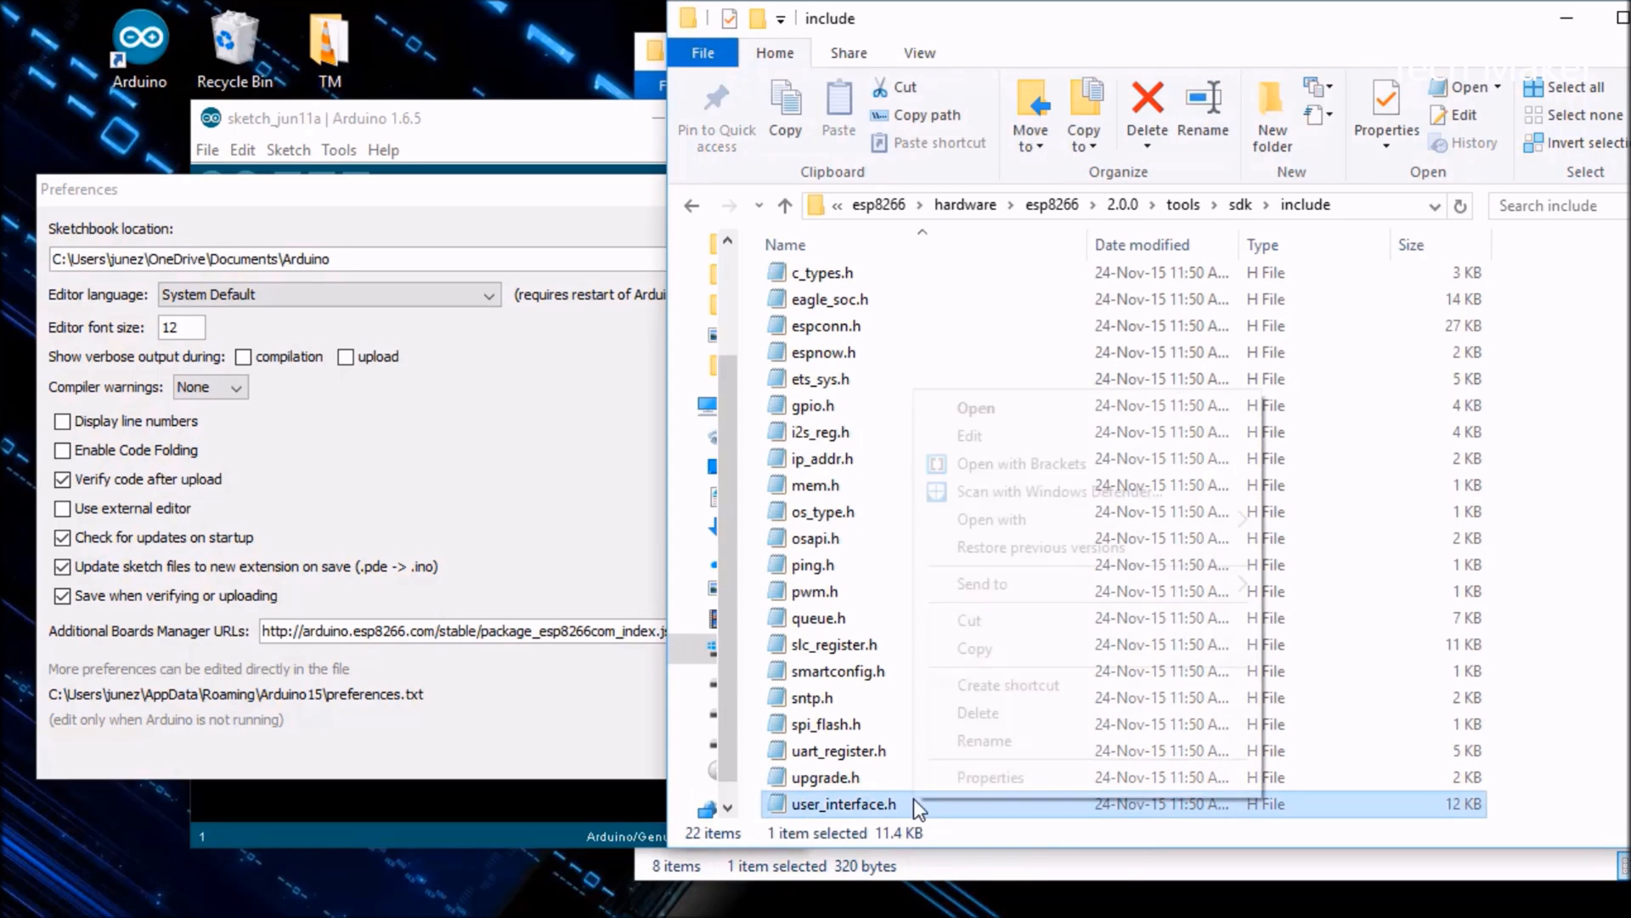
pyautogui.click(1021, 463)
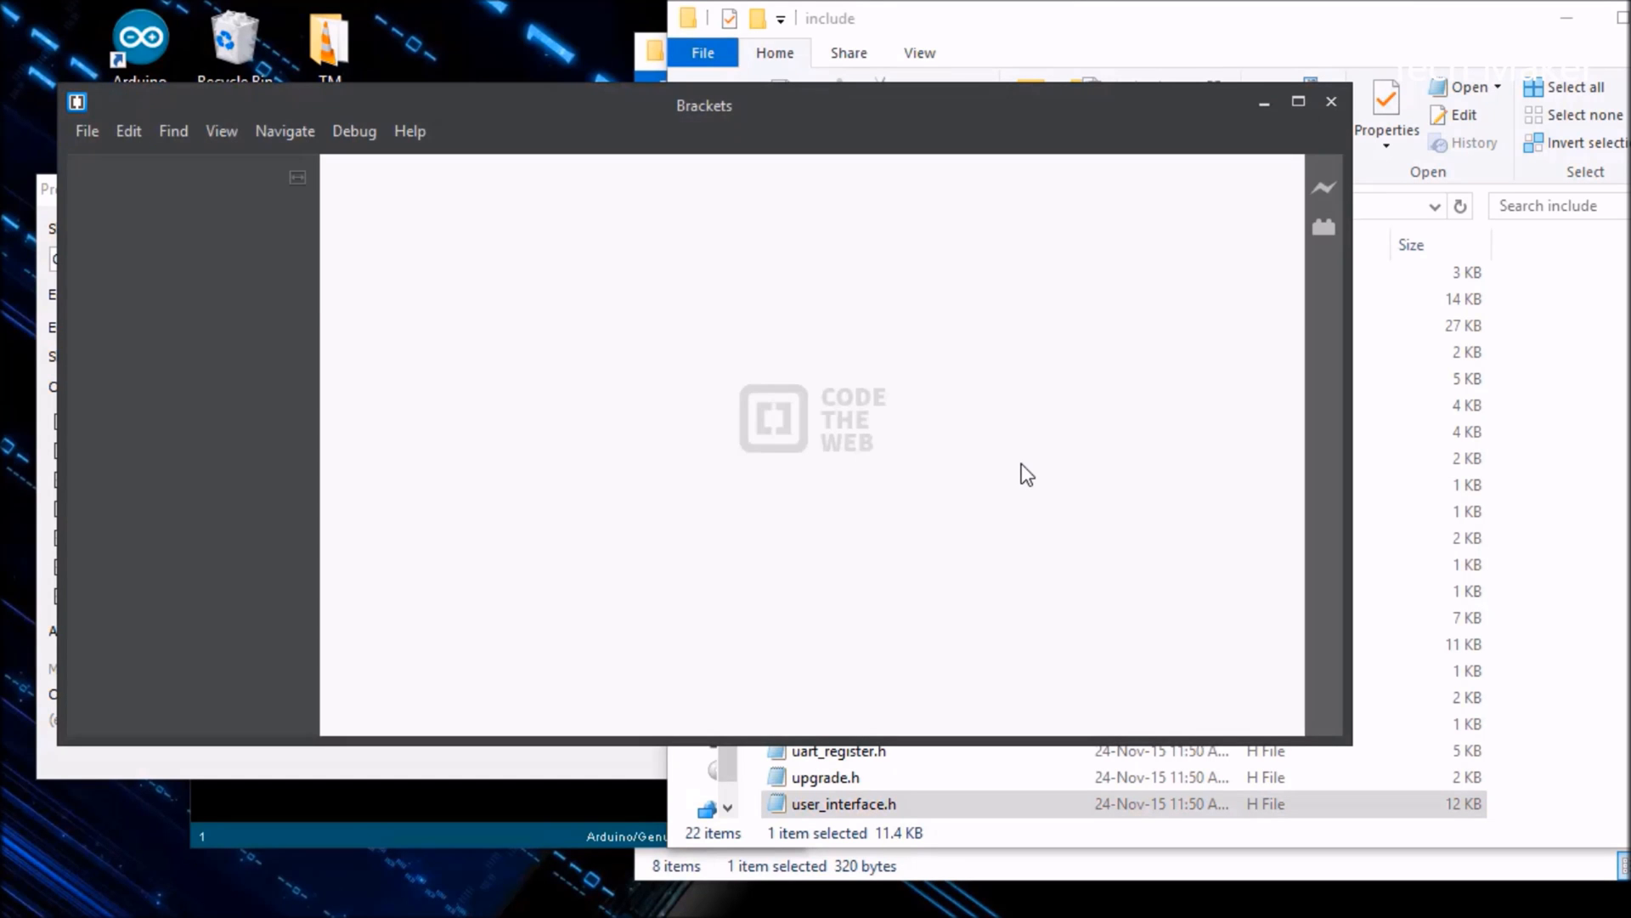
# Insert the freedom_outside_cb_t typedef above #endif, save user_interface.h, and close Brackets
pyautogui.doubleClick(843, 803)
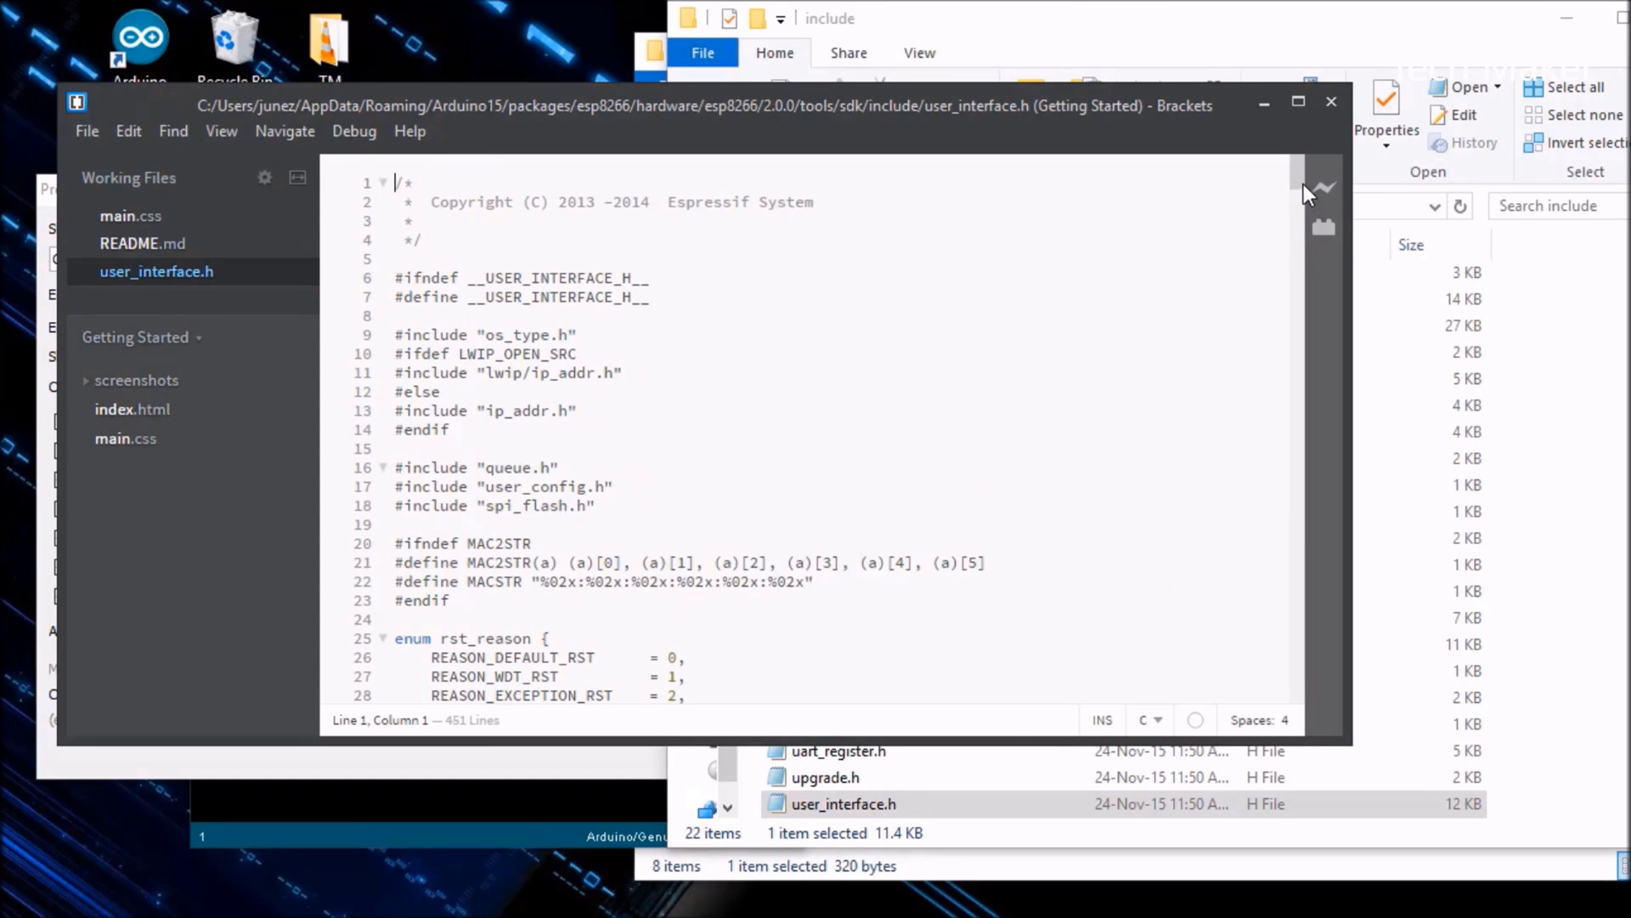
pyautogui.scroll(-3)
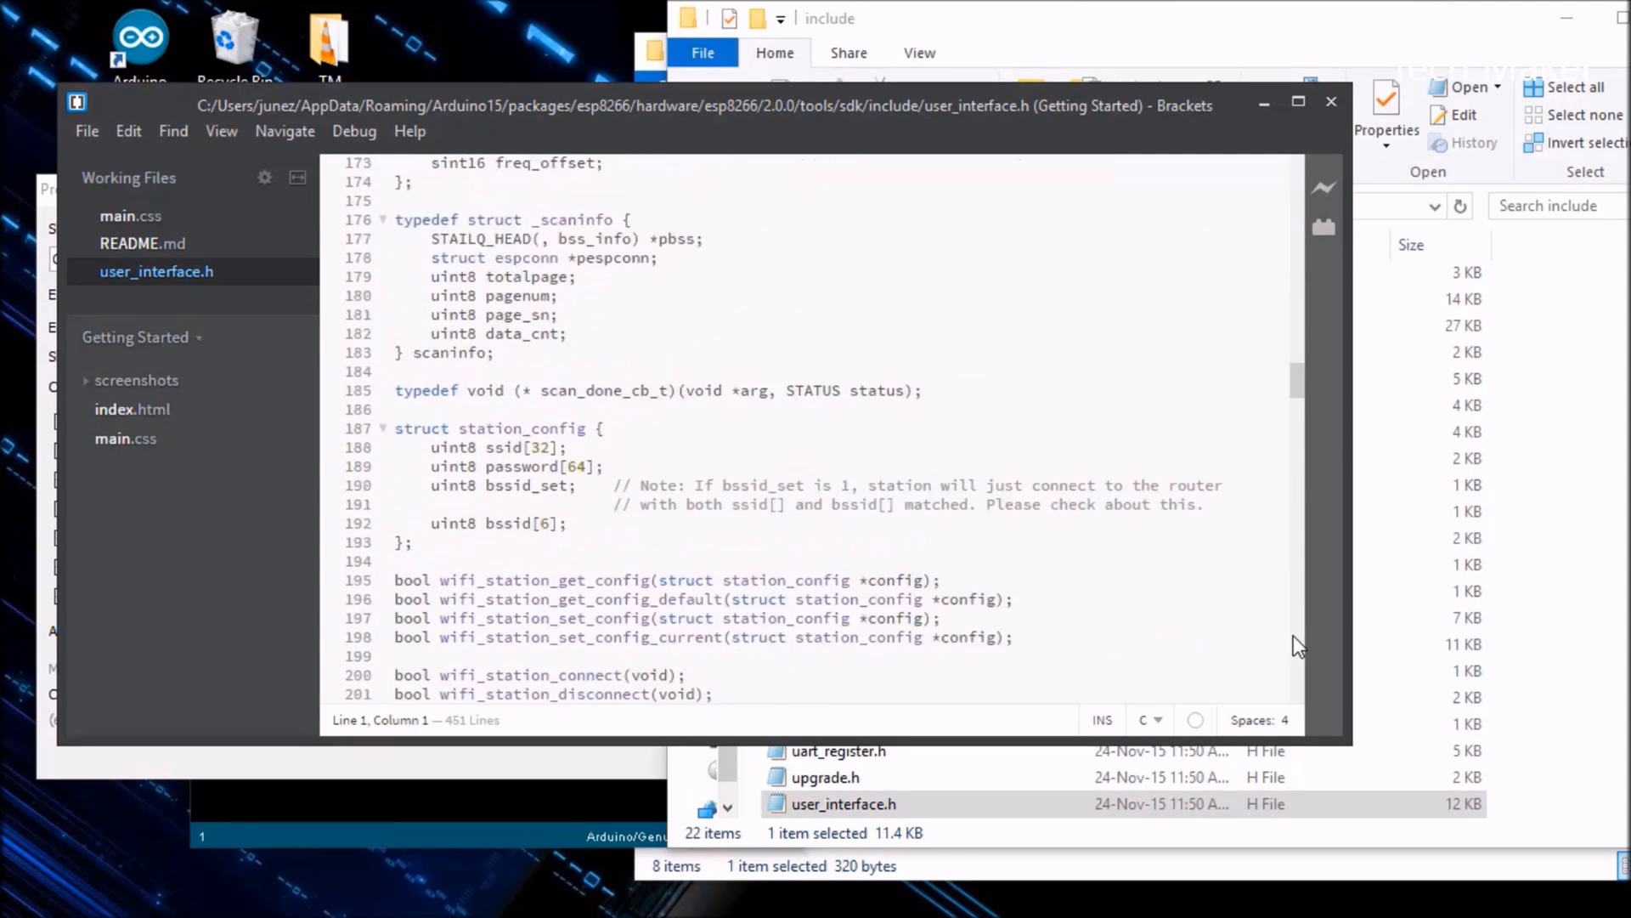
pyautogui.scroll(-3)
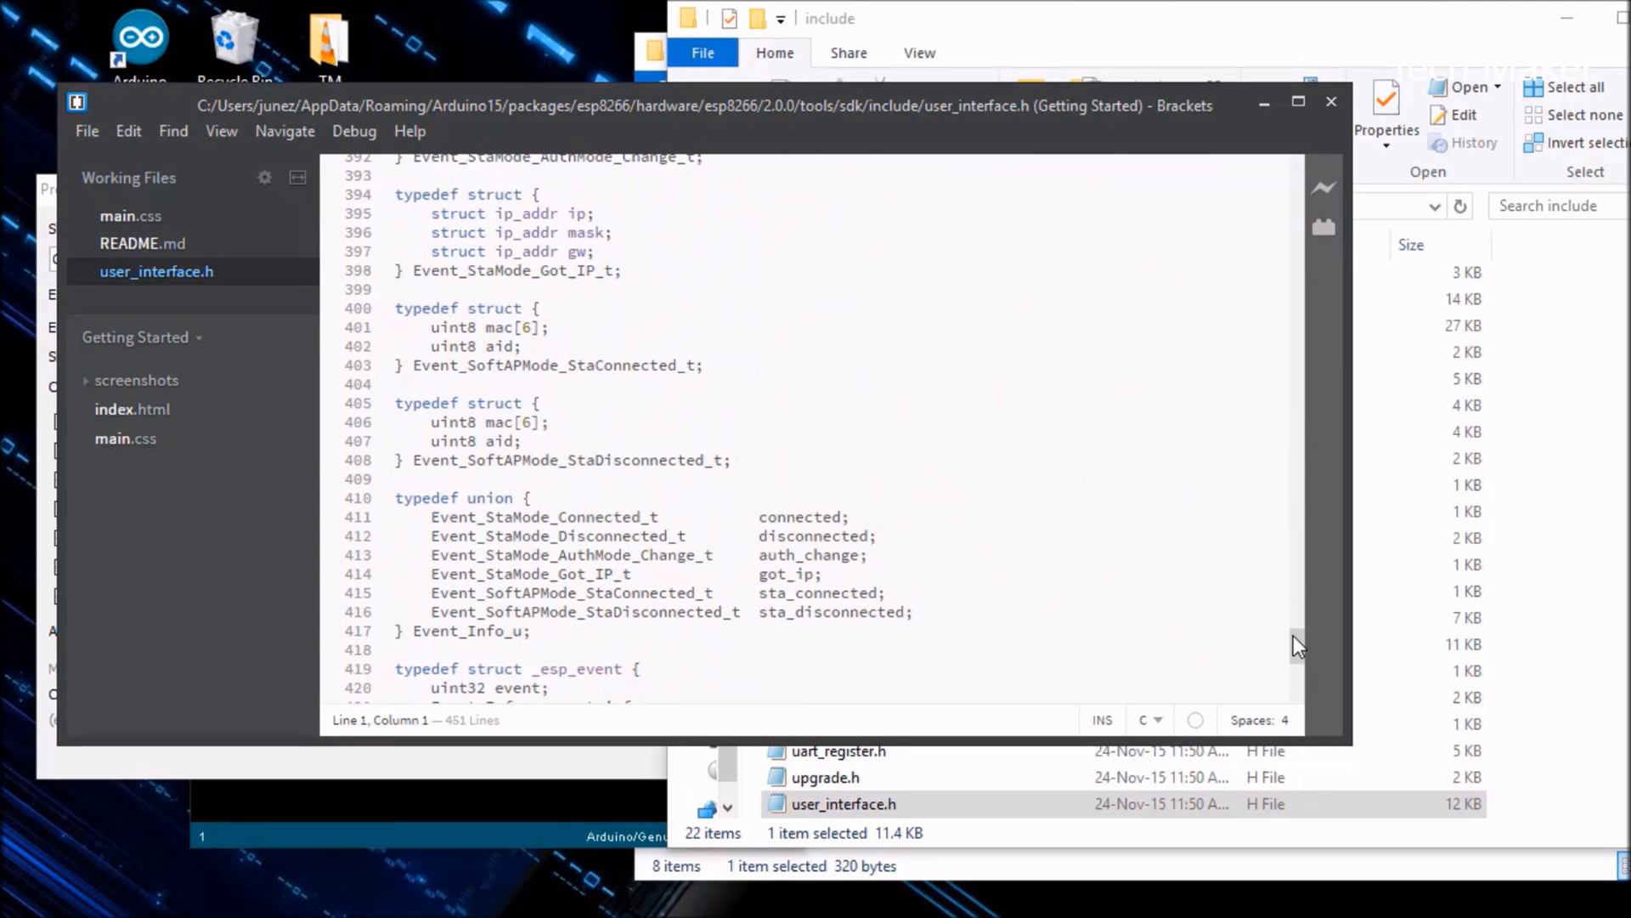
pyautogui.scroll(-3)
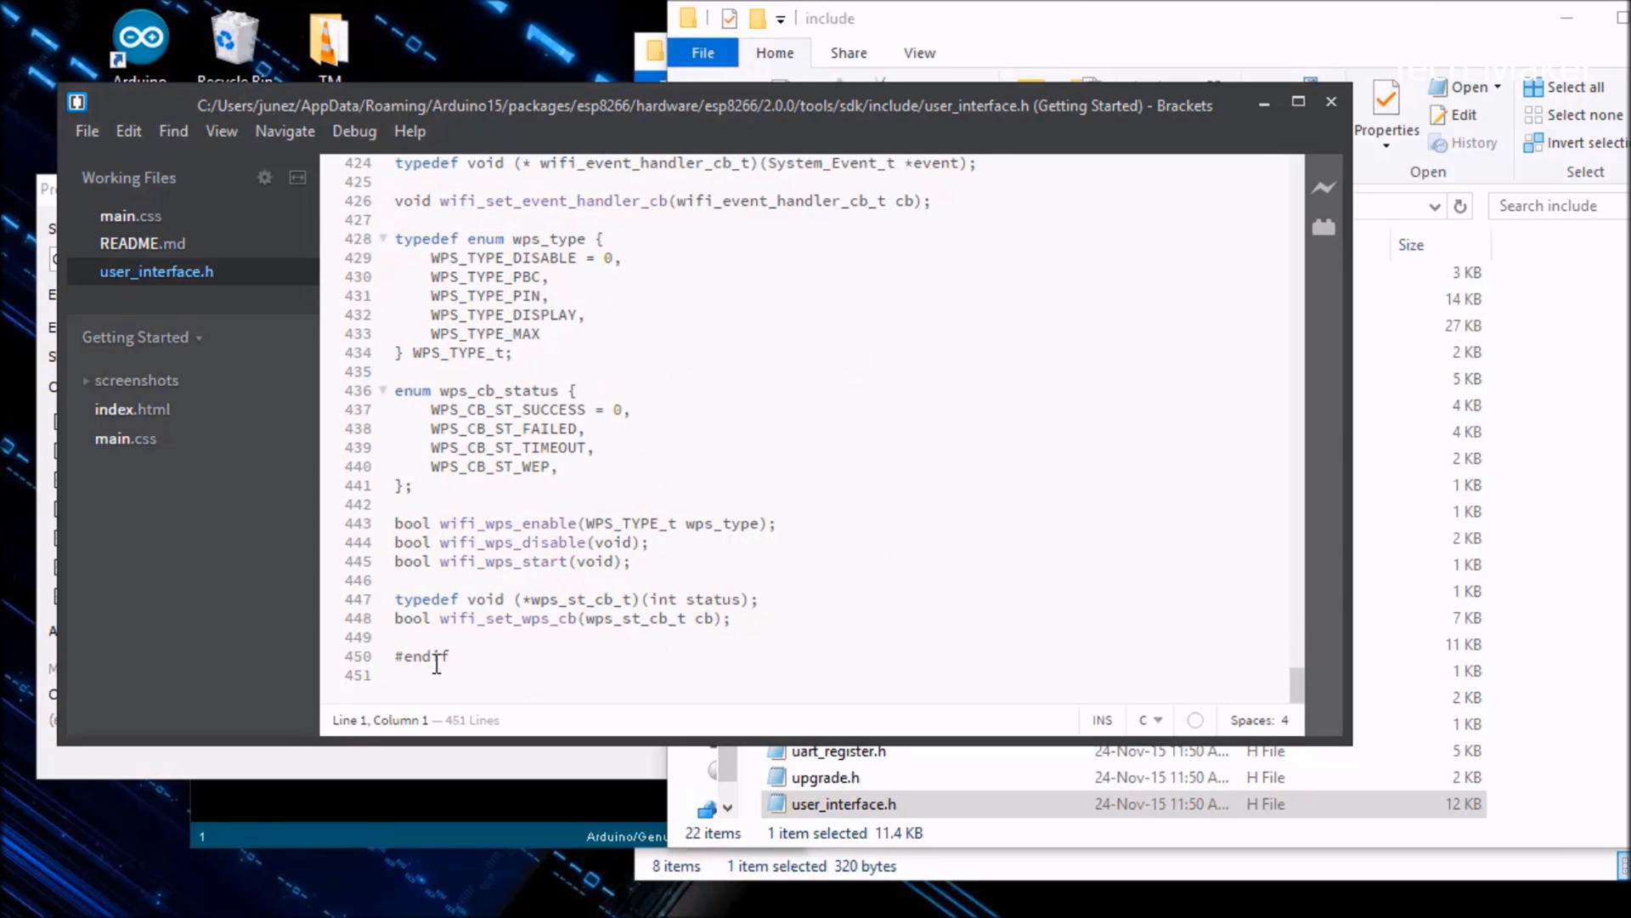
pyautogui.doubleClick(421, 655)
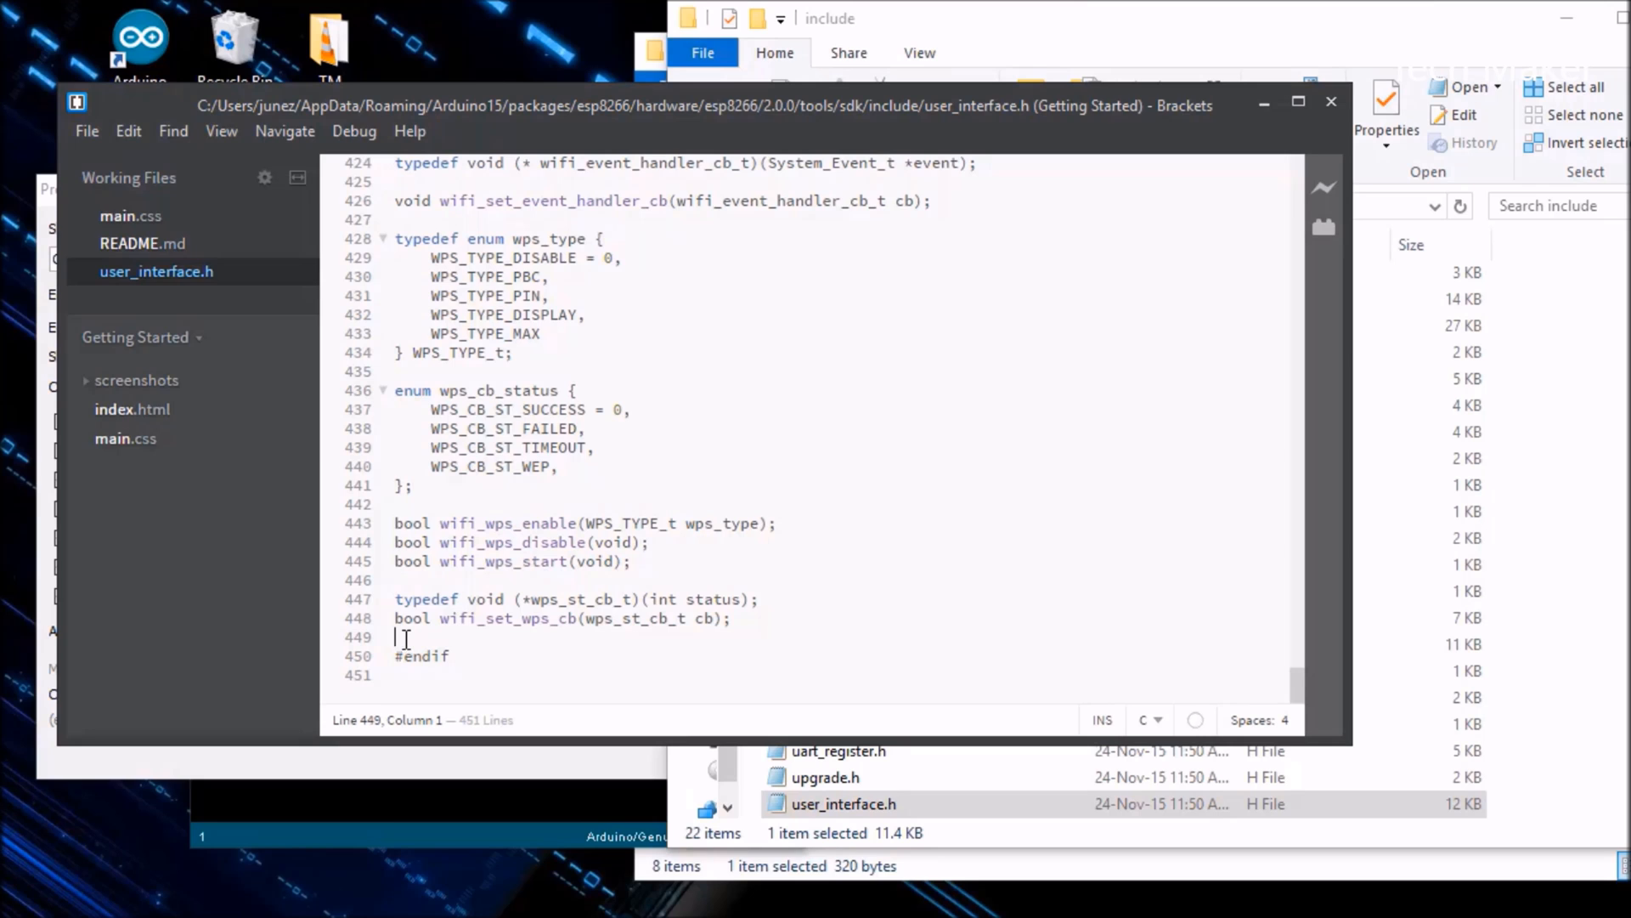
pyautogui.write('typedef void (*freedom_outside_cb_t)(uint8 status);')
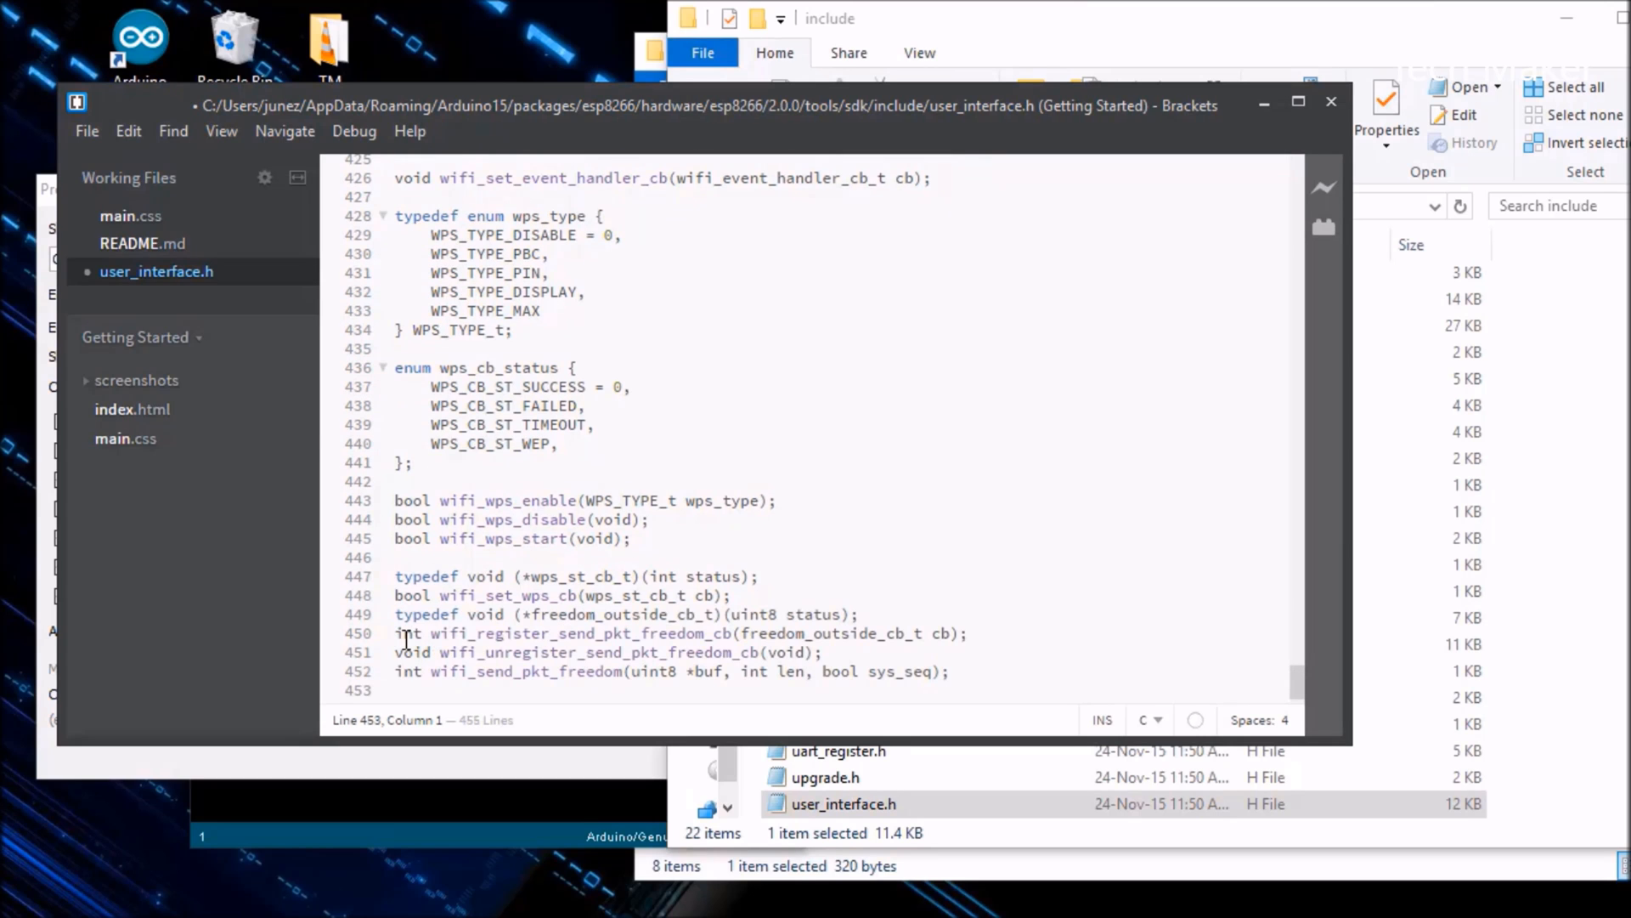
pyautogui.moveTo(582, 672)
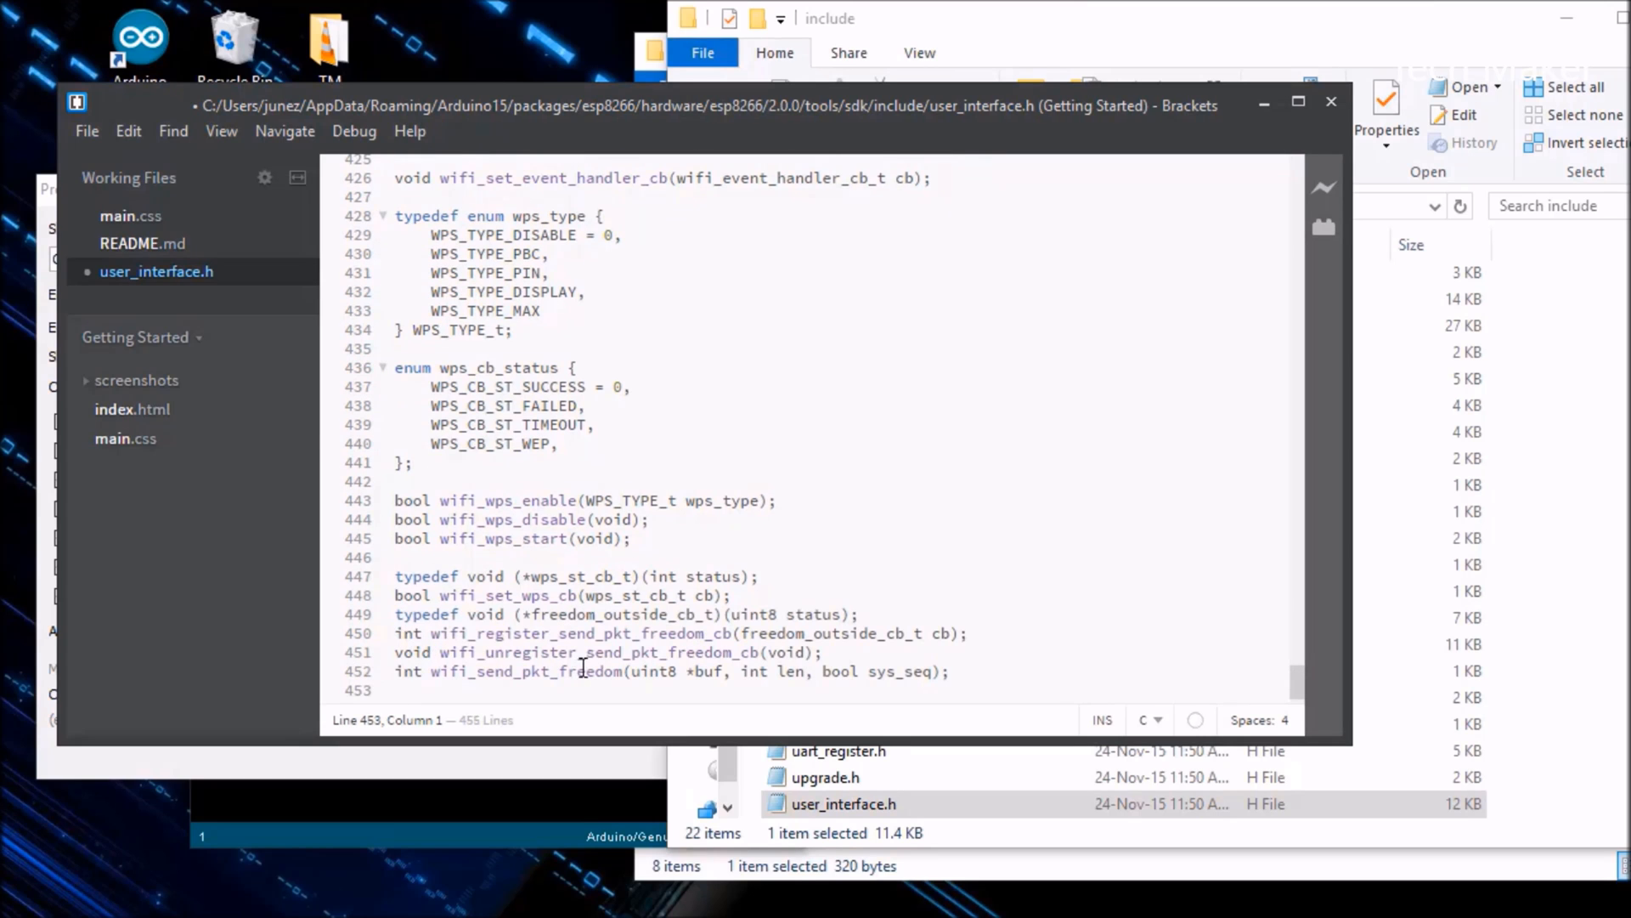
pyautogui.click(87, 131)
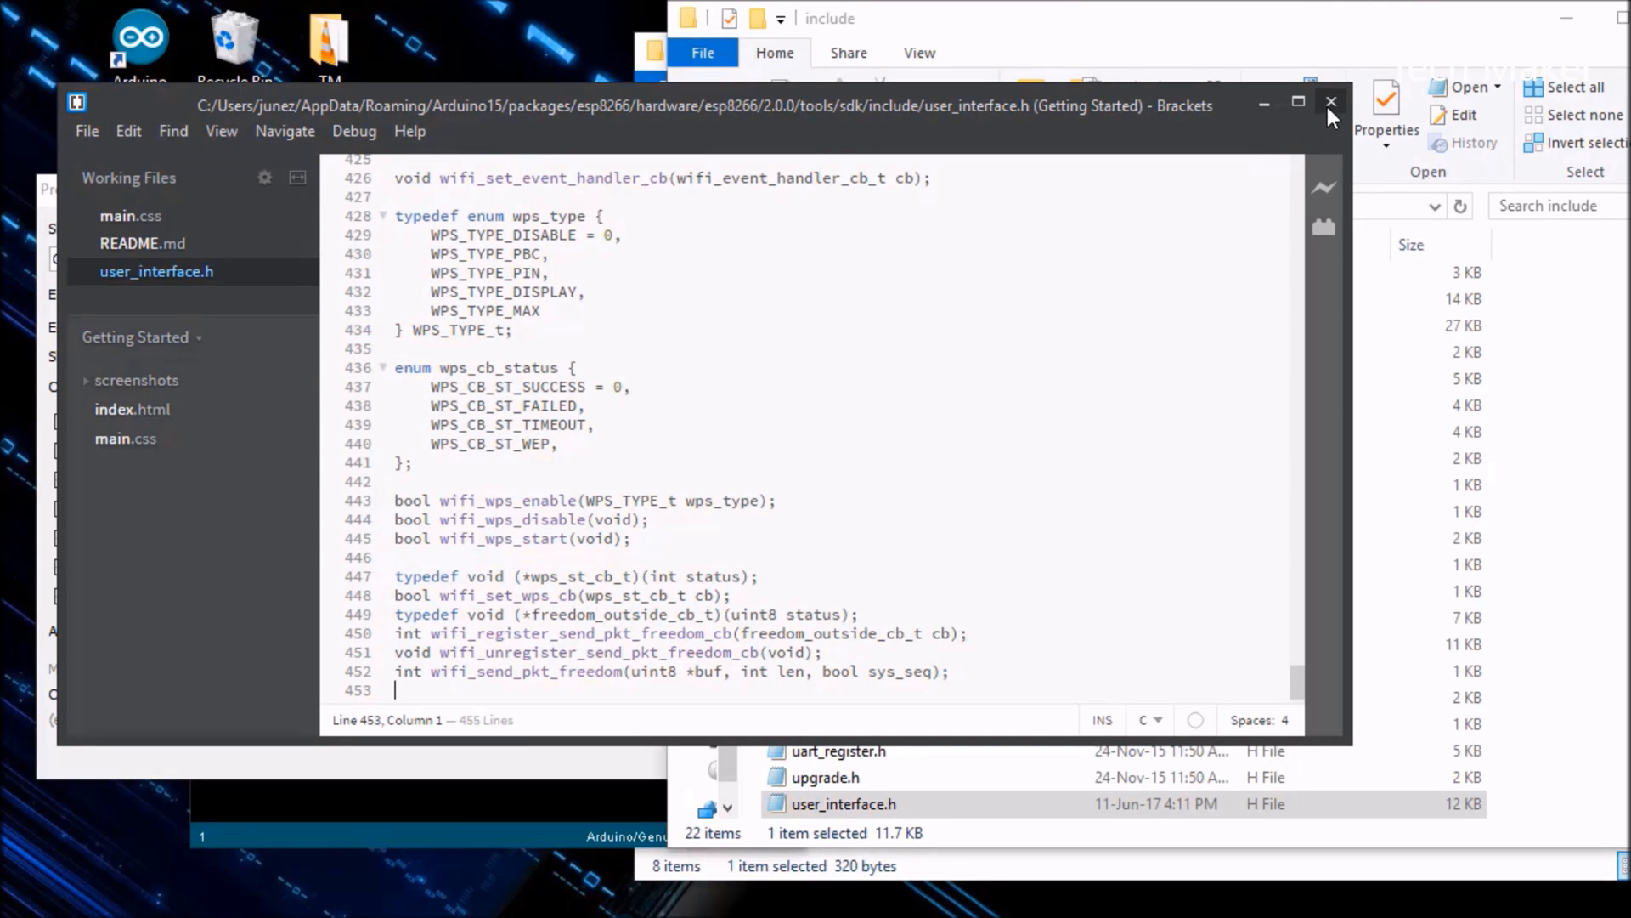
pyautogui.click(1329, 102)
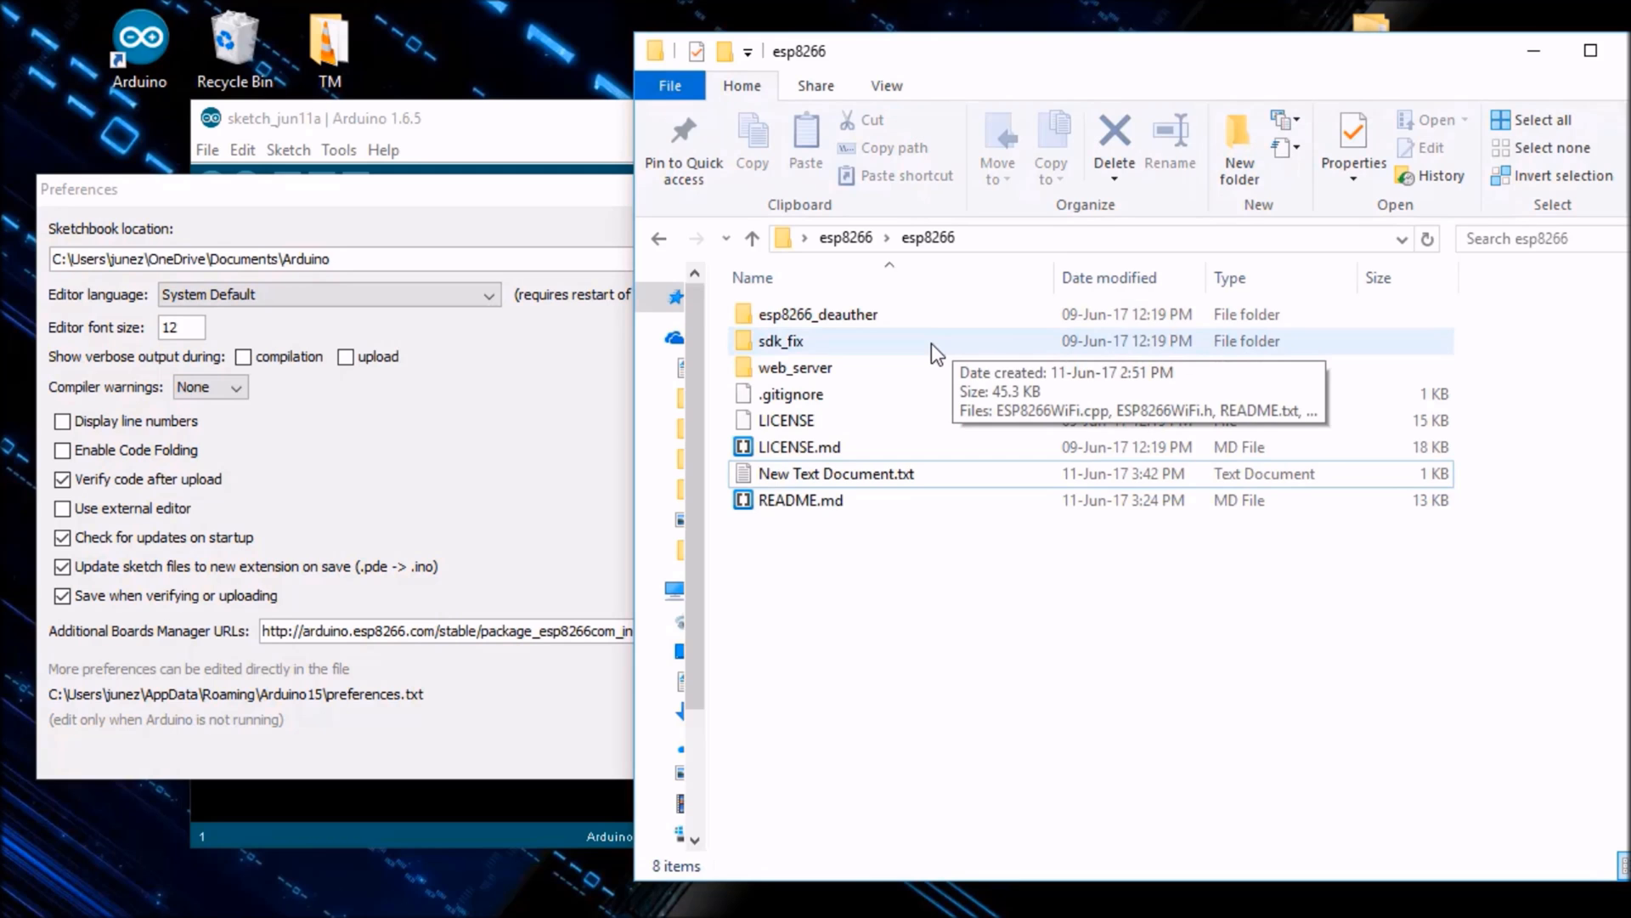
# Select ESP8266WiFi.cpp and ESP8266WiFi.h in the project's sdk_fix folder
pyautogui.doubleClick(780, 340)
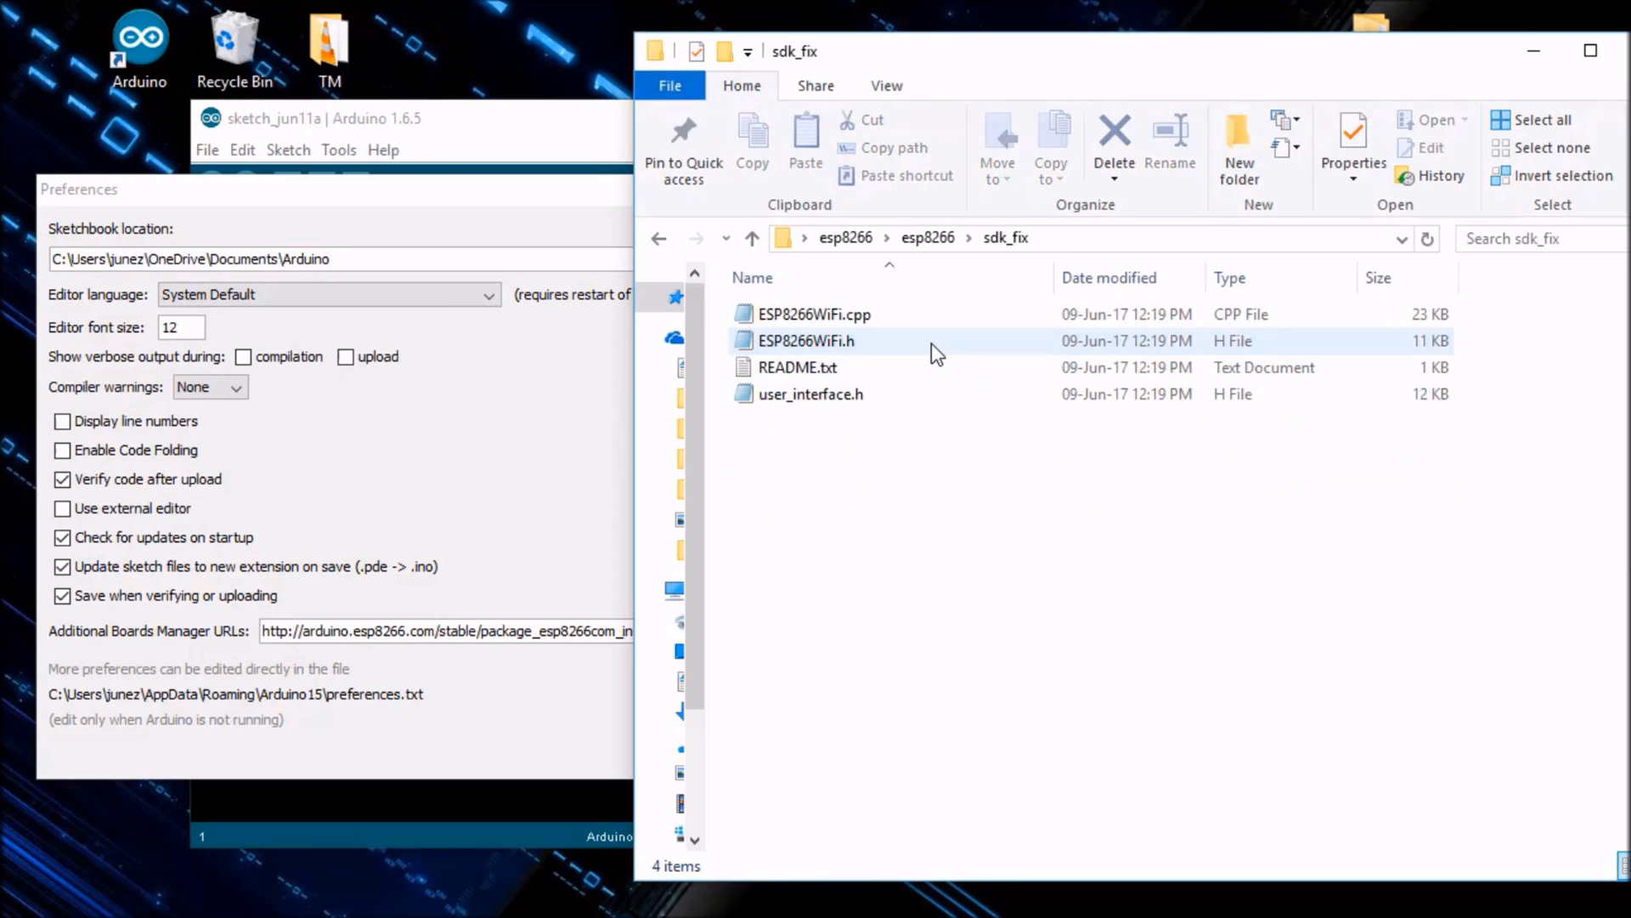
pyautogui.click(815, 313)
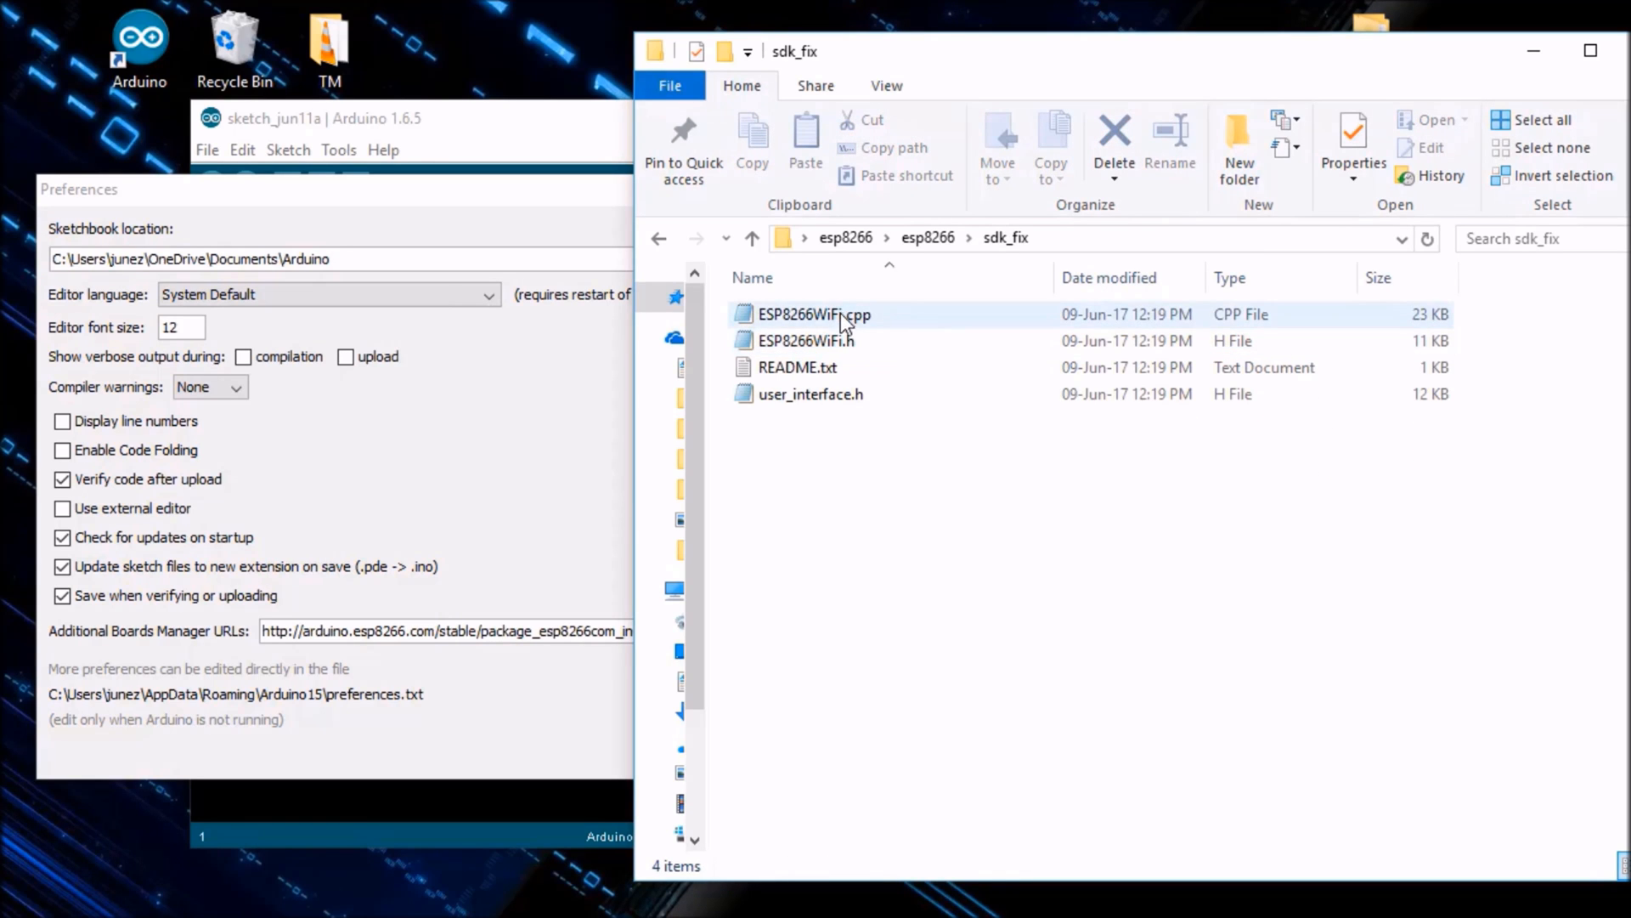
pyautogui.click(806, 340)
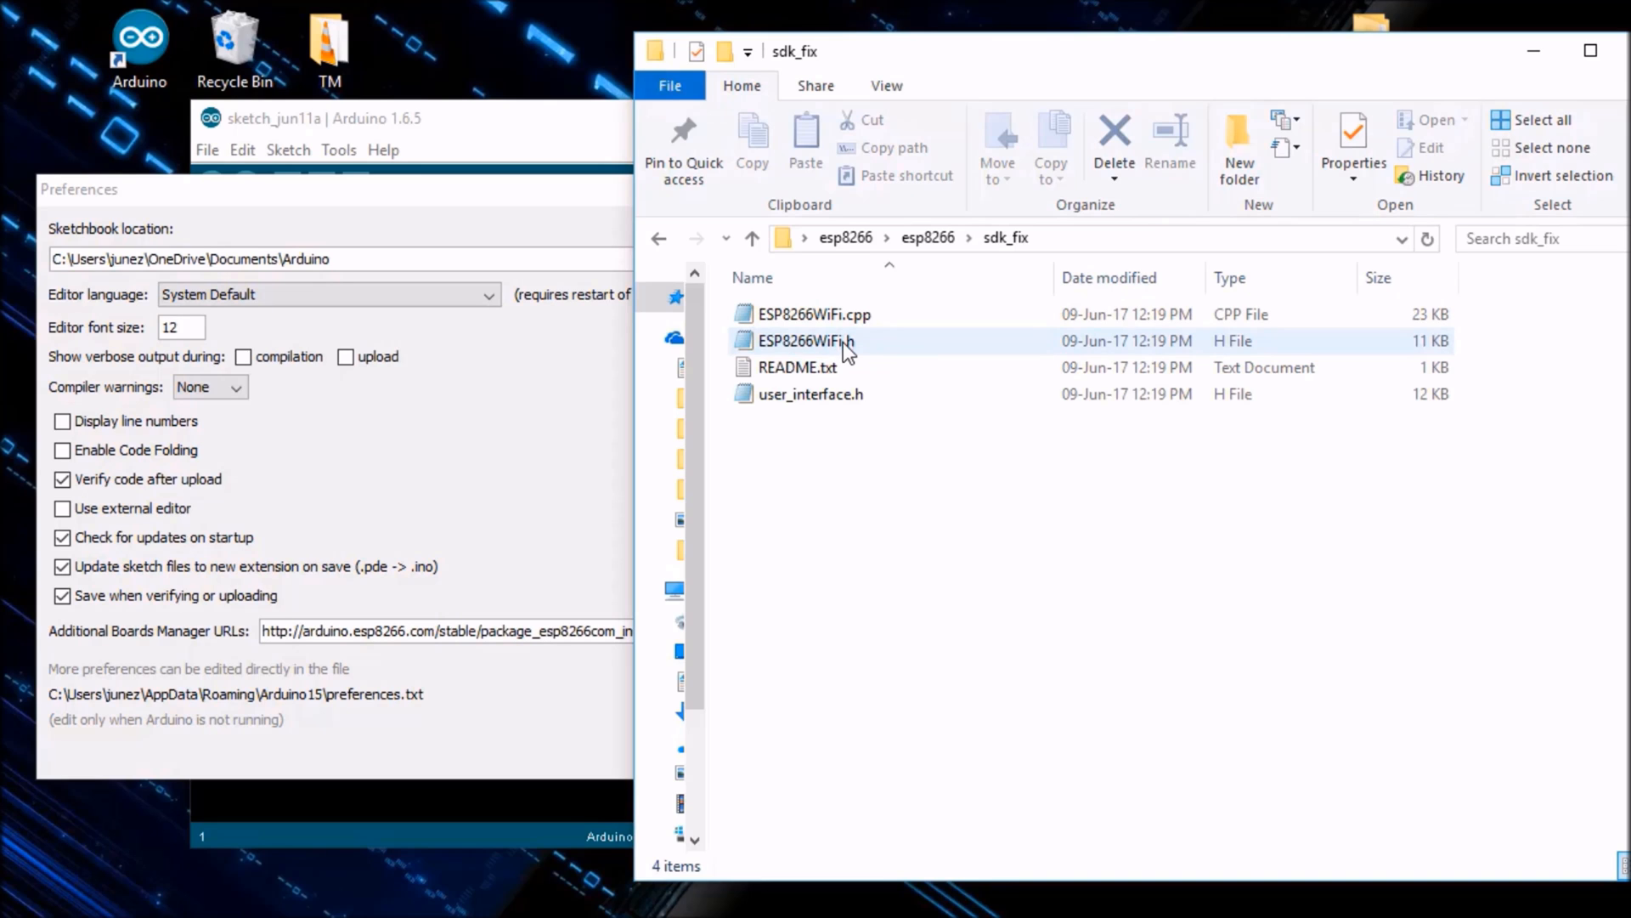
pyautogui.click(815, 313)
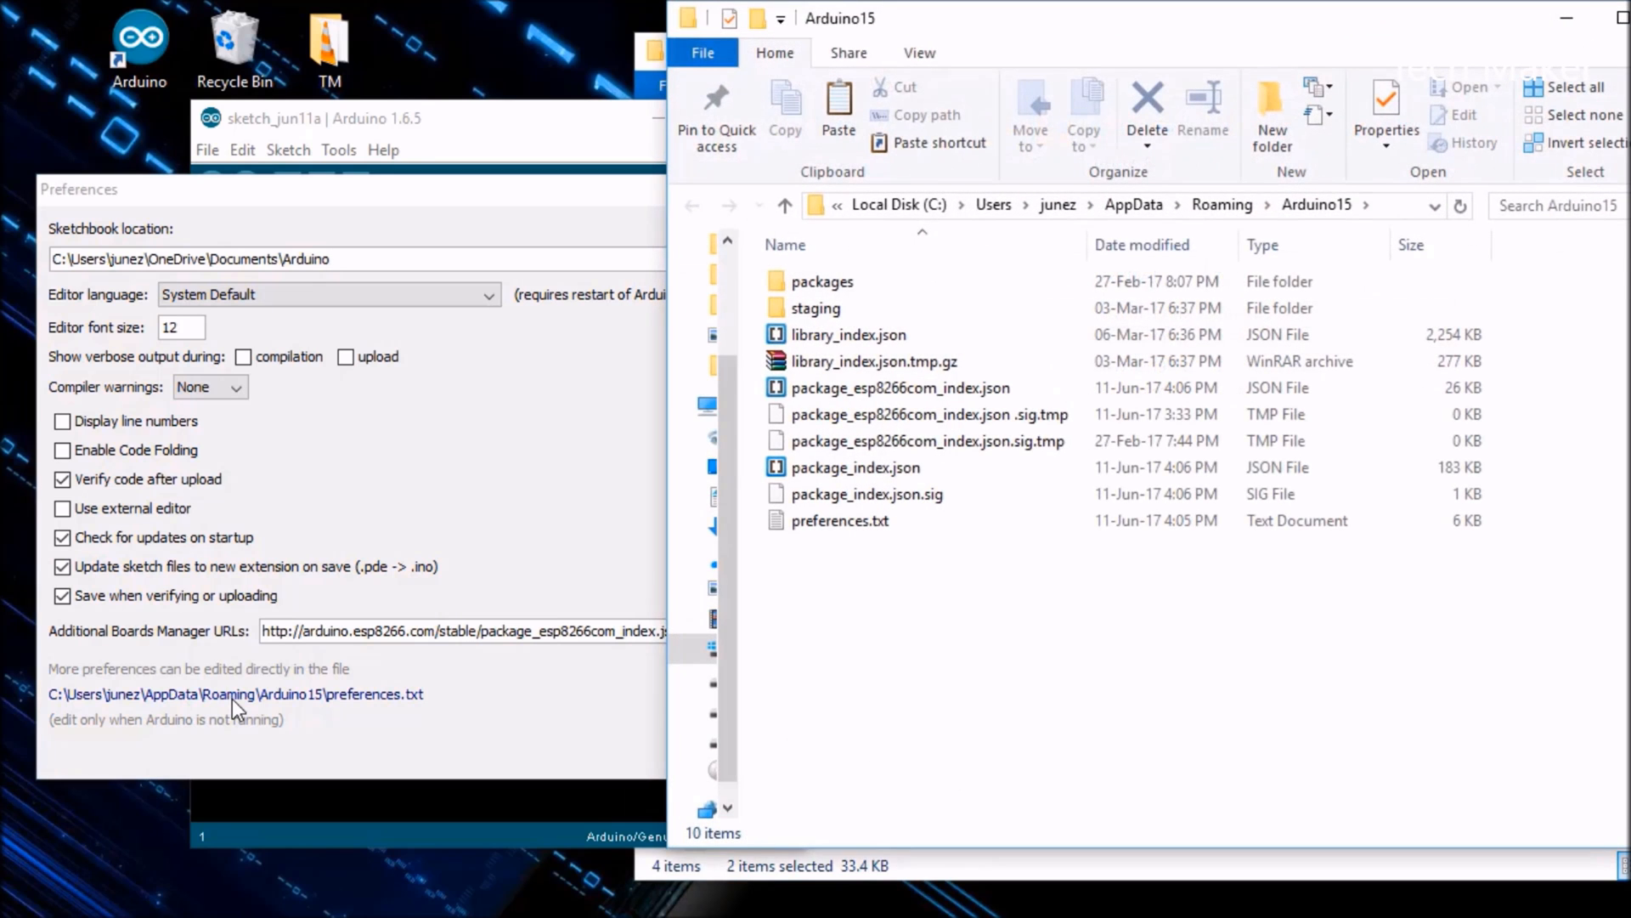
# Navigate into the esp8266 package's libraries > esp8266 > src folder
pyautogui.doubleClick(822, 281)
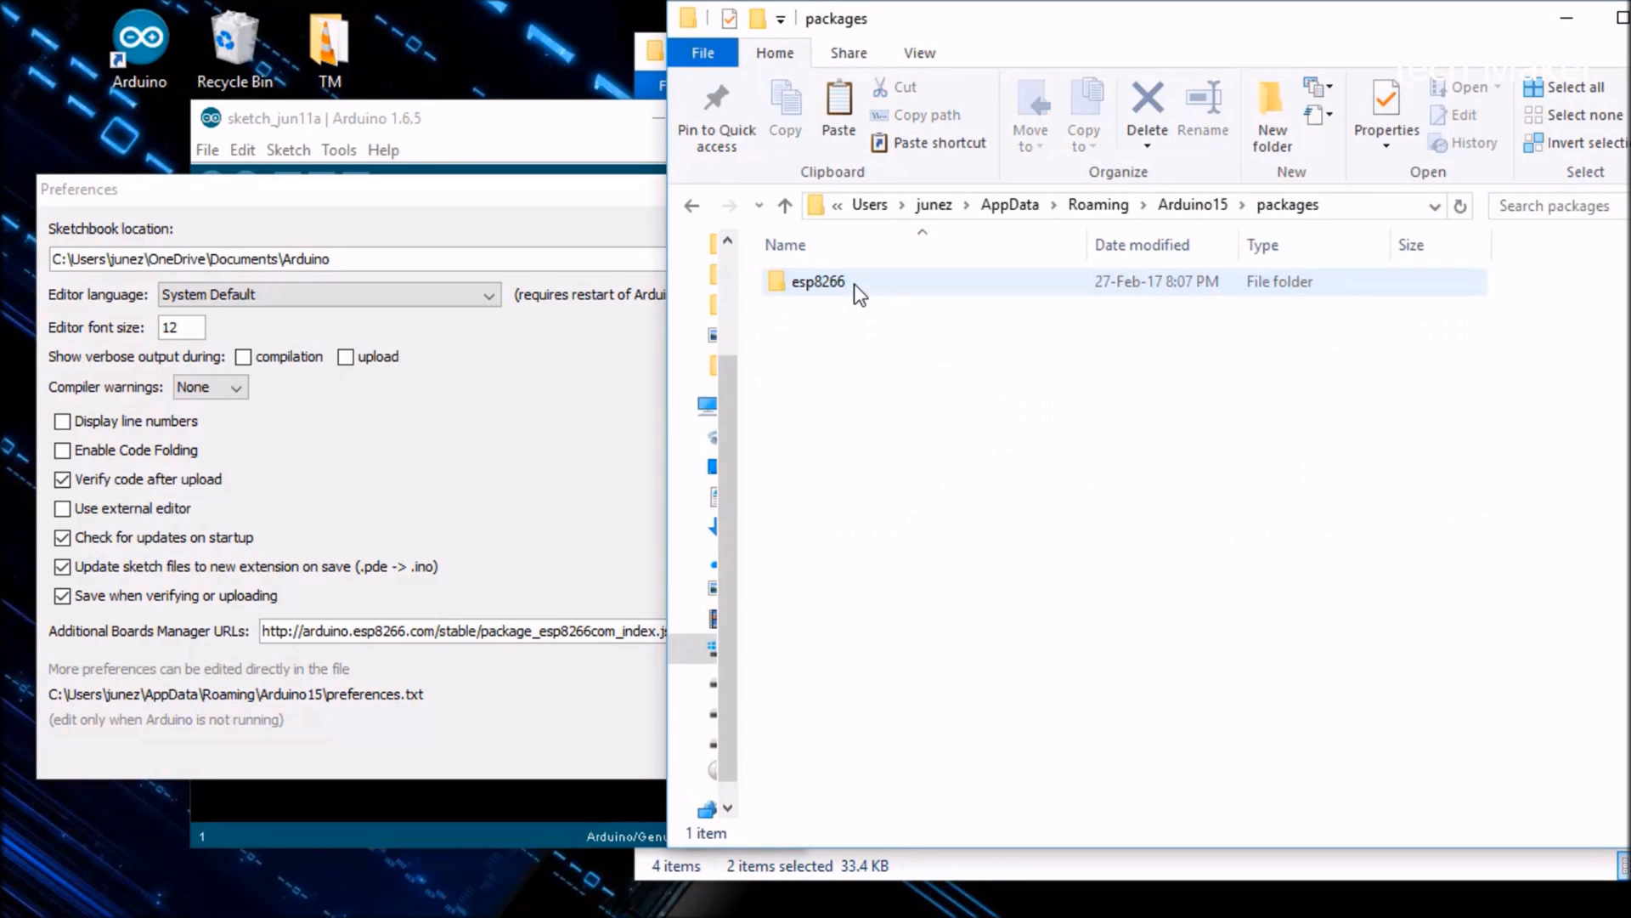
pyautogui.doubleClick(819, 282)
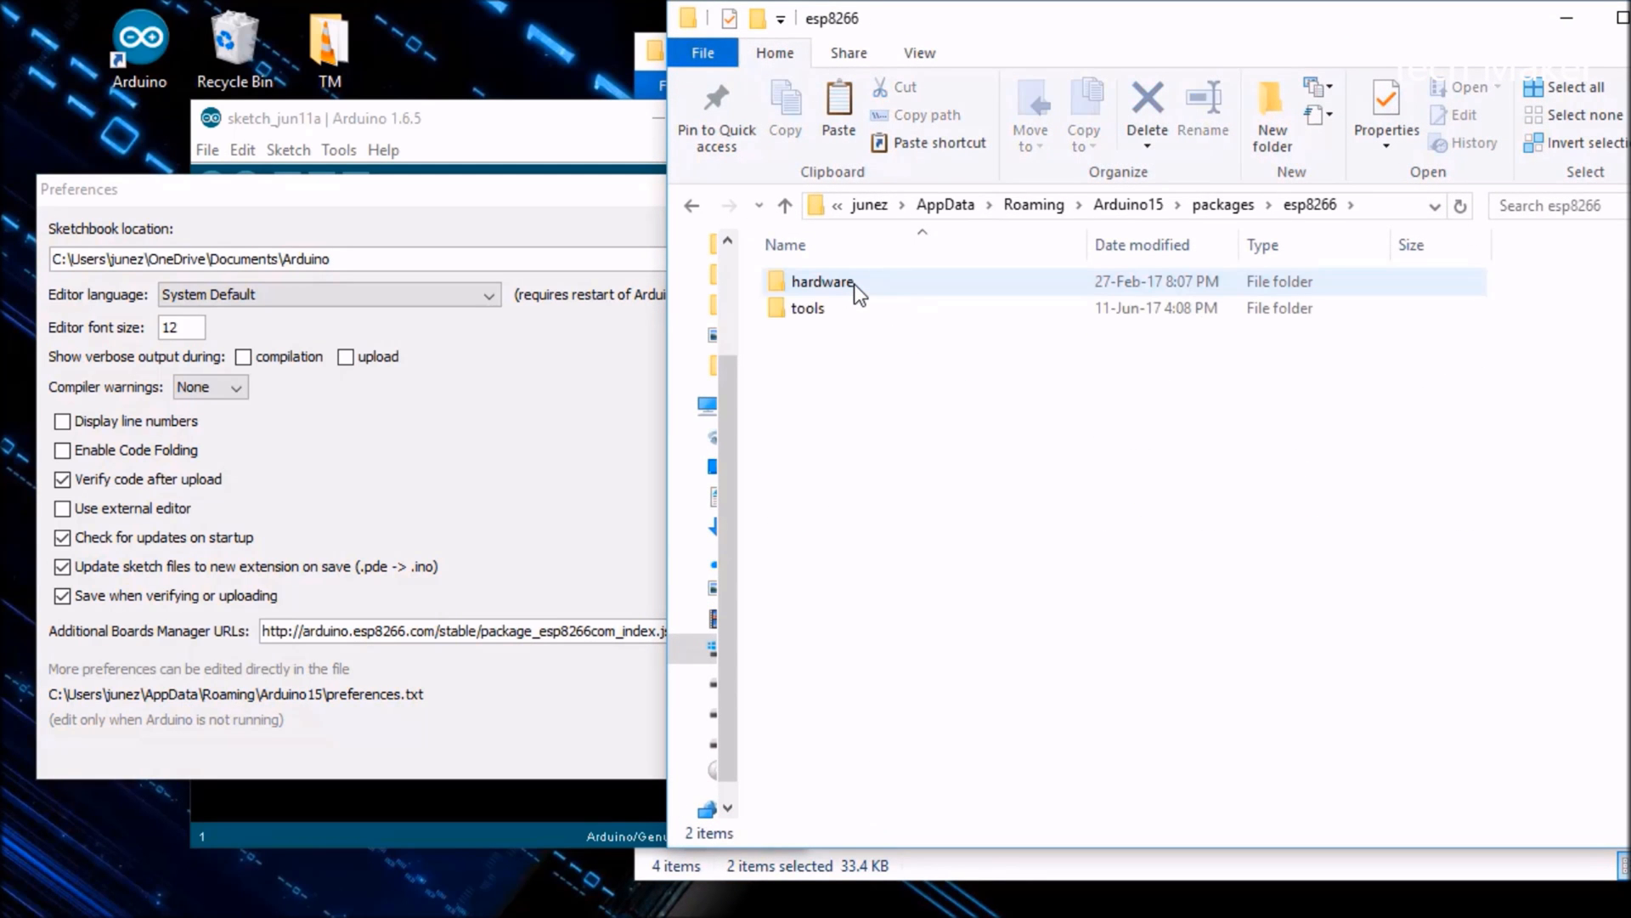
pyautogui.doubleClick(821, 282)
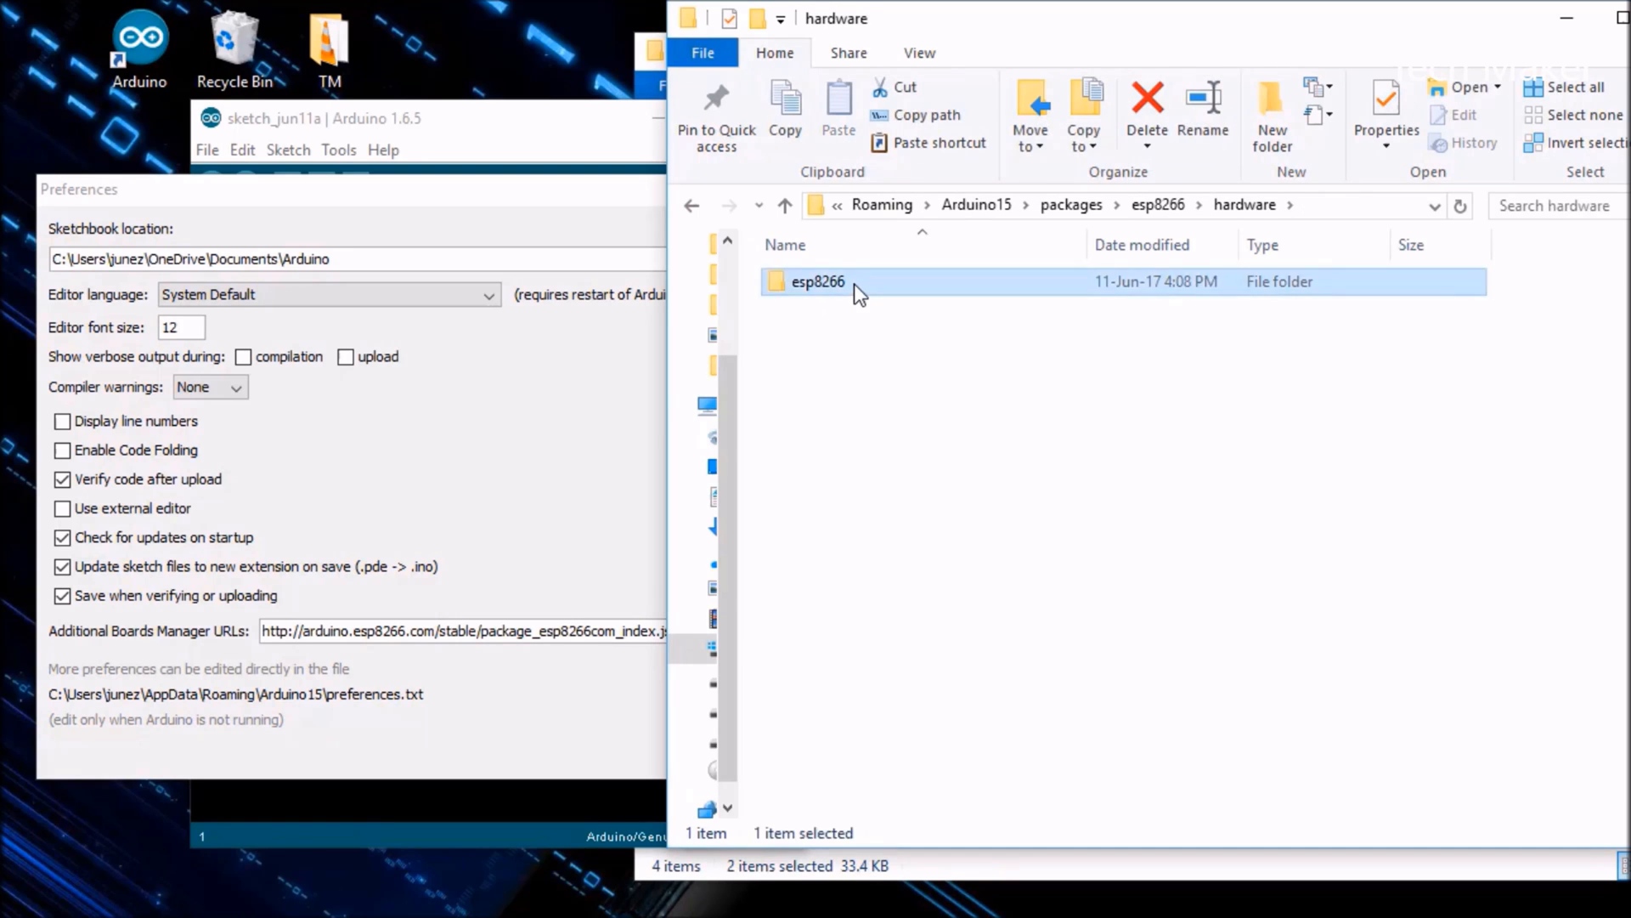
pyautogui.doubleClick(819, 282)
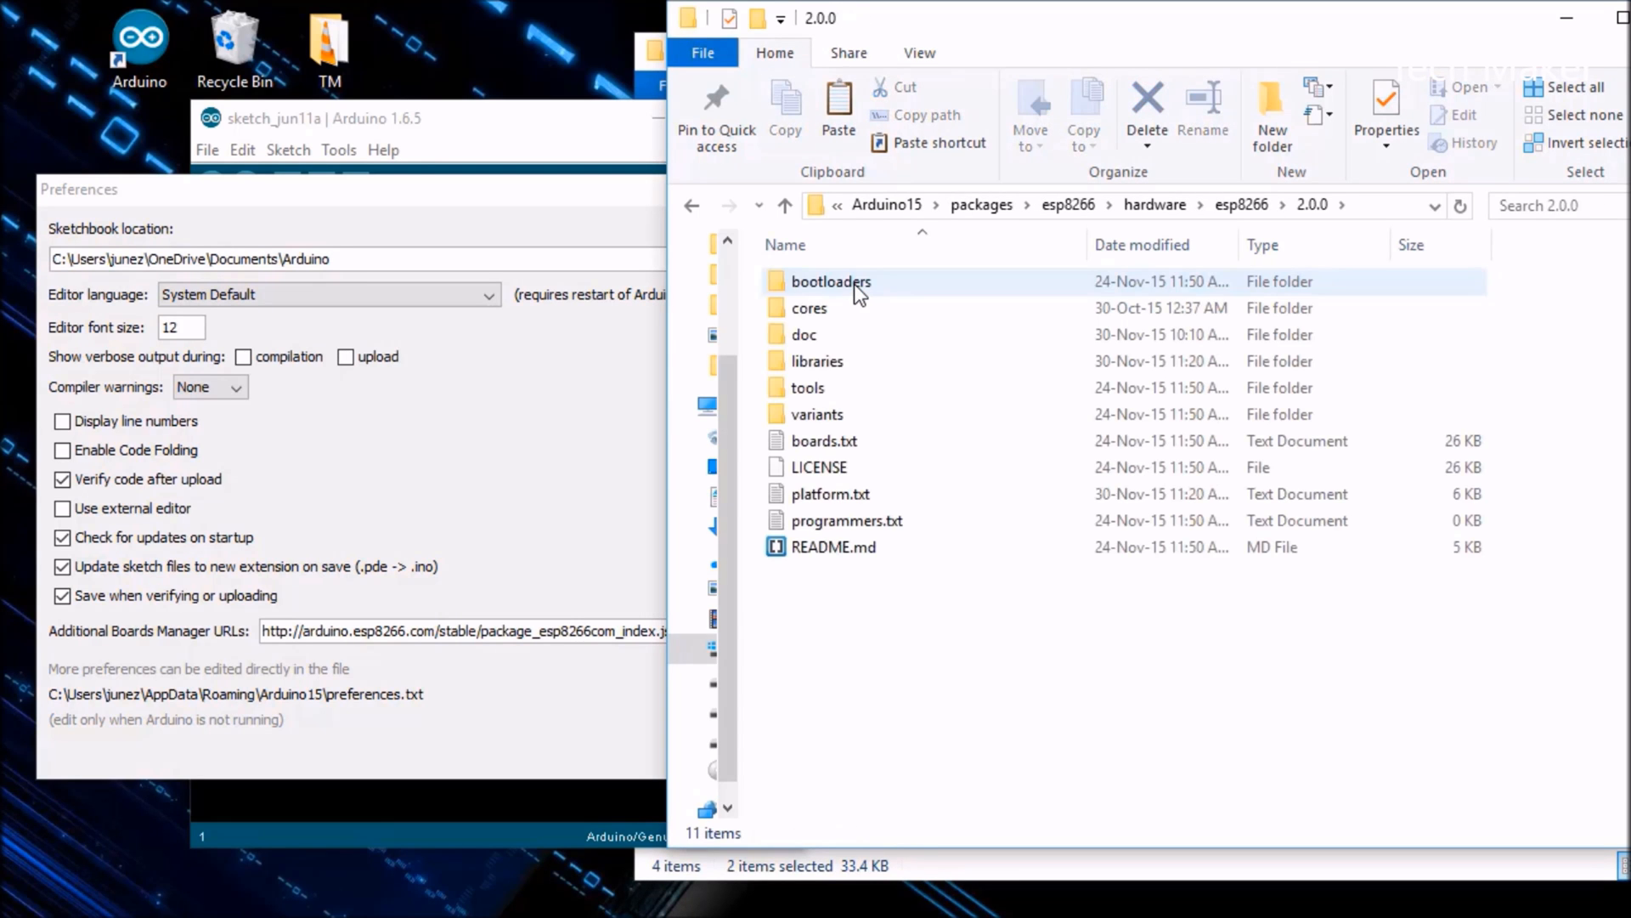
pyautogui.click(817, 361)
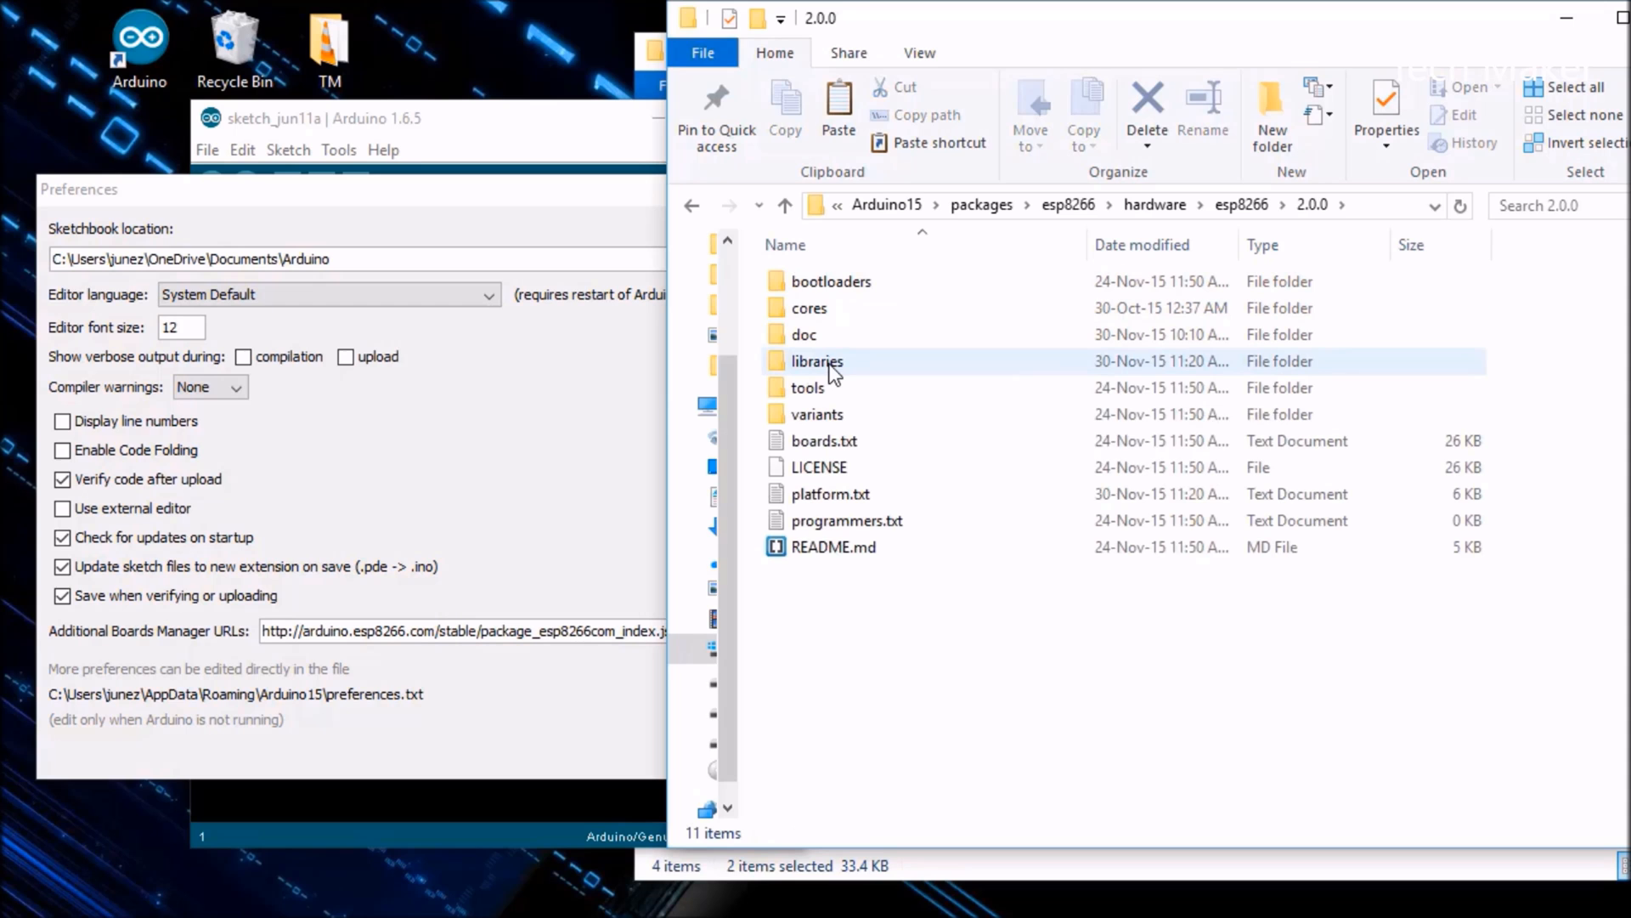
pyautogui.doubleClick(817, 361)
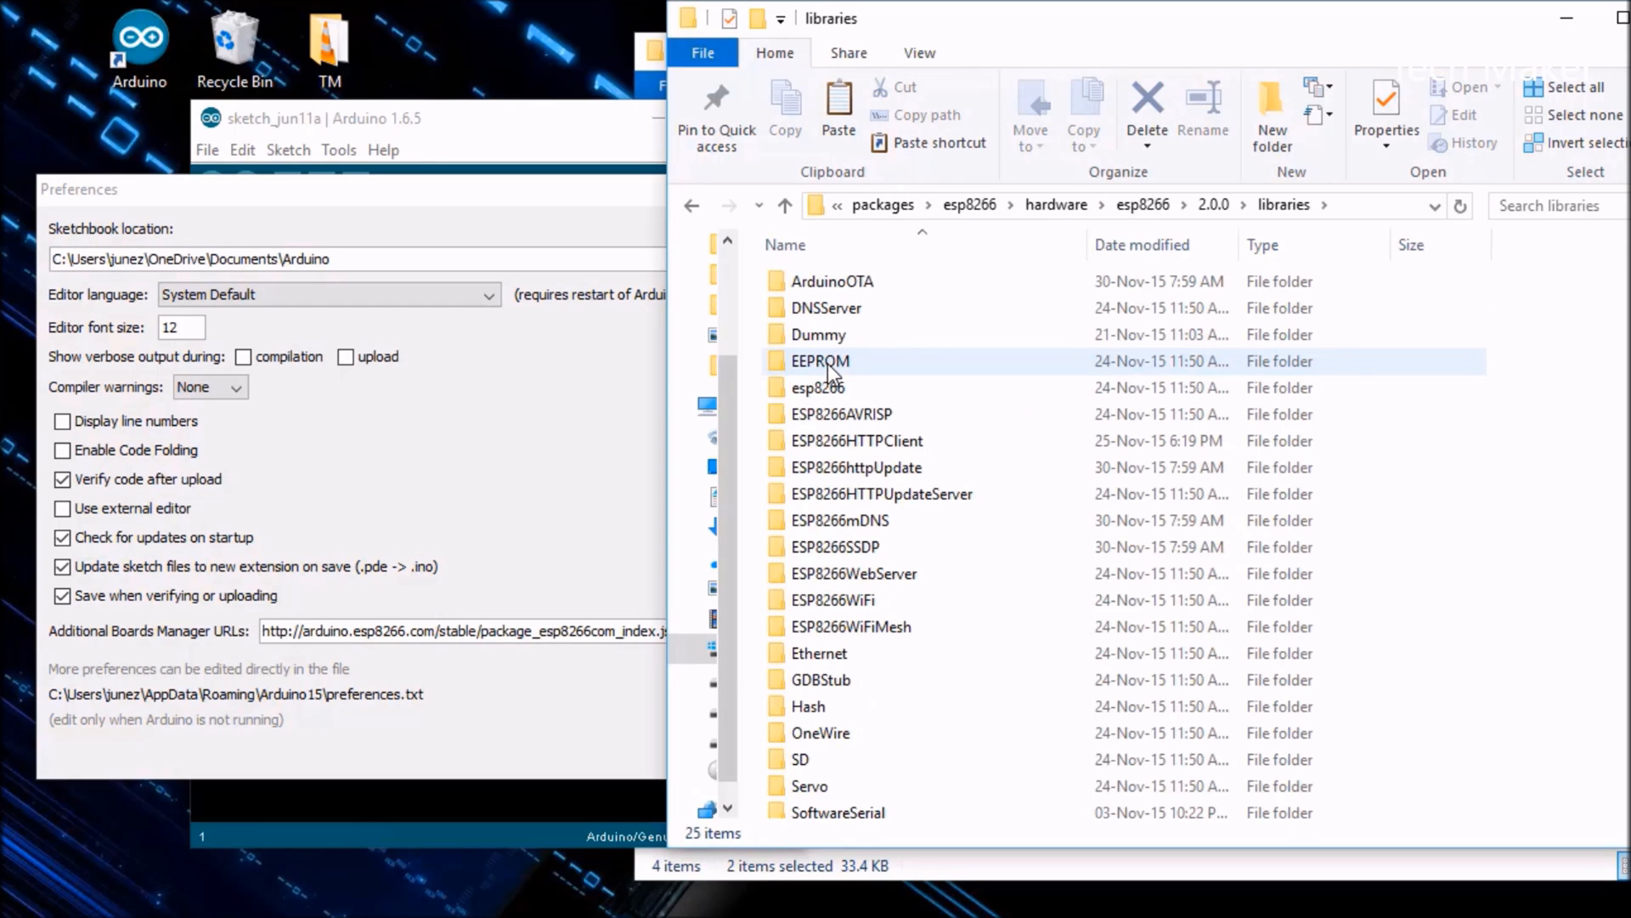
pyautogui.moveTo(817, 388)
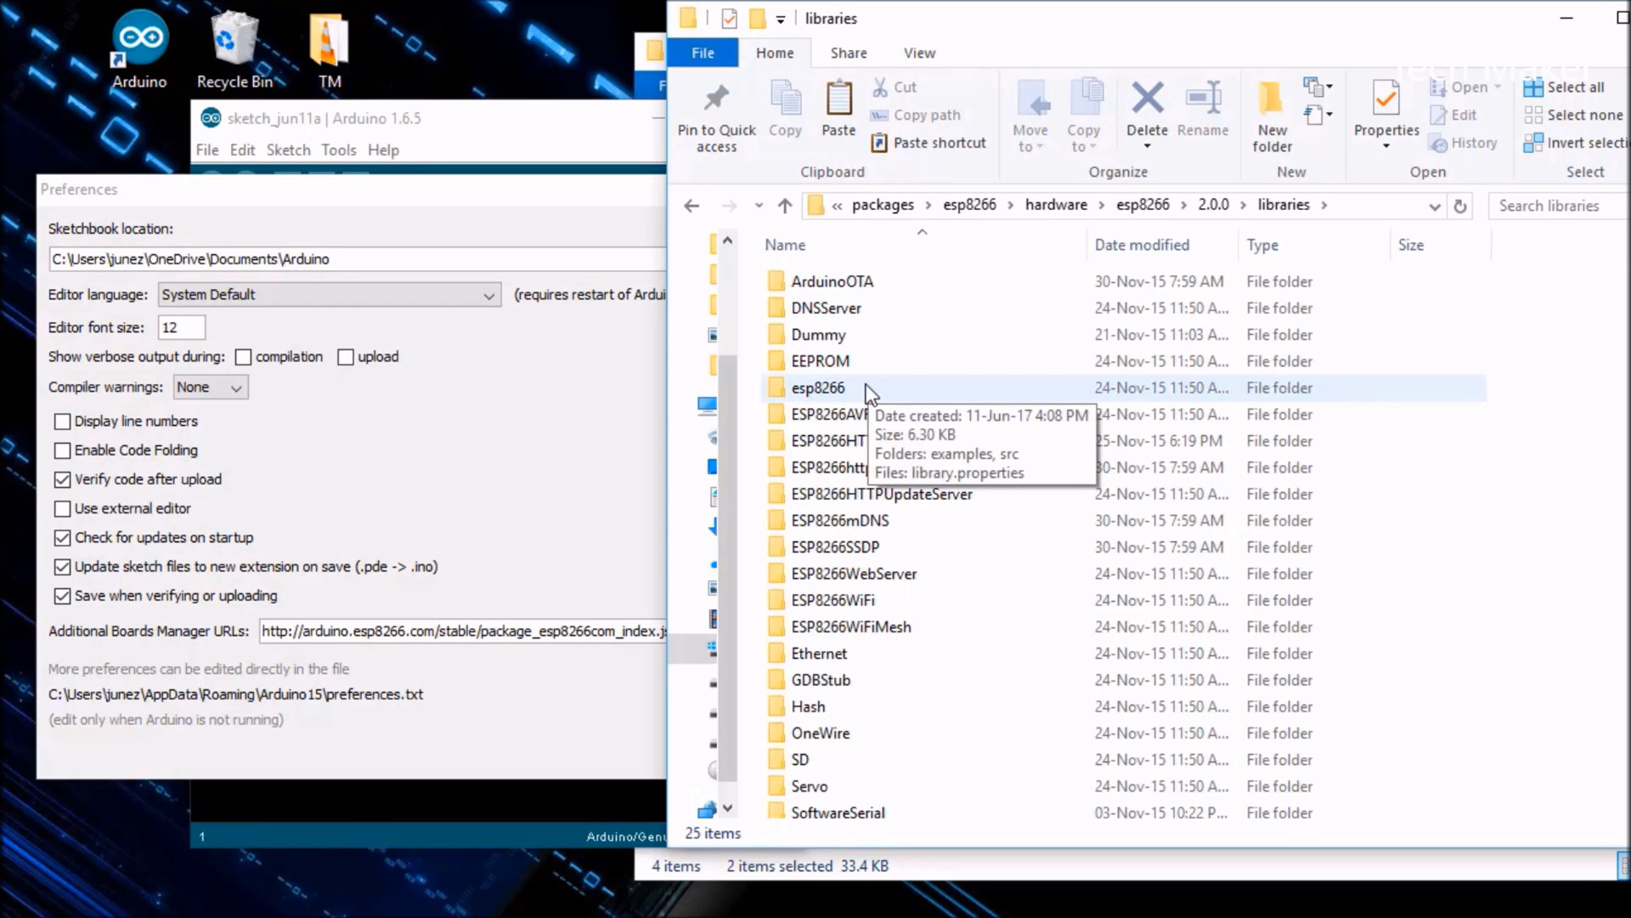
pyautogui.doubleClick(818, 387)
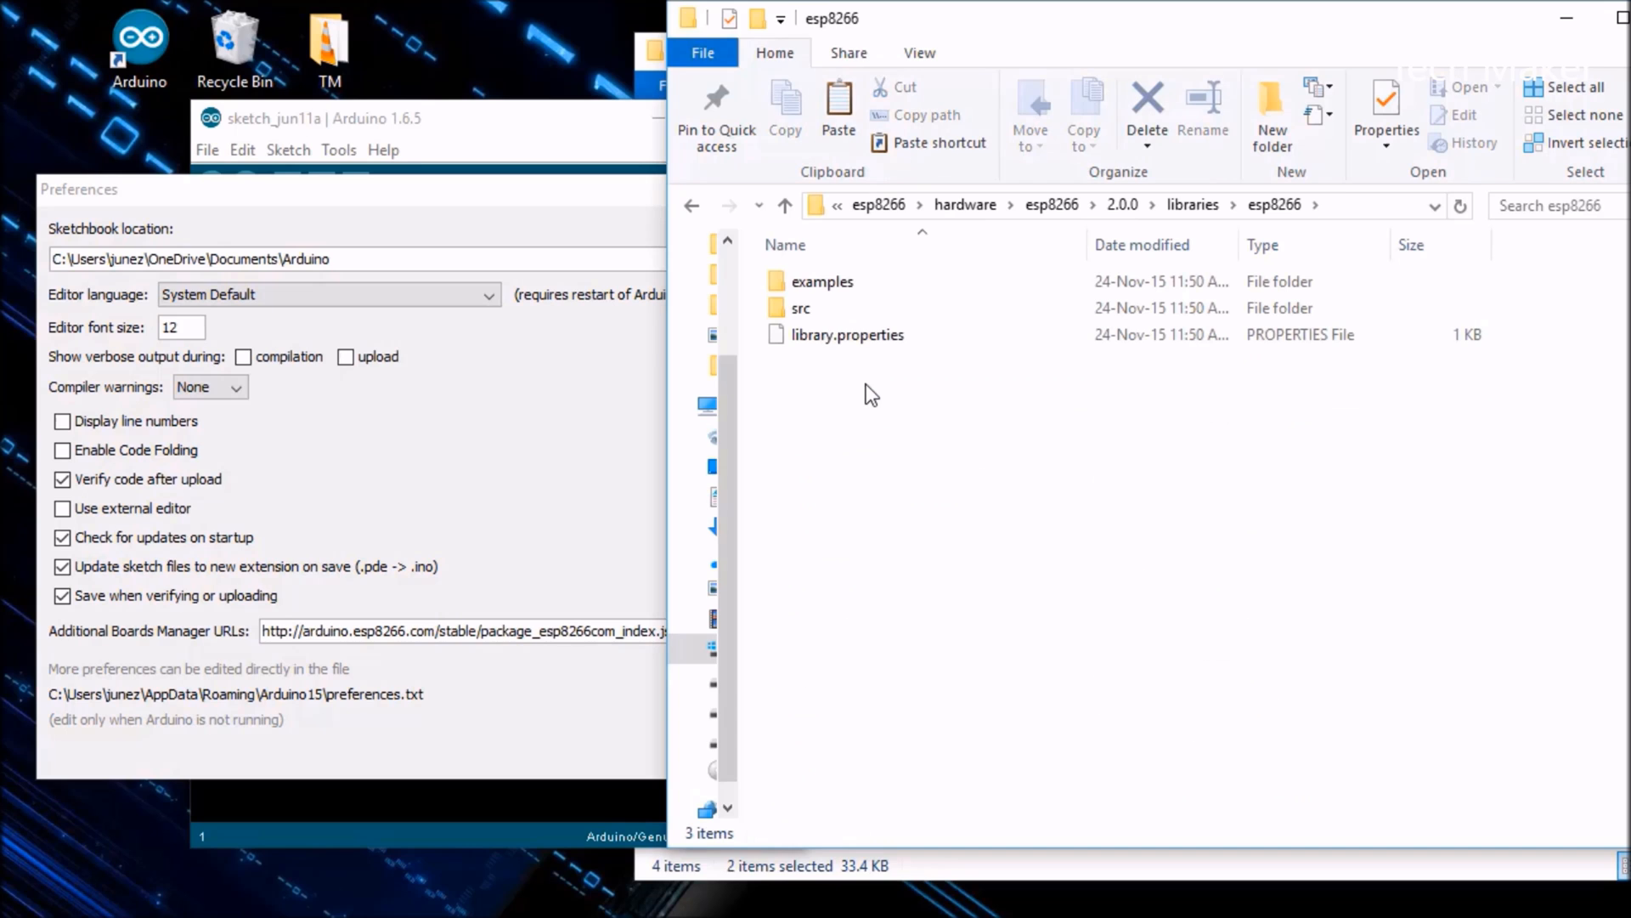
pyautogui.doubleClick(801, 307)
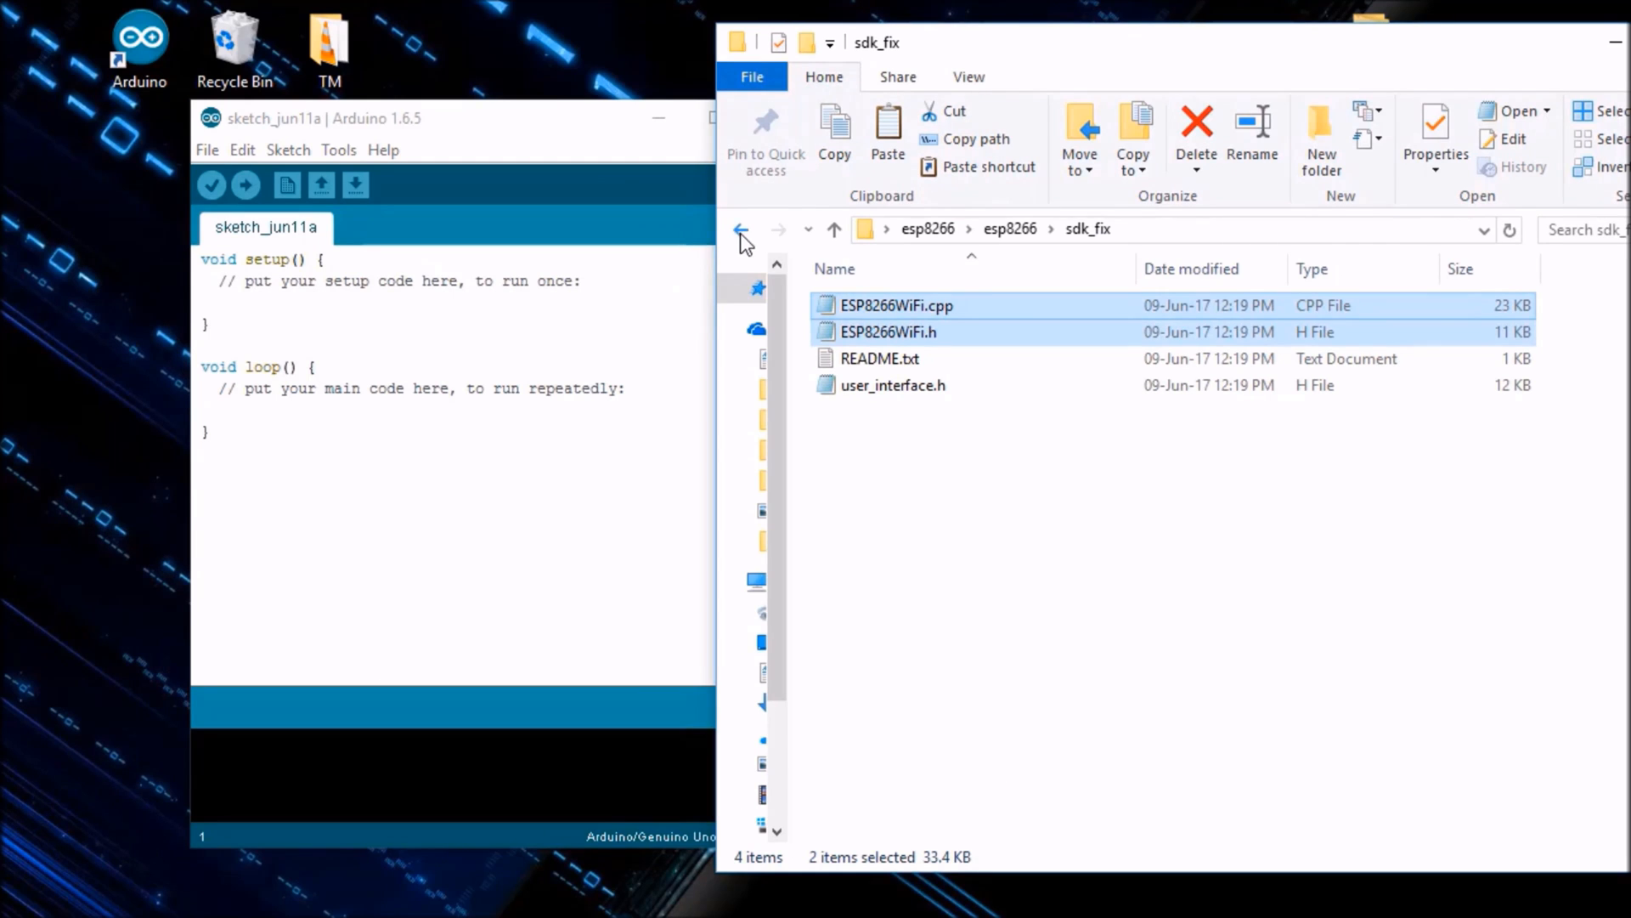
# Open esp8266_deauther.ino and close the empty sketch_jun11a window
pyautogui.click(741, 230)
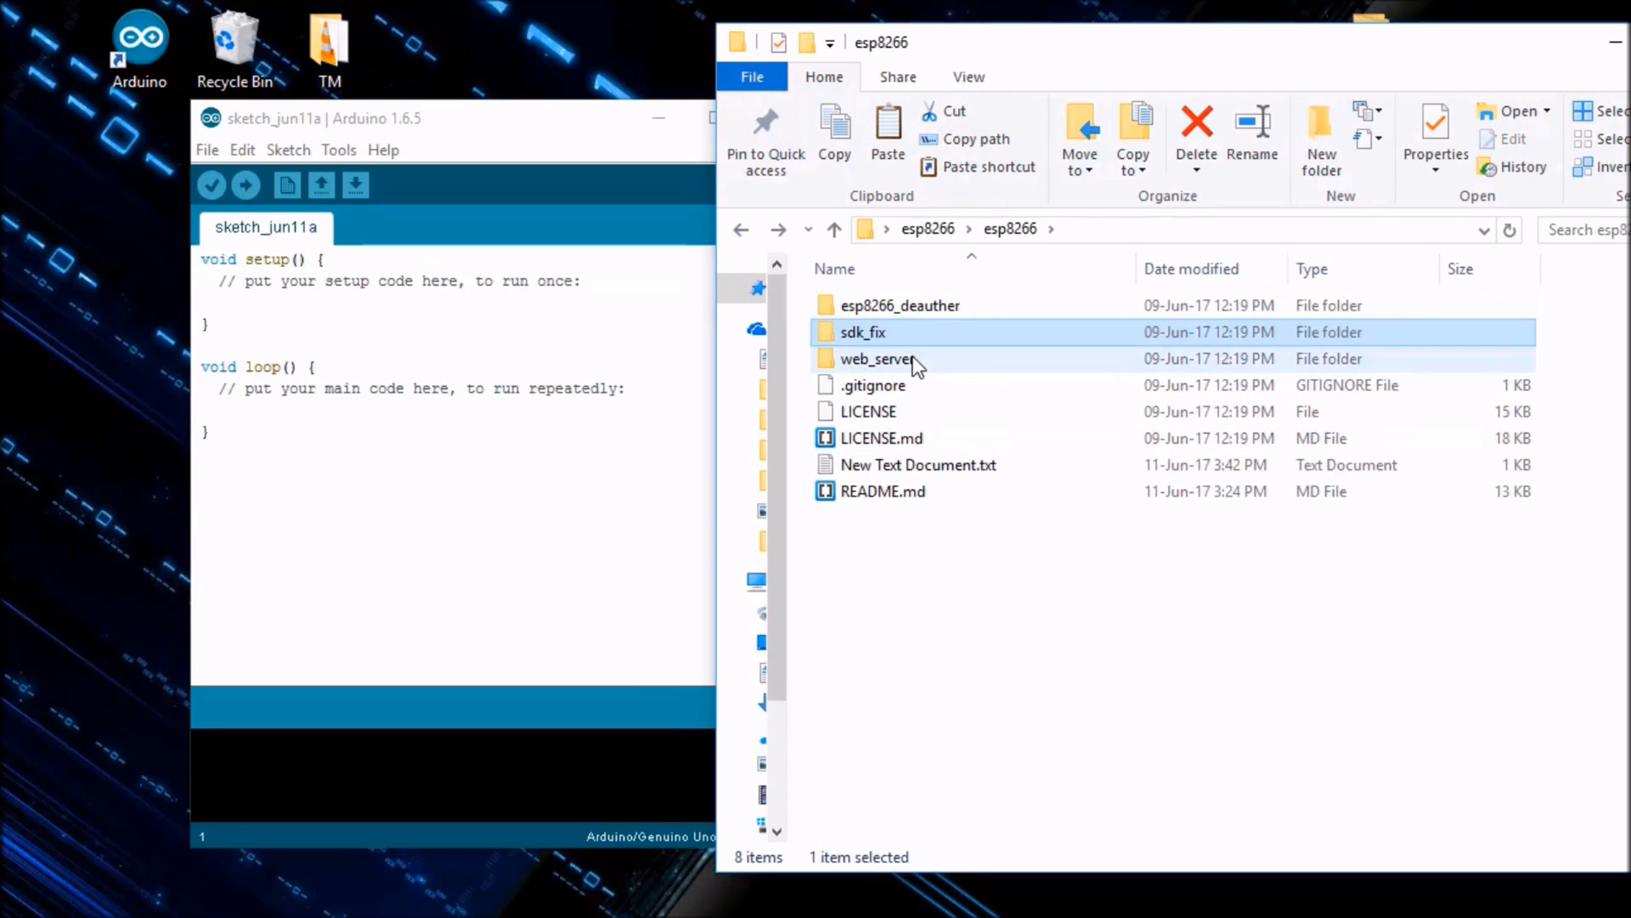
pyautogui.doubleClick(899, 305)
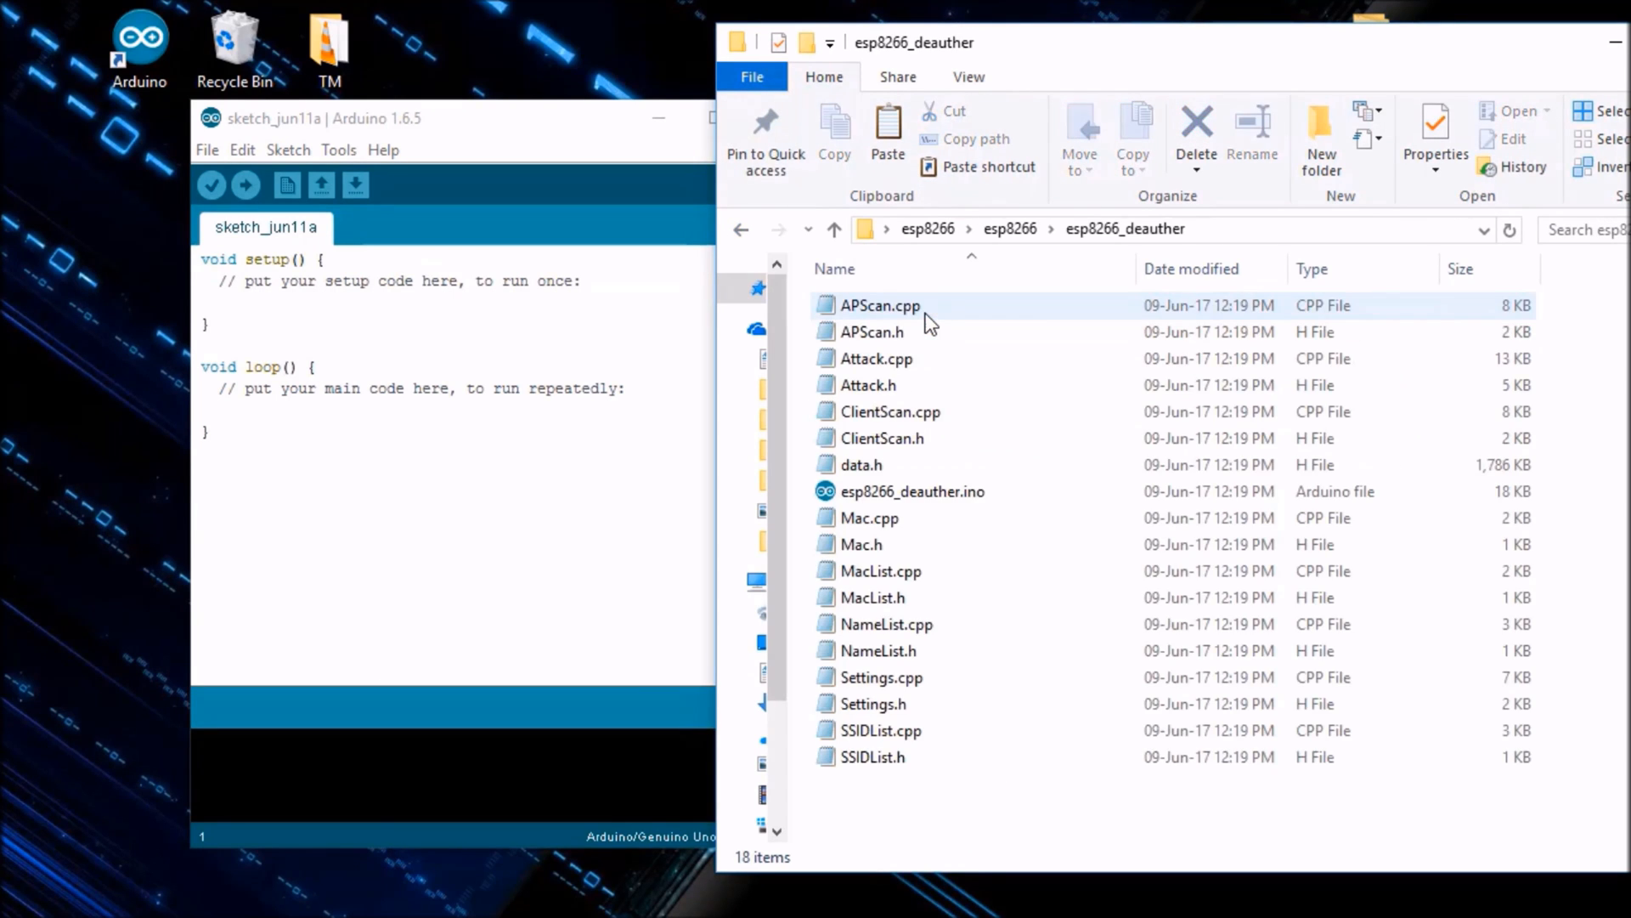
pyautogui.moveTo(912, 491)
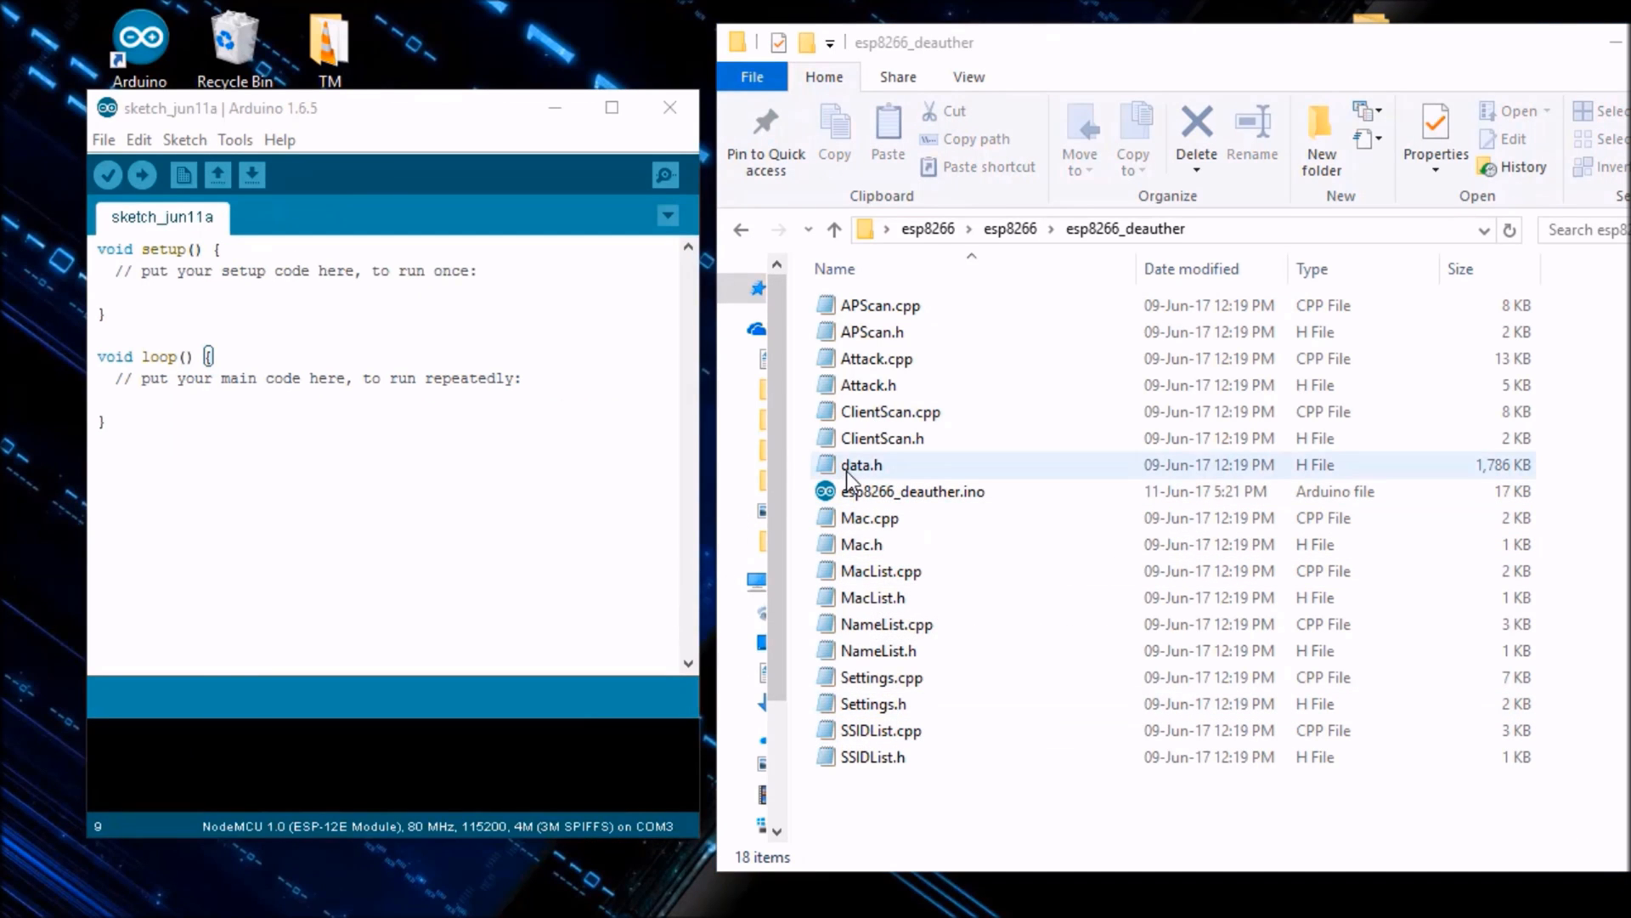
pyautogui.doubleClick(913, 490)
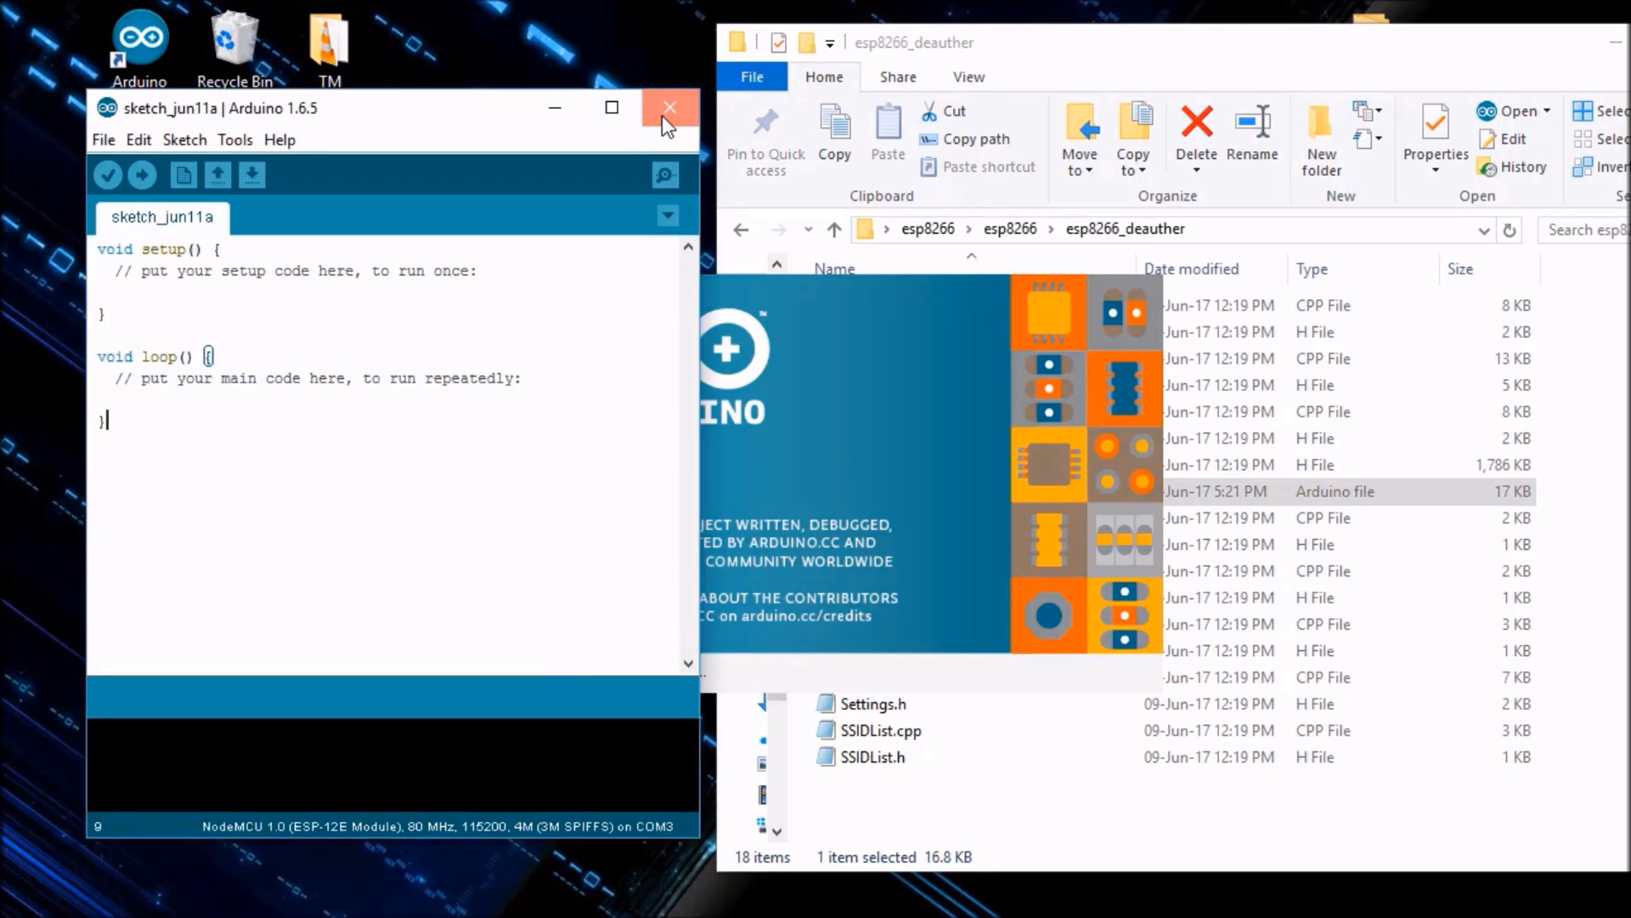
pyautogui.click(669, 107)
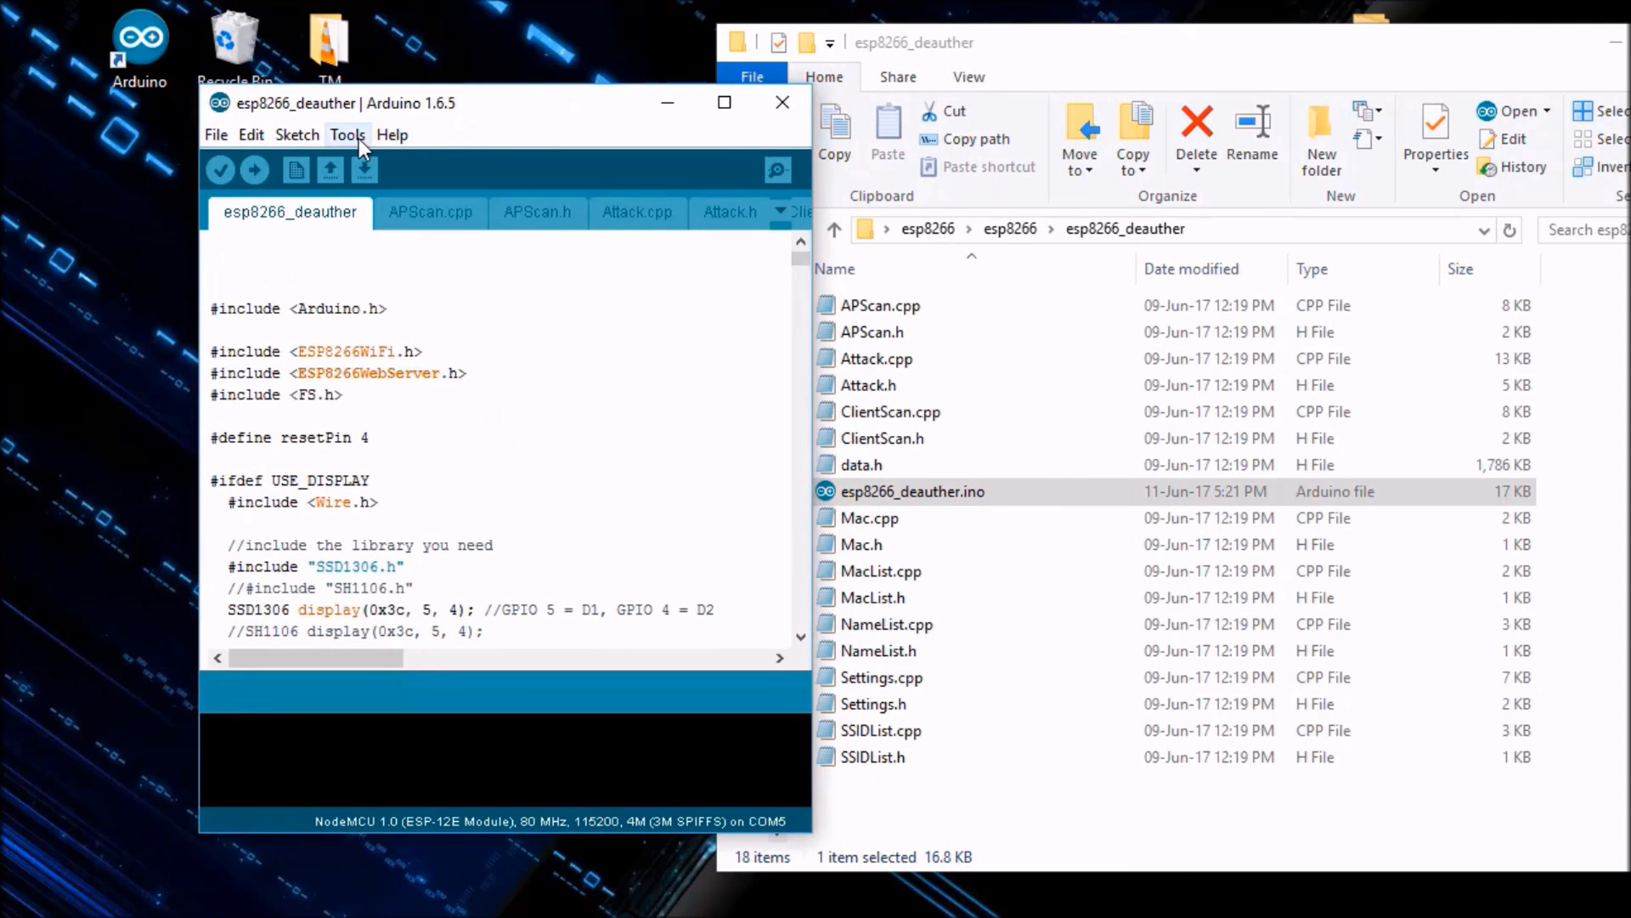
# Target COM3 as the NodeMCU upload port and start uploading the deauther sketch
pyautogui.click(347, 134)
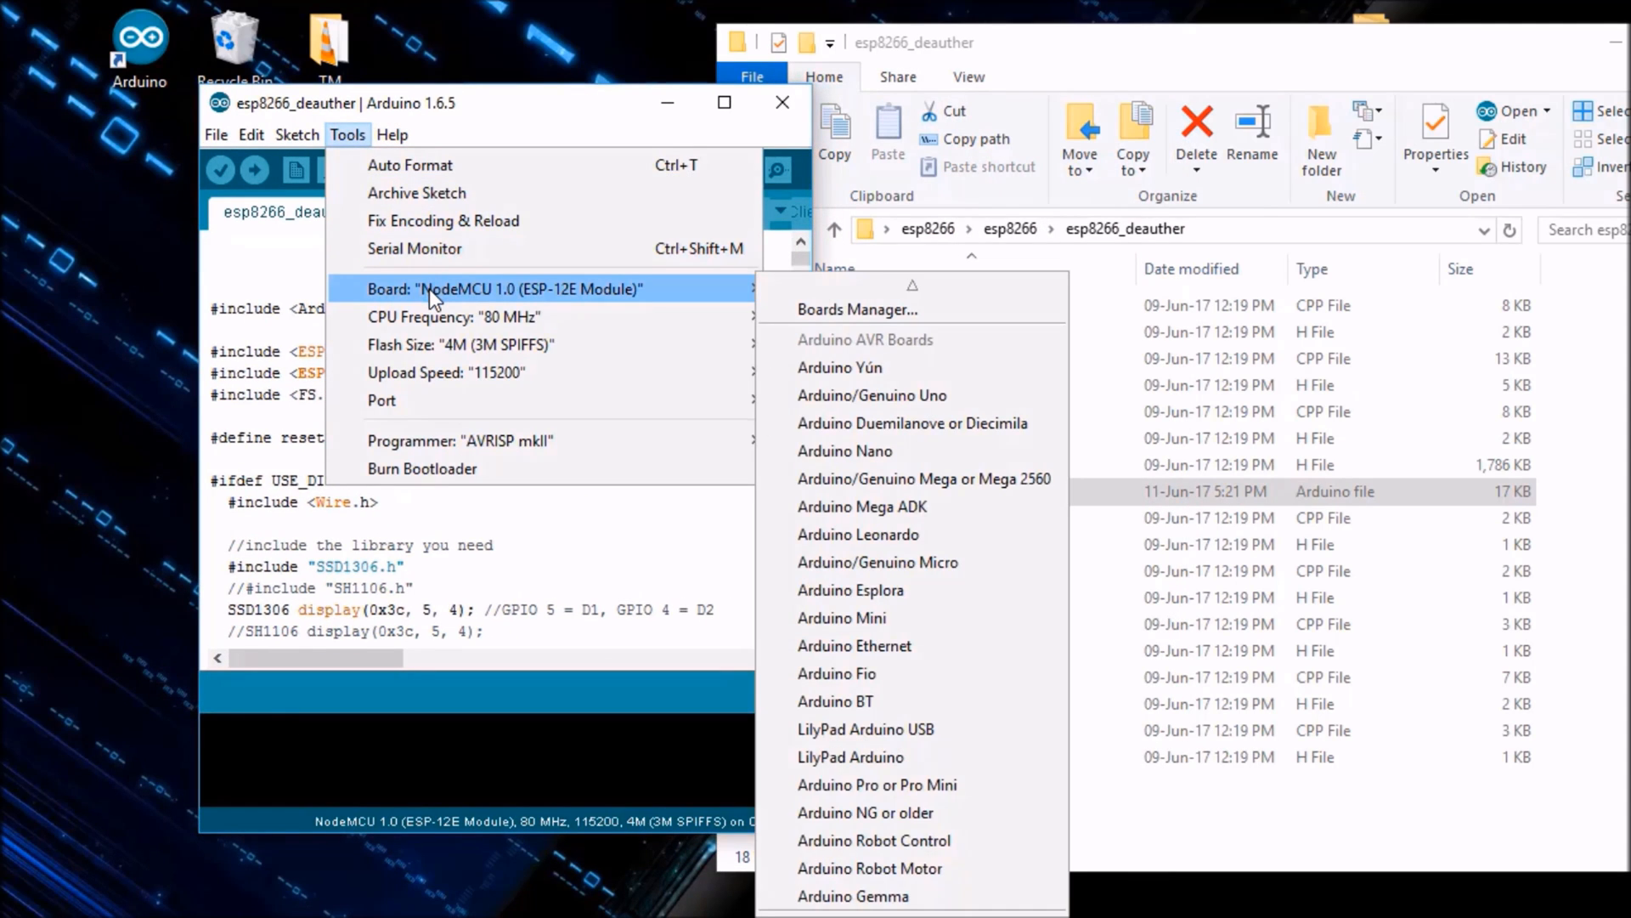
pyautogui.moveTo(510, 300)
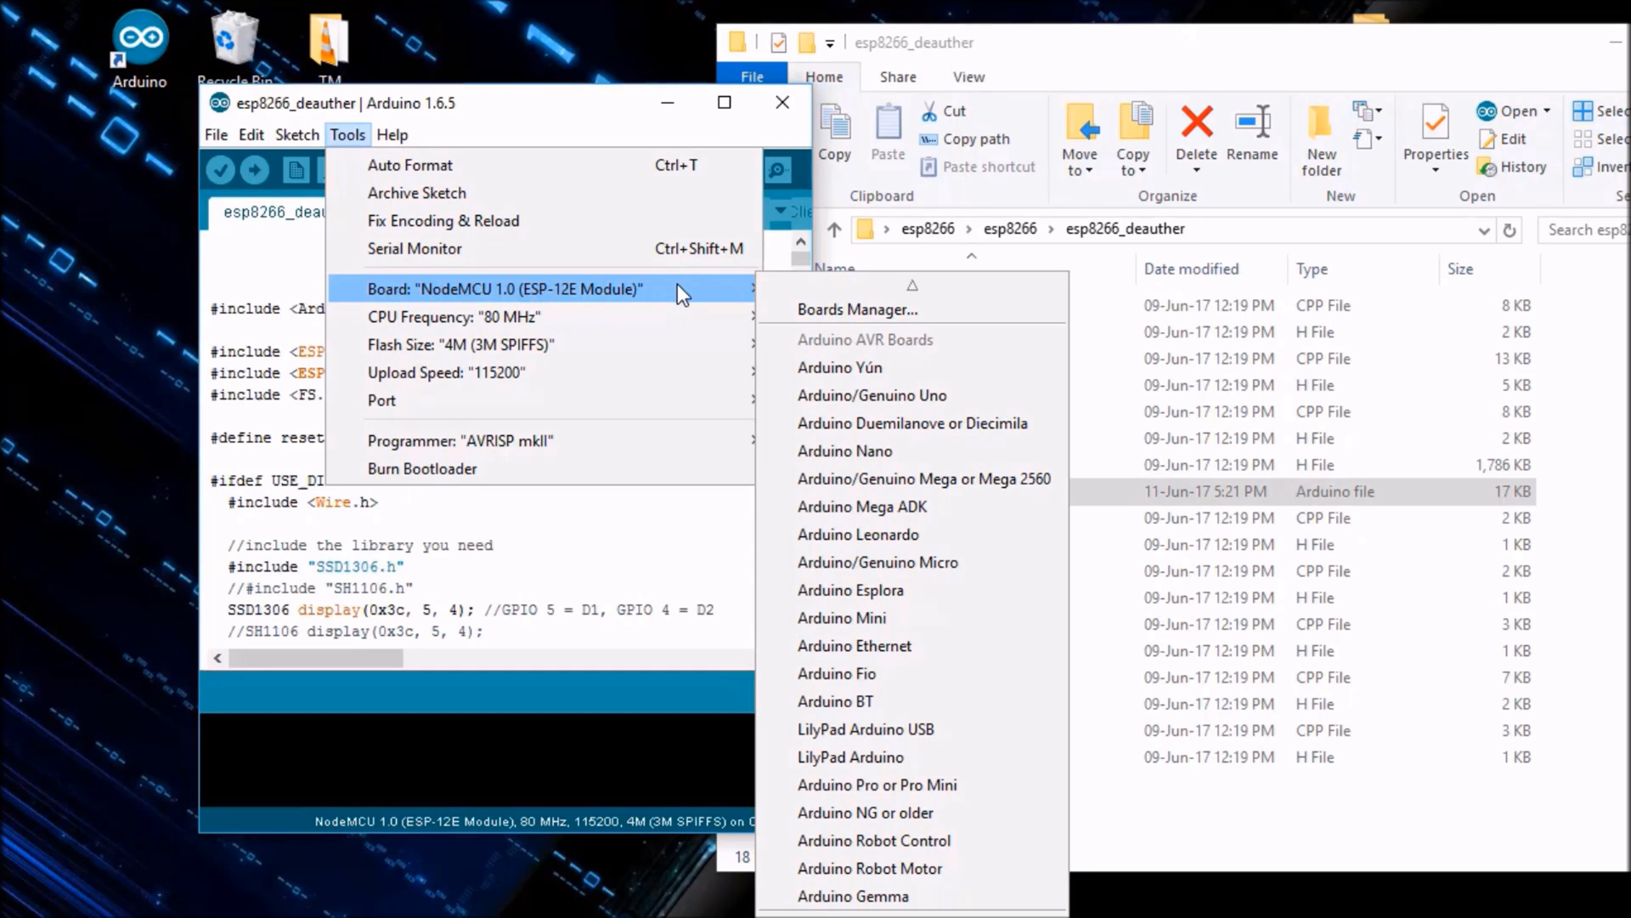
pyautogui.moveTo(572, 300)
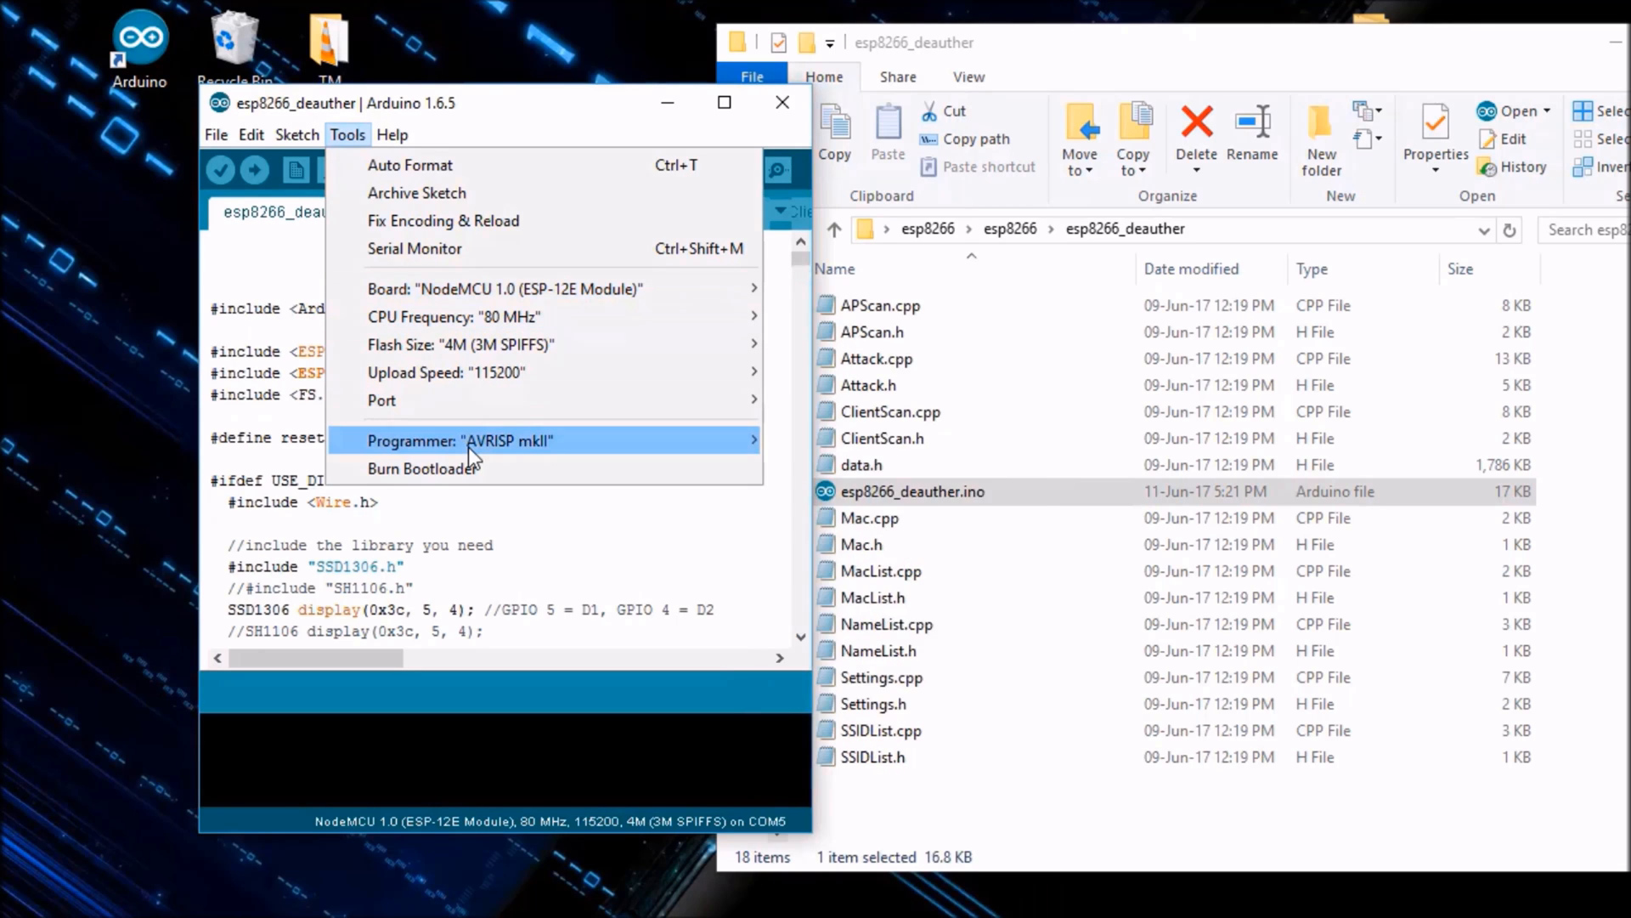
pyautogui.moveTo(382, 399)
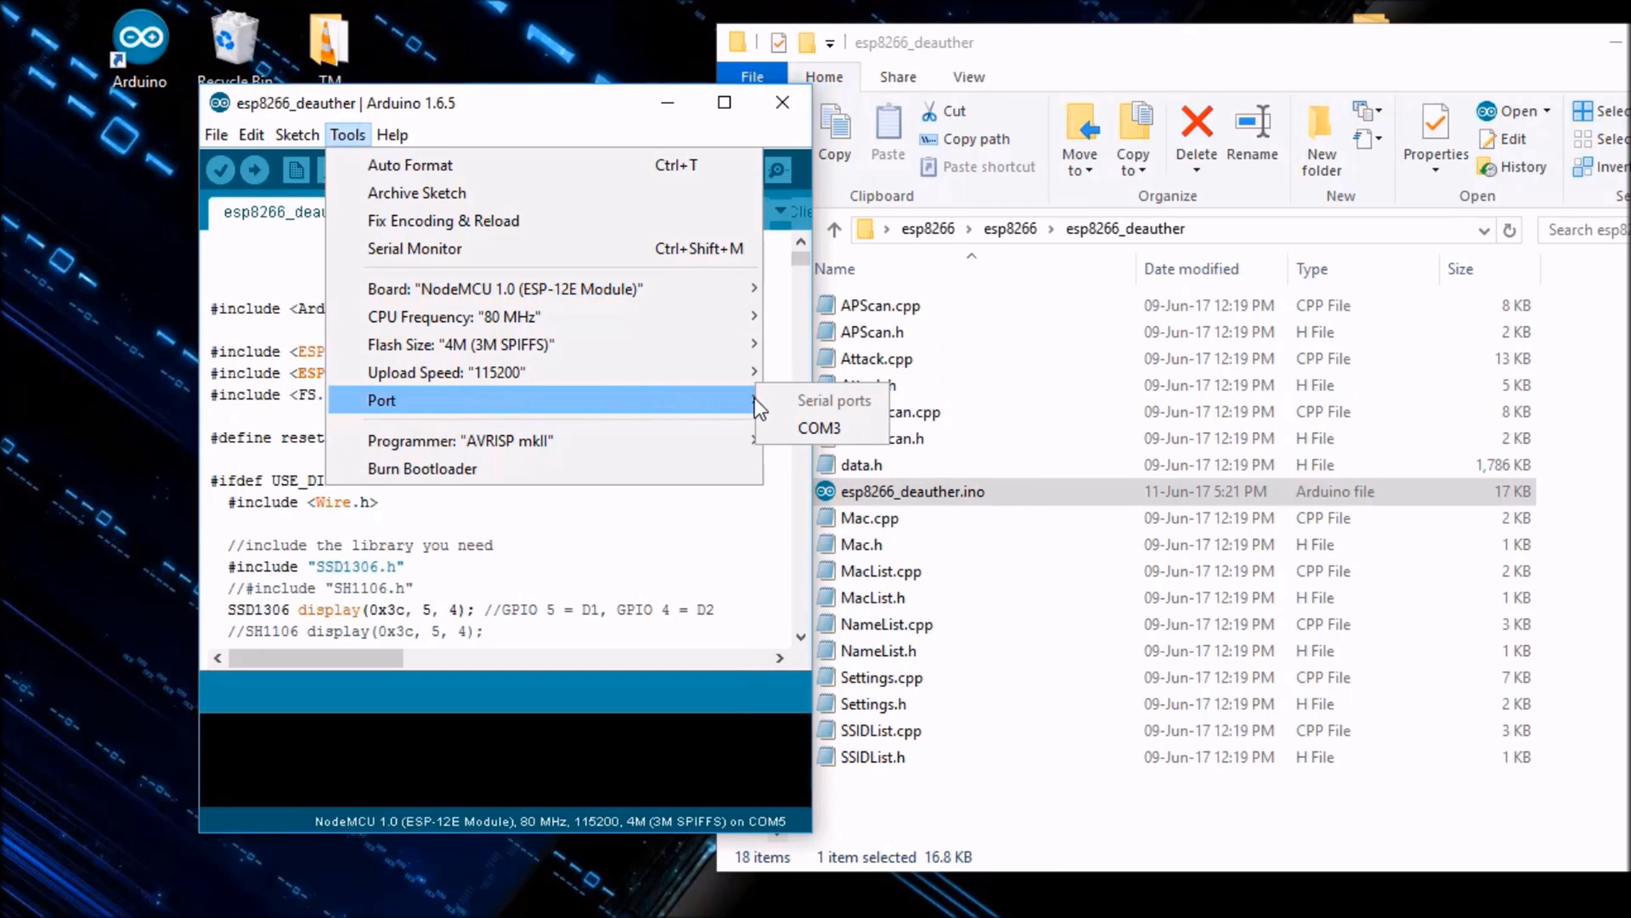
pyautogui.click(820, 427)
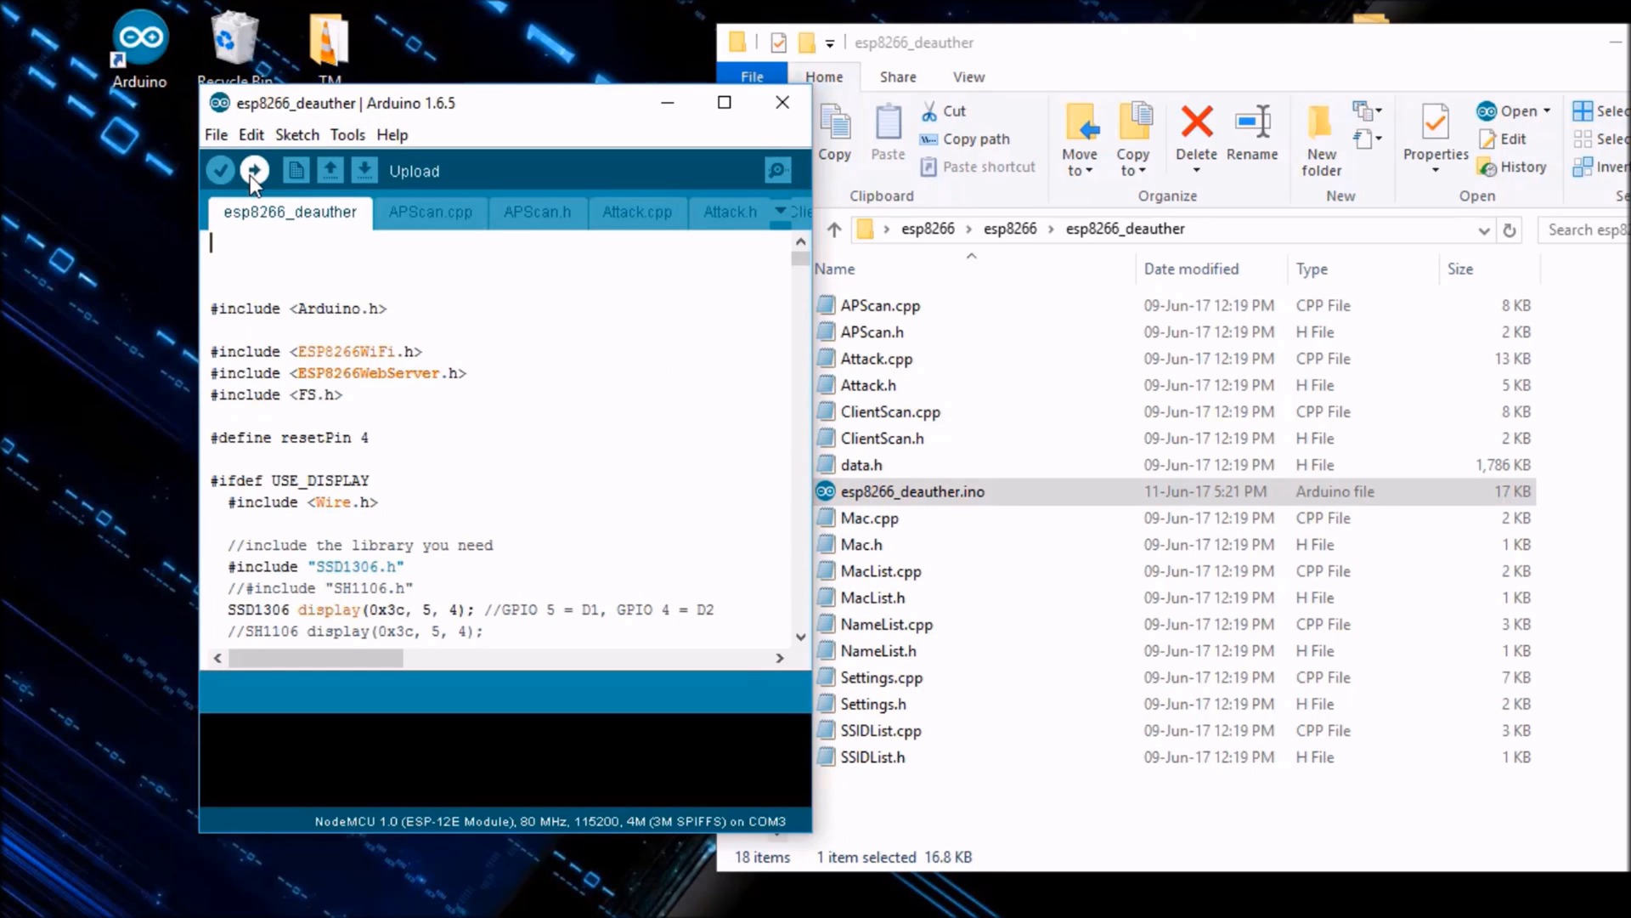
pyautogui.click(254, 169)
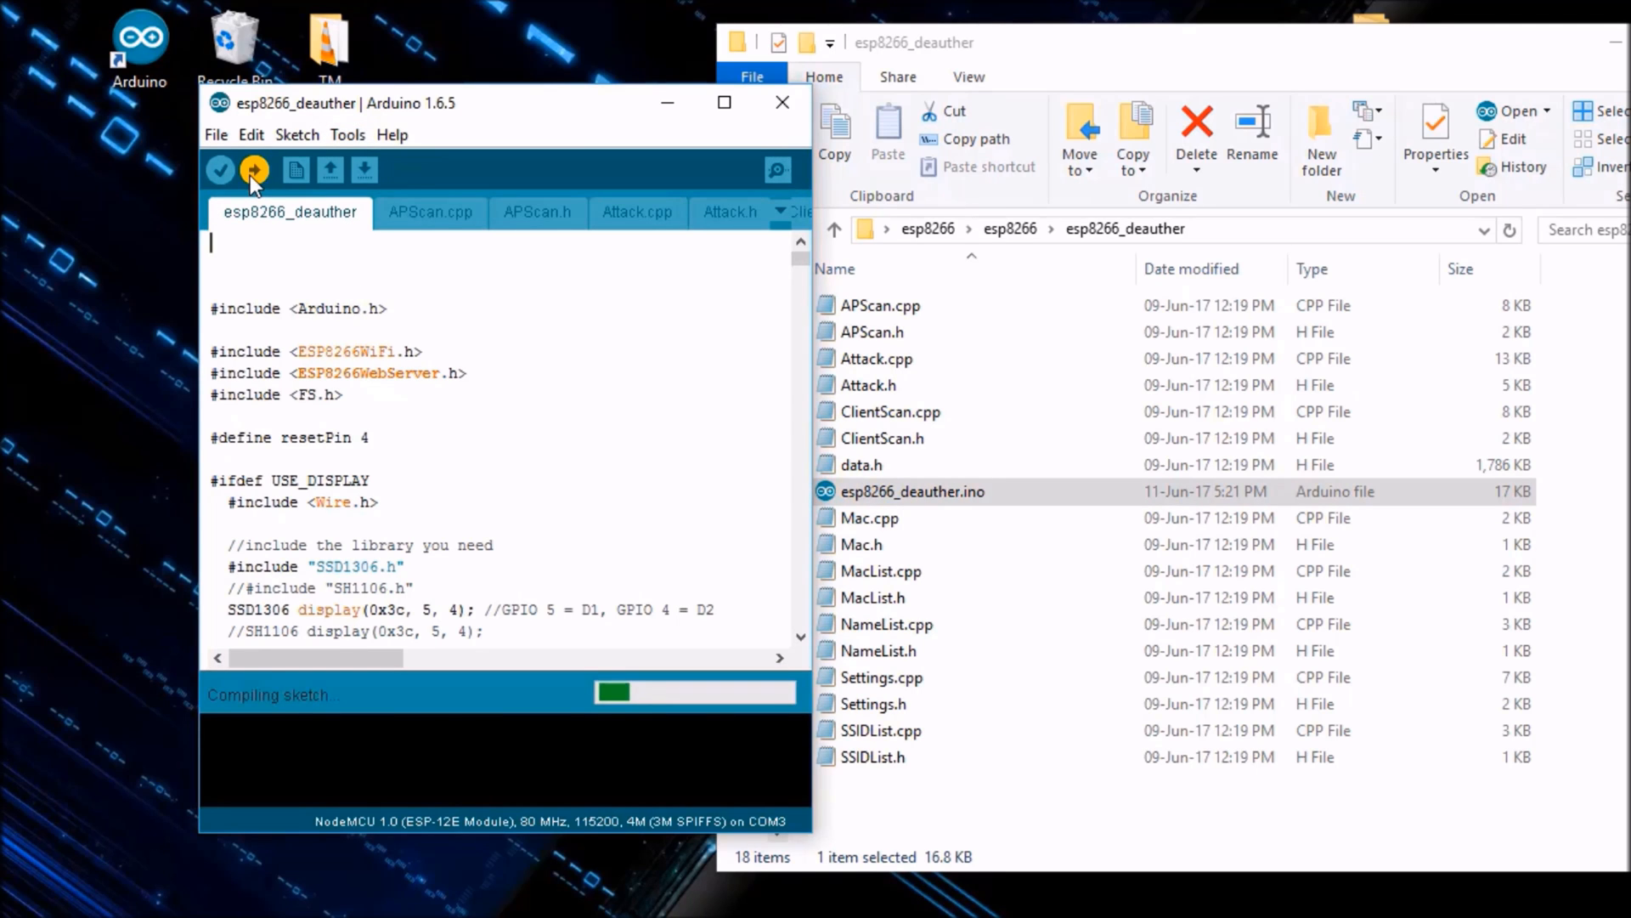
pyautogui.click(254, 170)
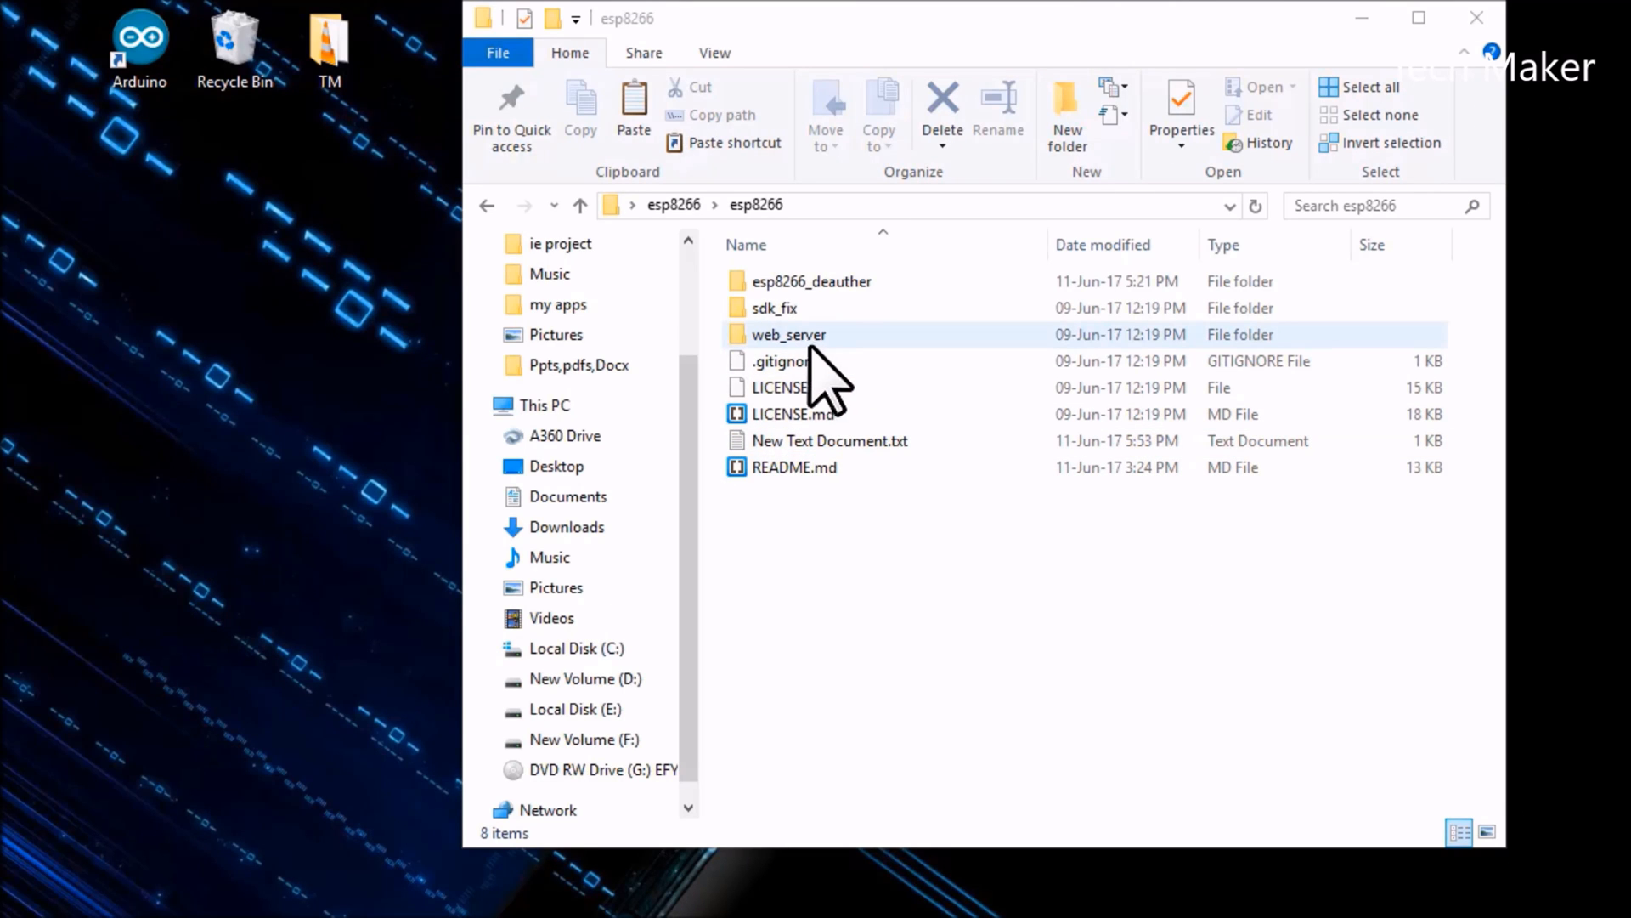
# Enter the esp8266_deauther folder and open Settings.cpp in Brackets
pyautogui.click(811, 281)
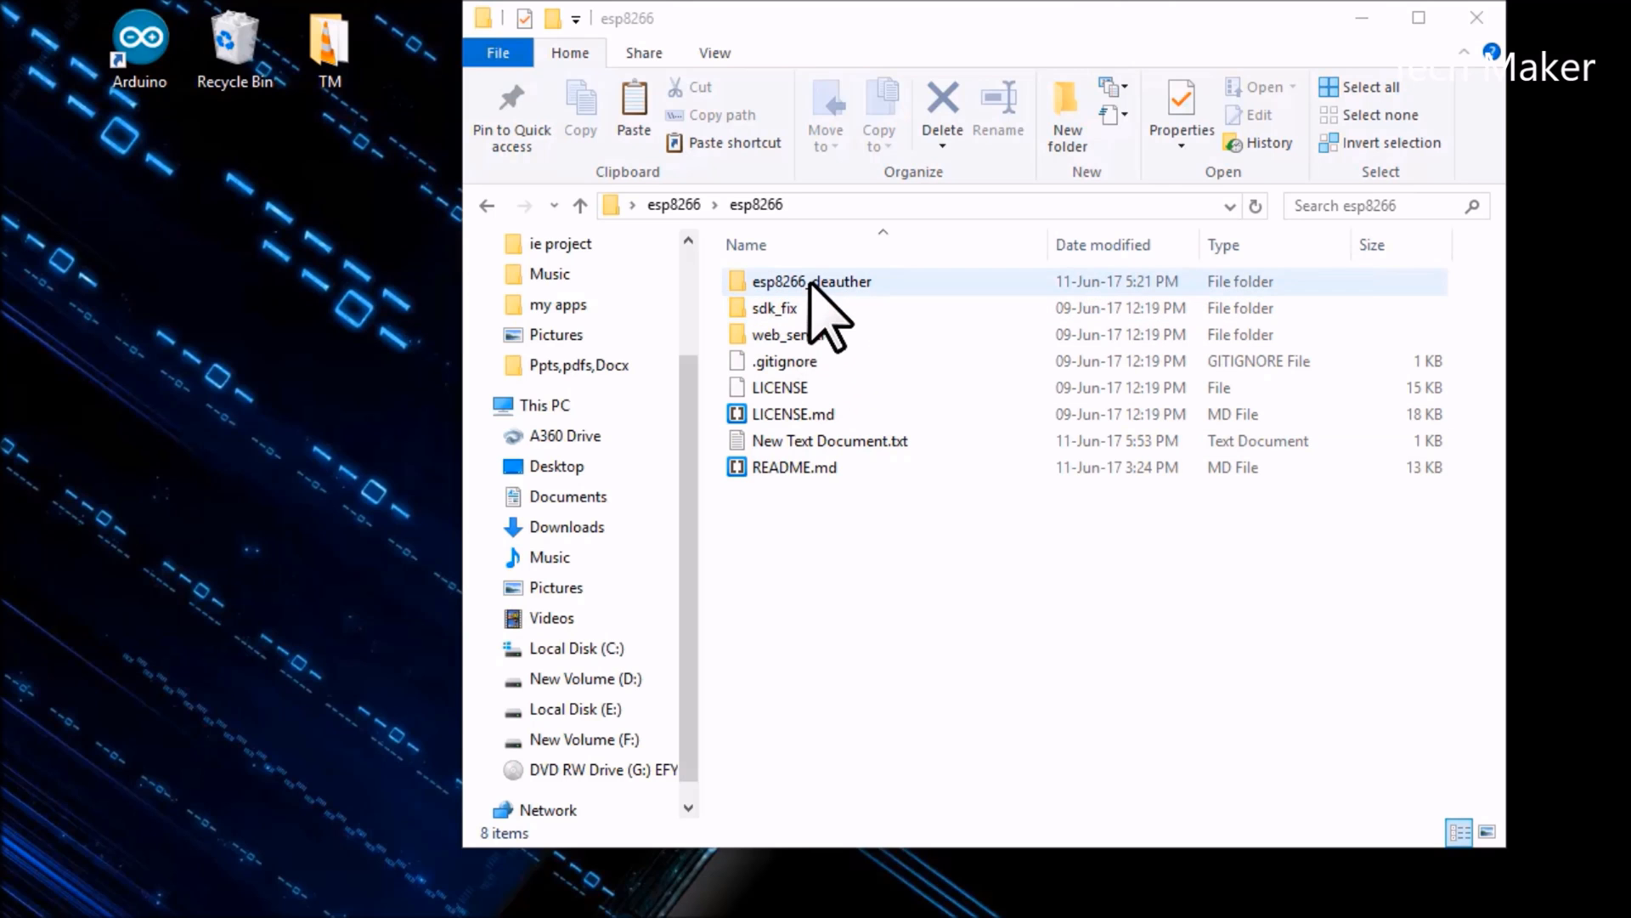
pyautogui.doubleClick(811, 281)
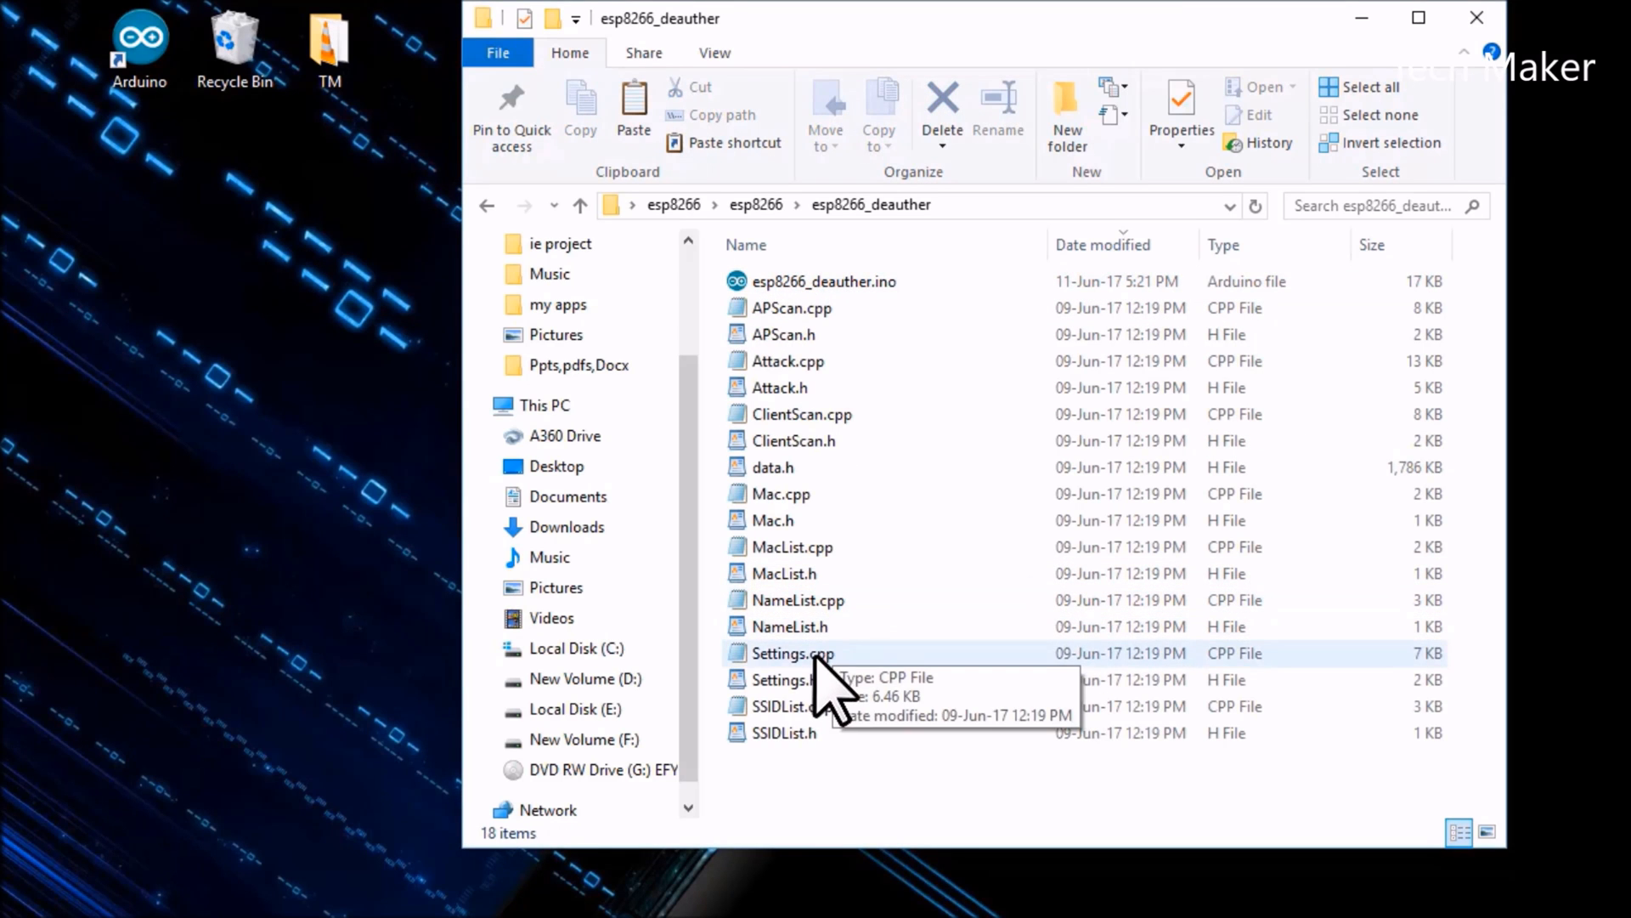
pyautogui.click(793, 652)
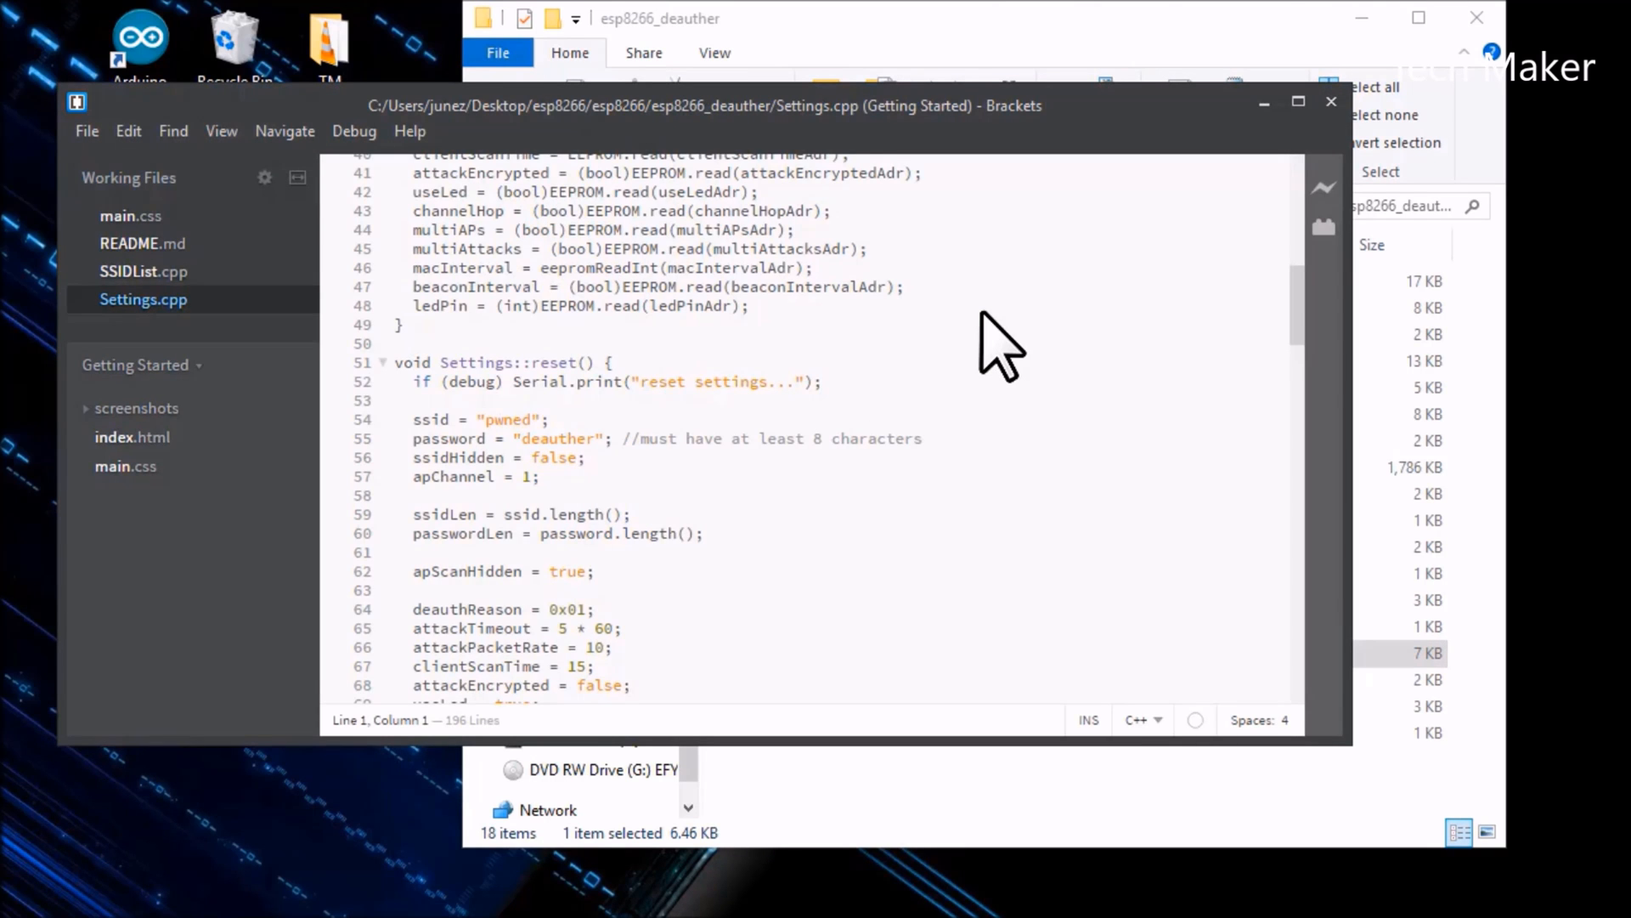
pyautogui.scroll(-3)
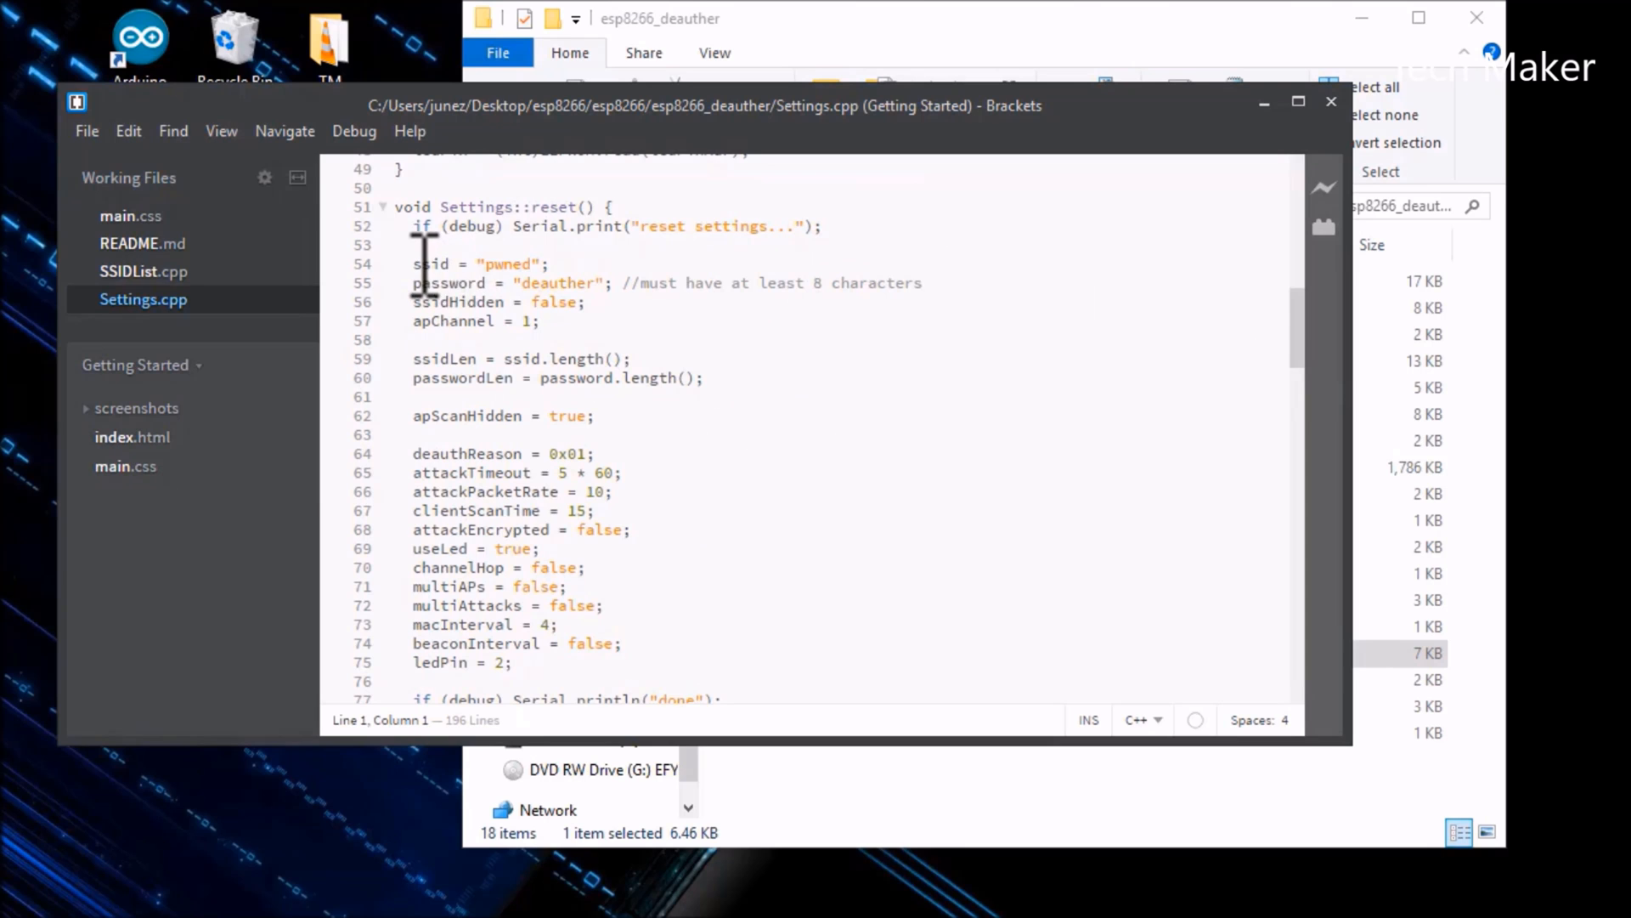
pyautogui.moveTo(412, 264); pyautogui.dragTo(530, 263)
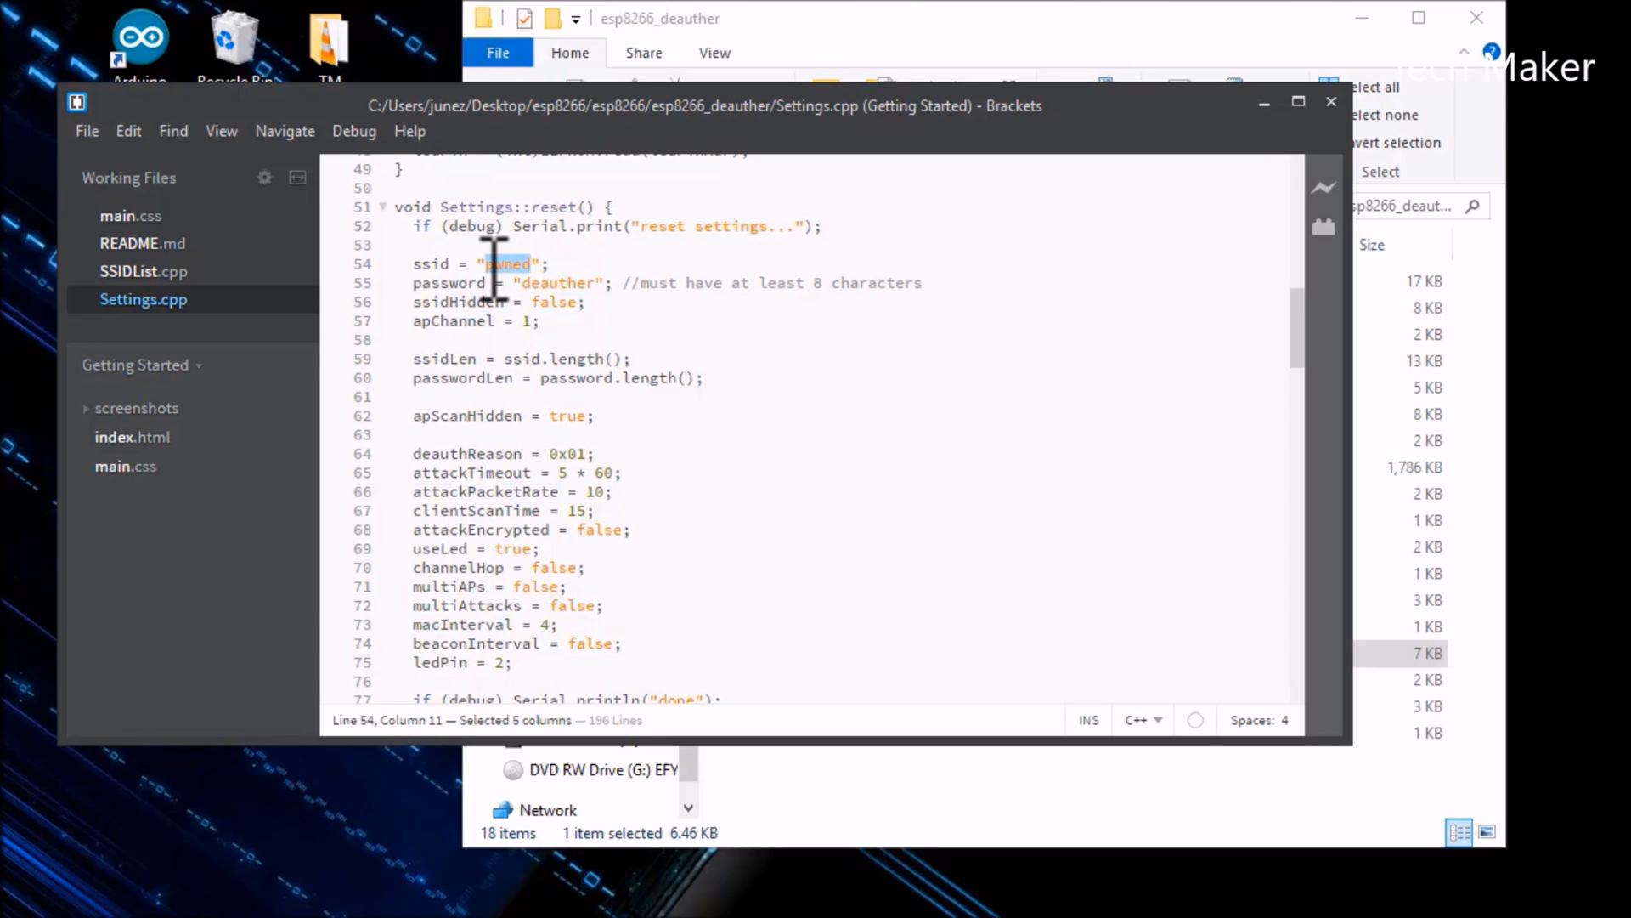
pyautogui.write('Tech M')
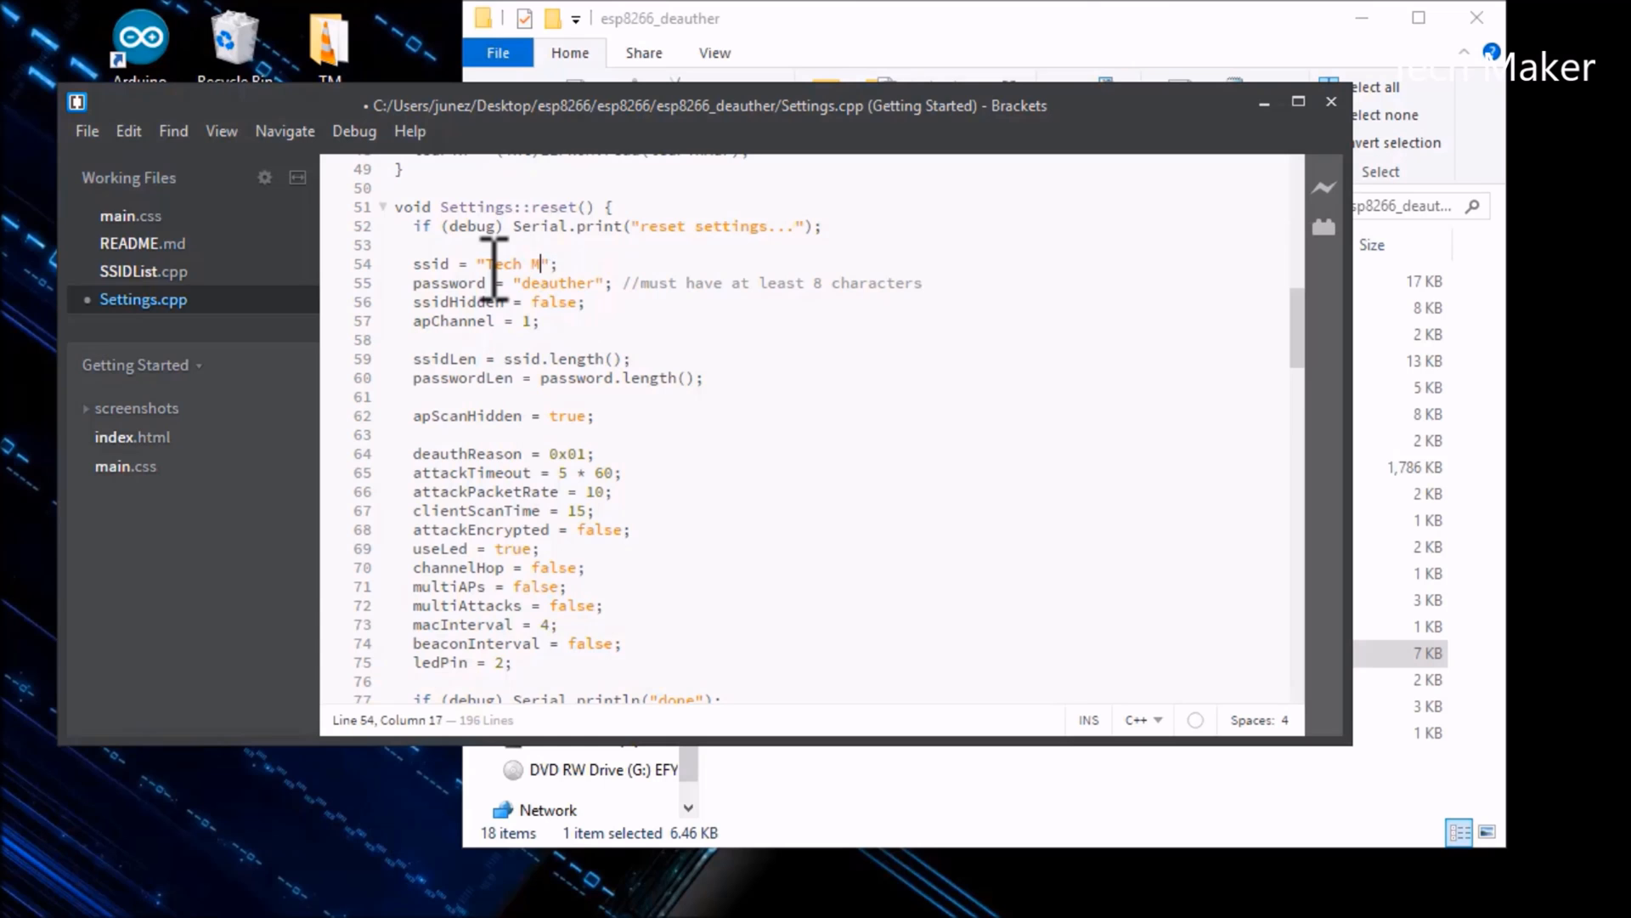
pyautogui.write('aker')
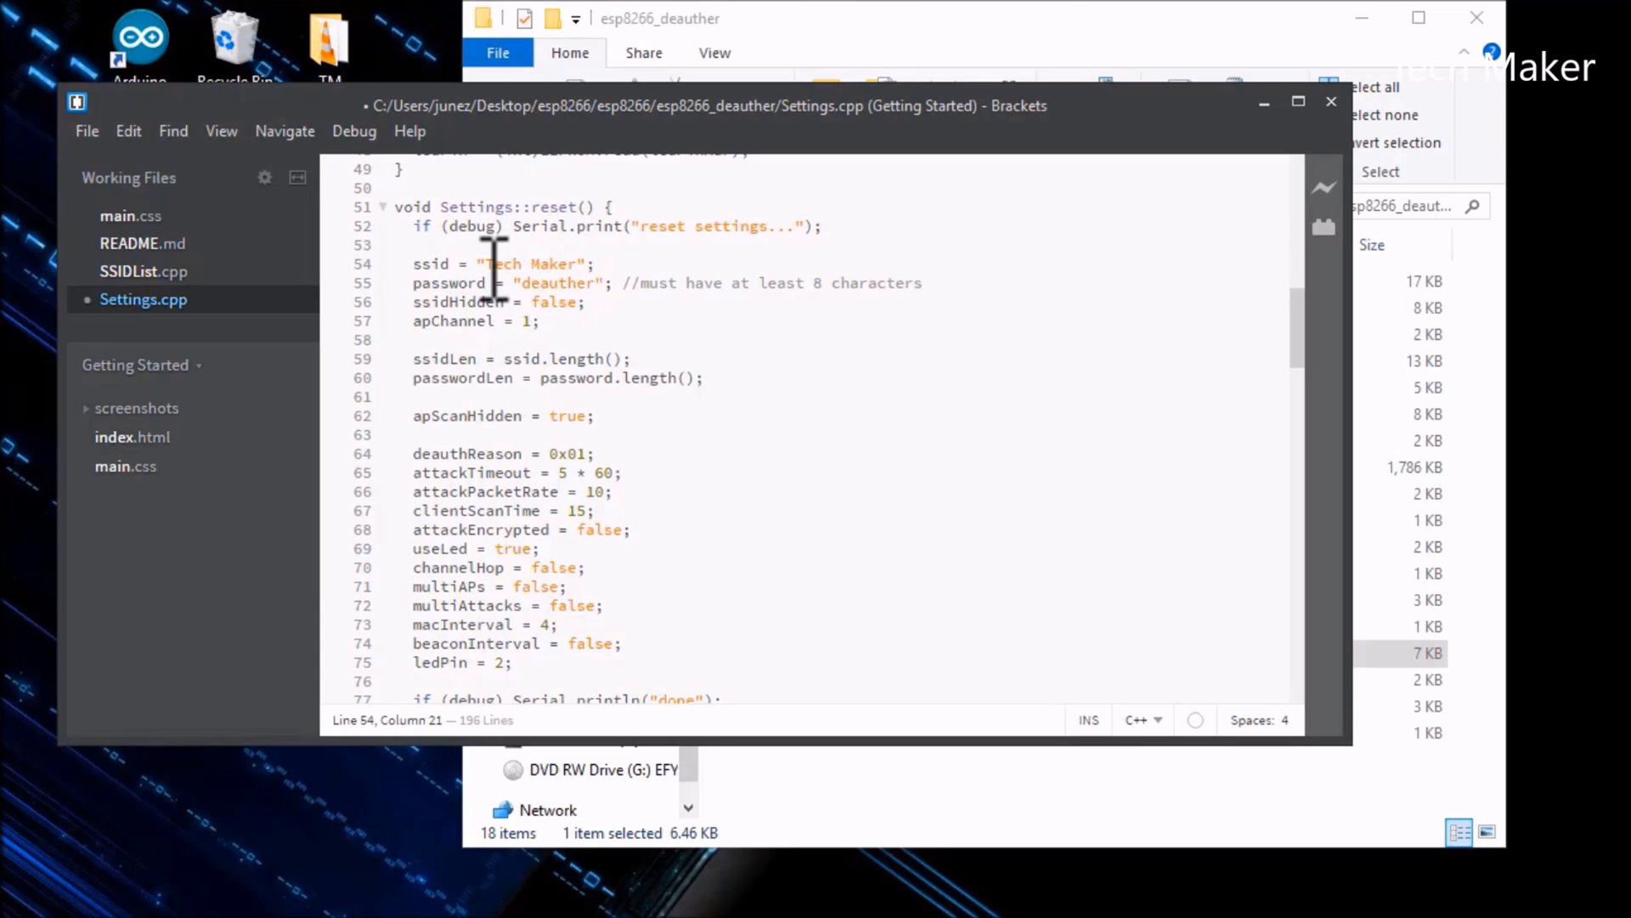
pyautogui.click(582, 282)
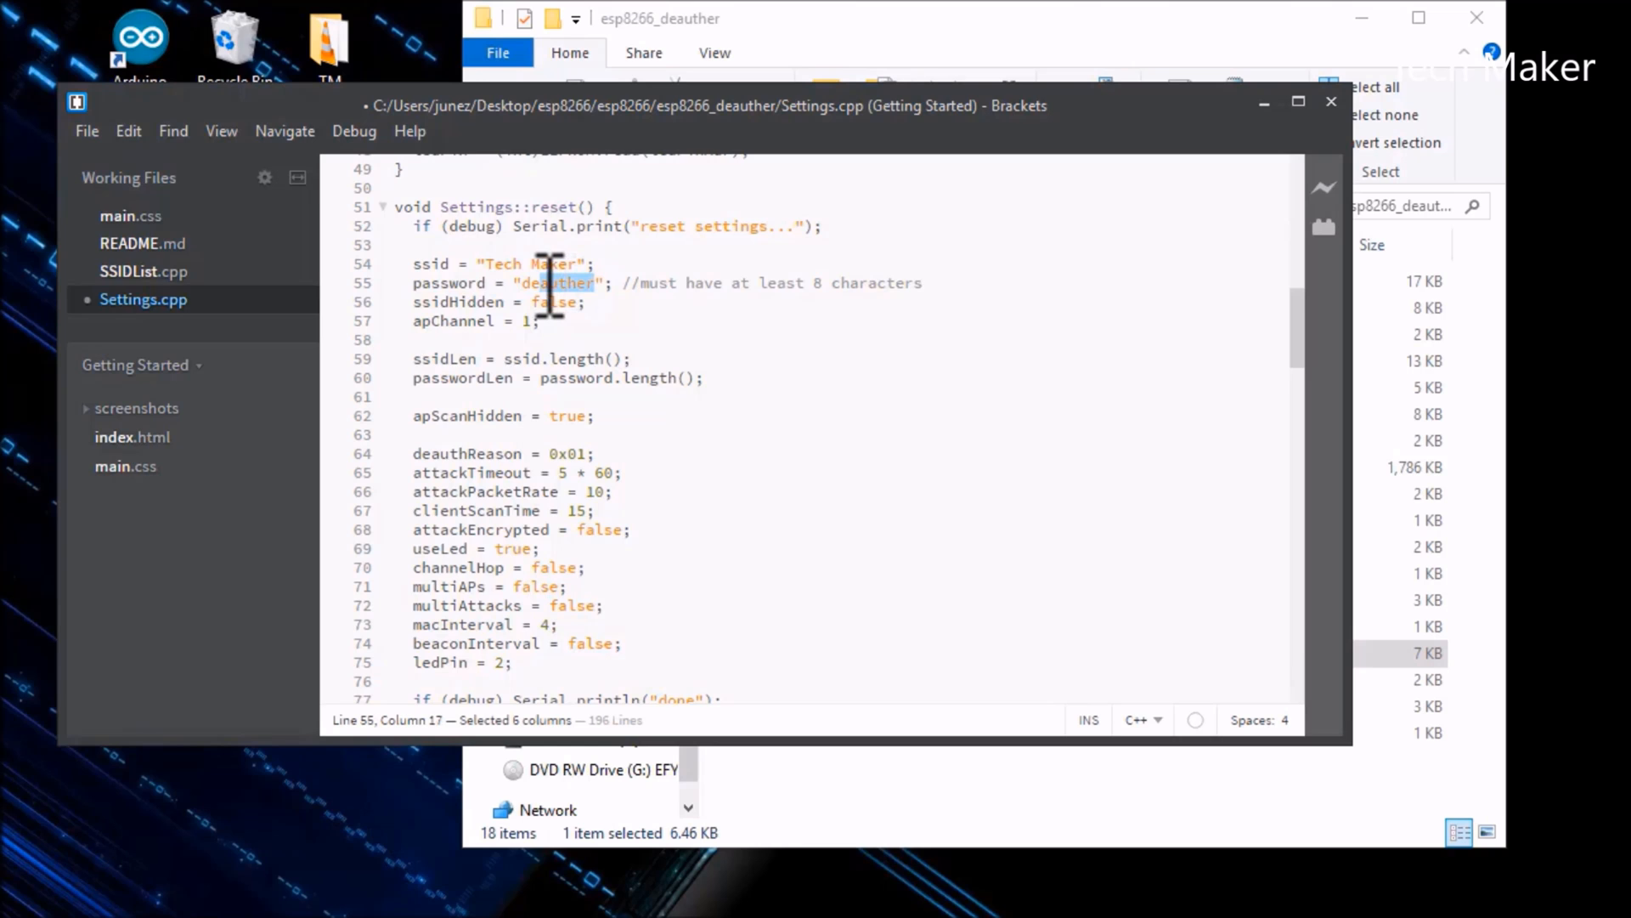
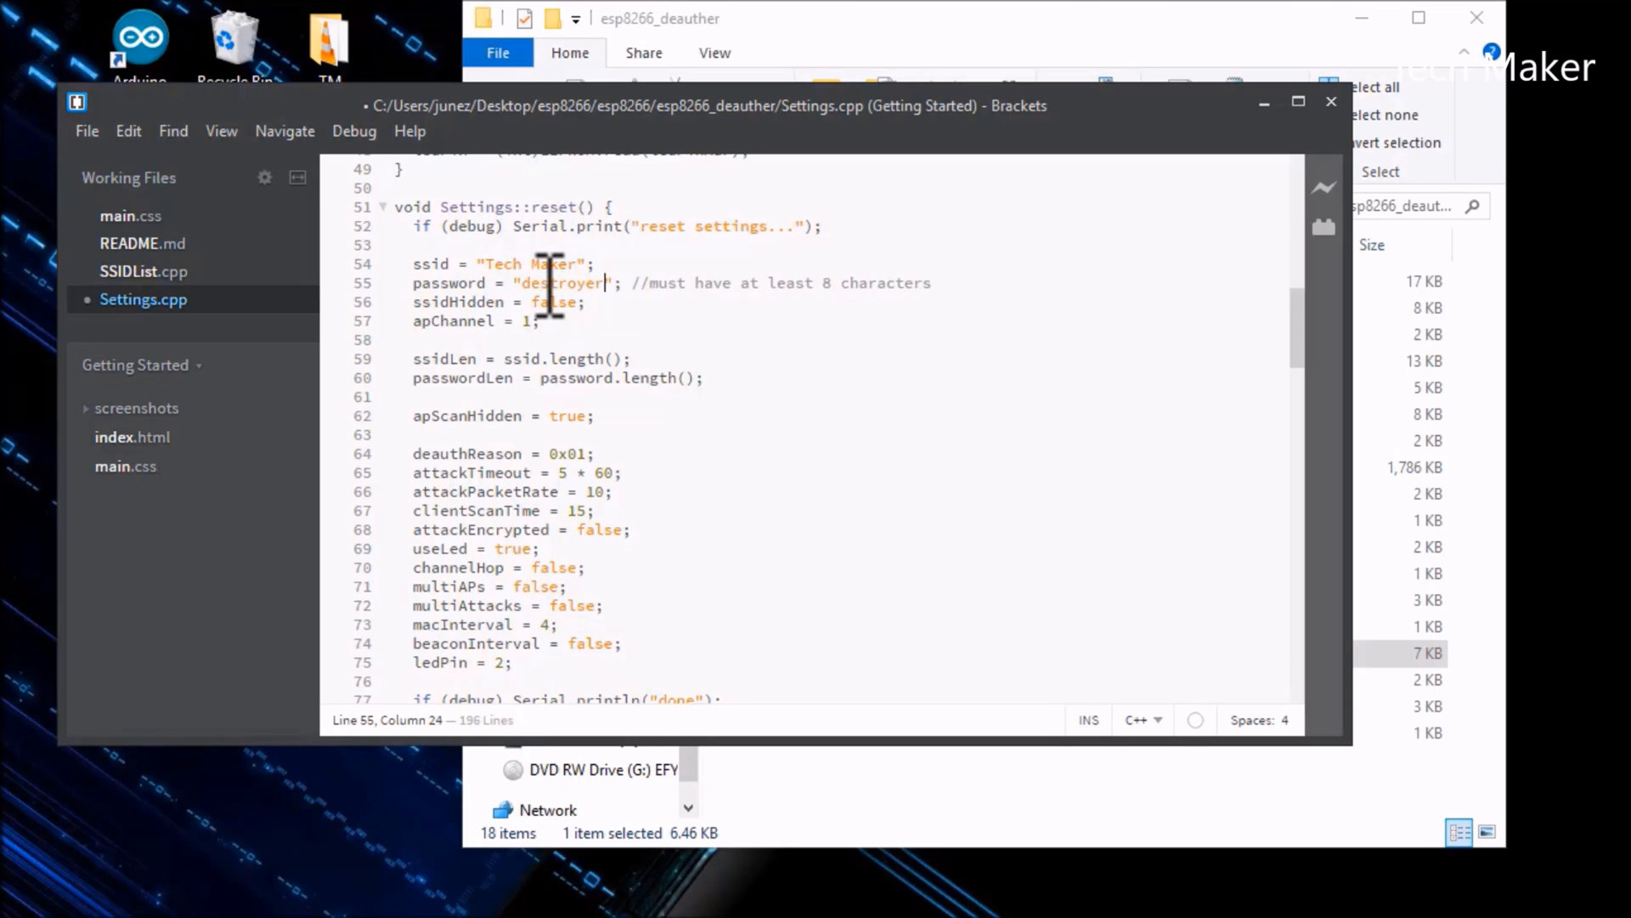
pyautogui.moveTo(606, 319)
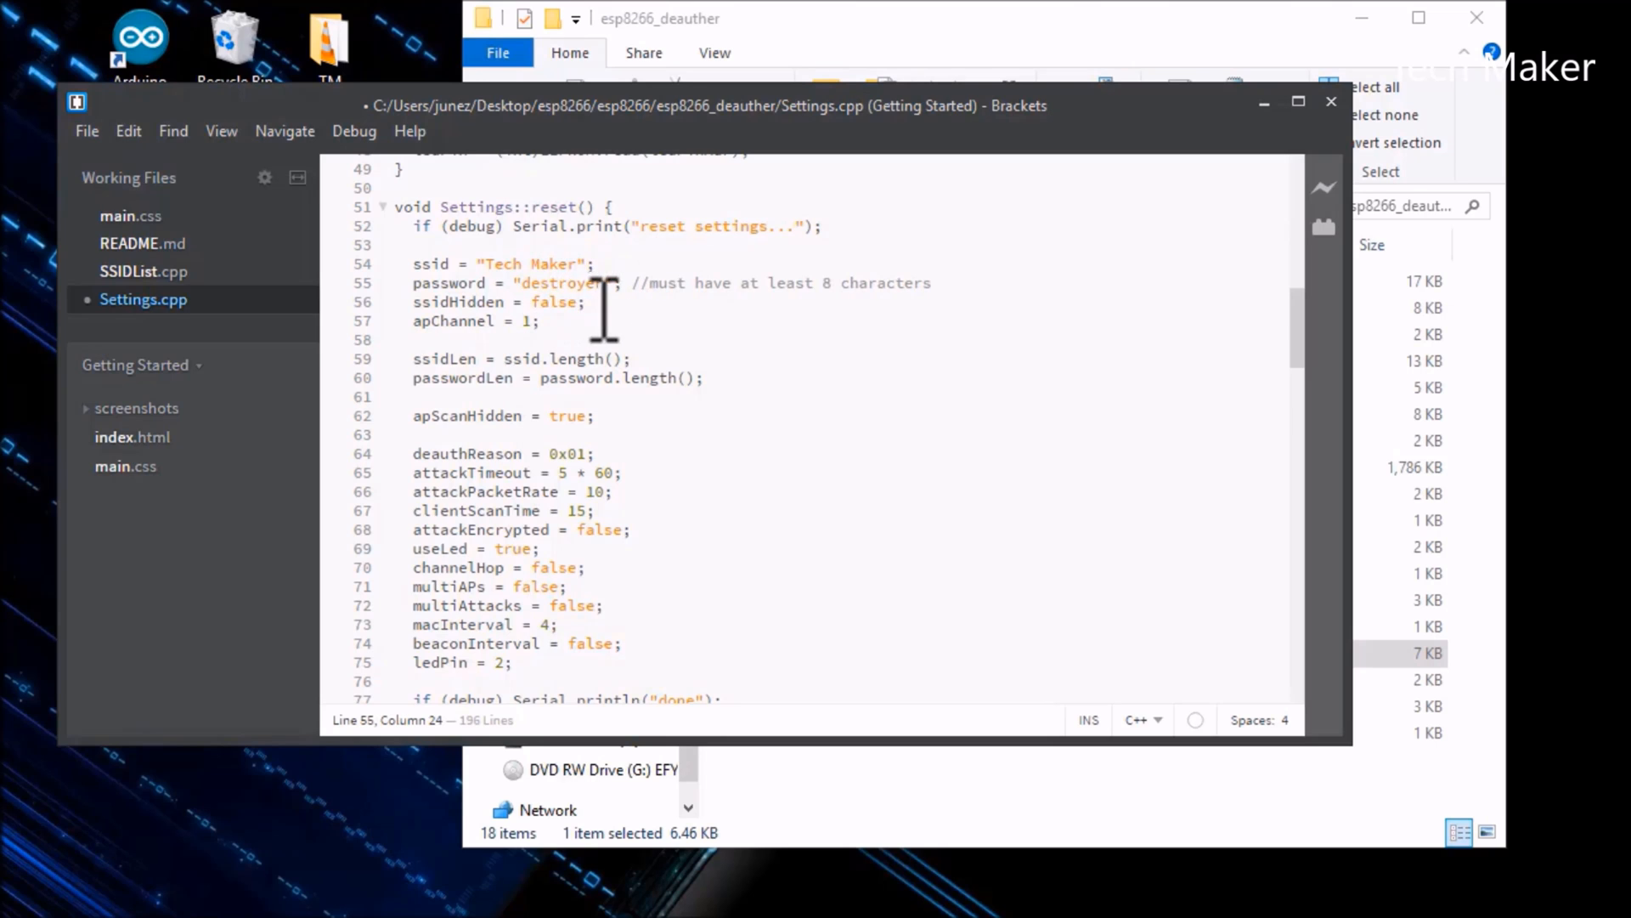